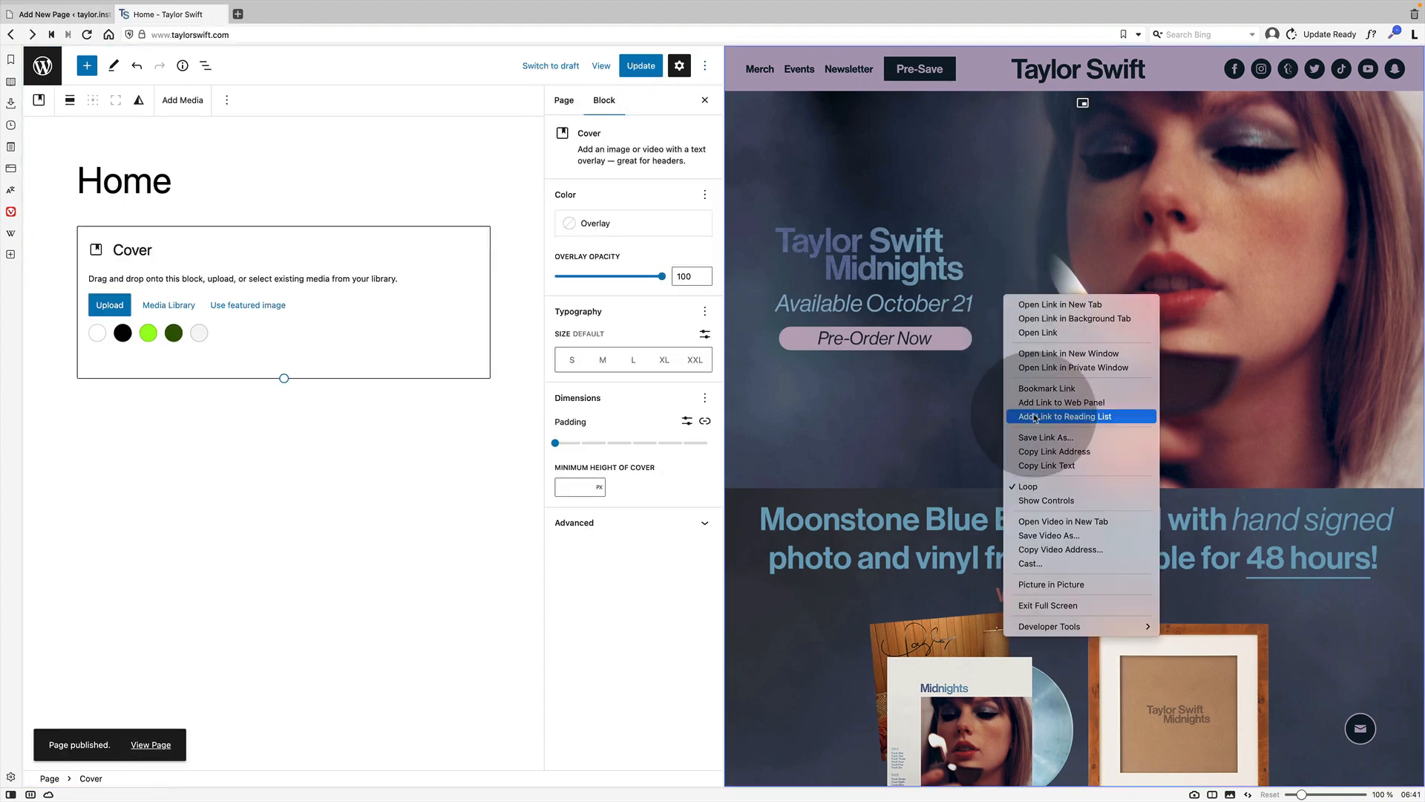
# Pick dhtsm.mp4 from the Media Library as the cover block's background video.
pyautogui.click(332, 260)
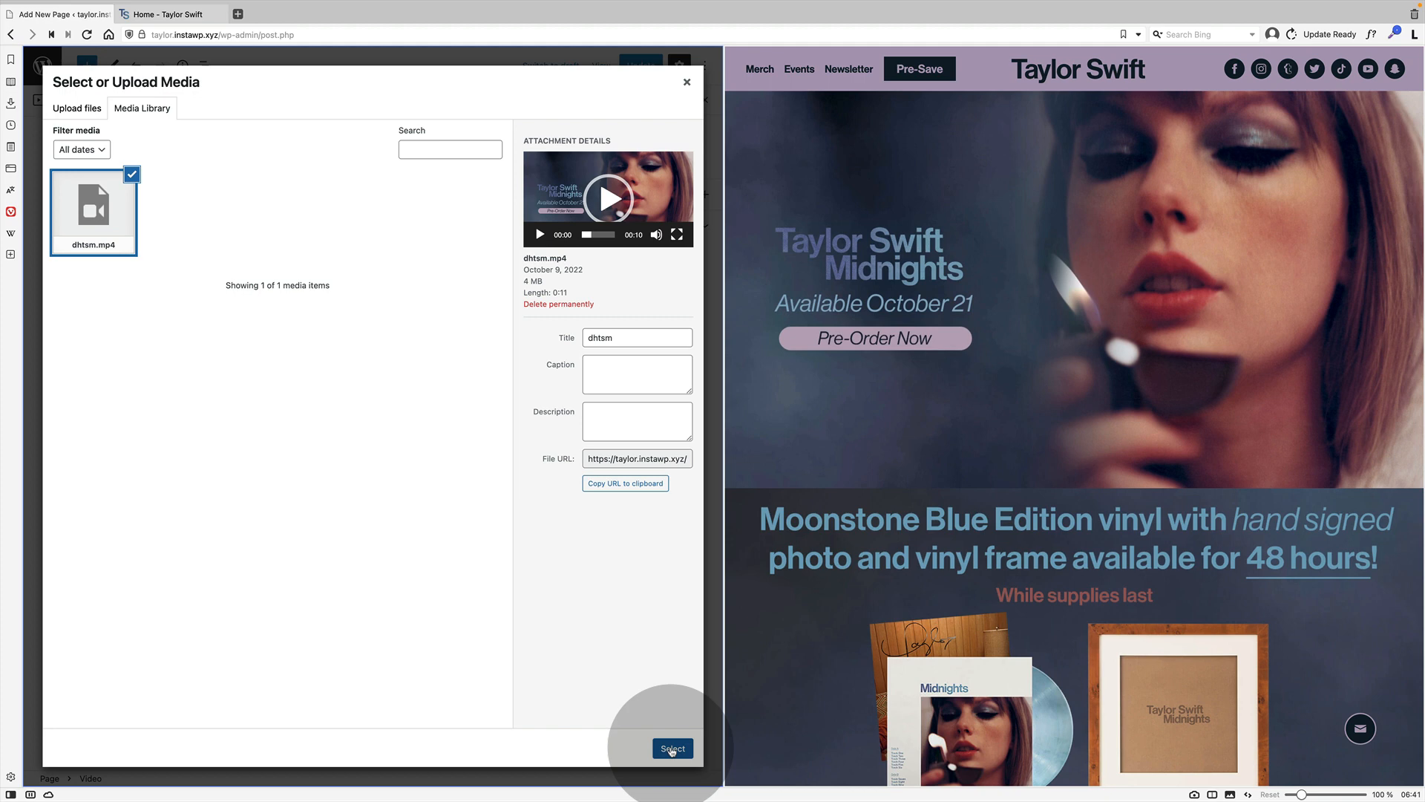
pyautogui.click(671, 749)
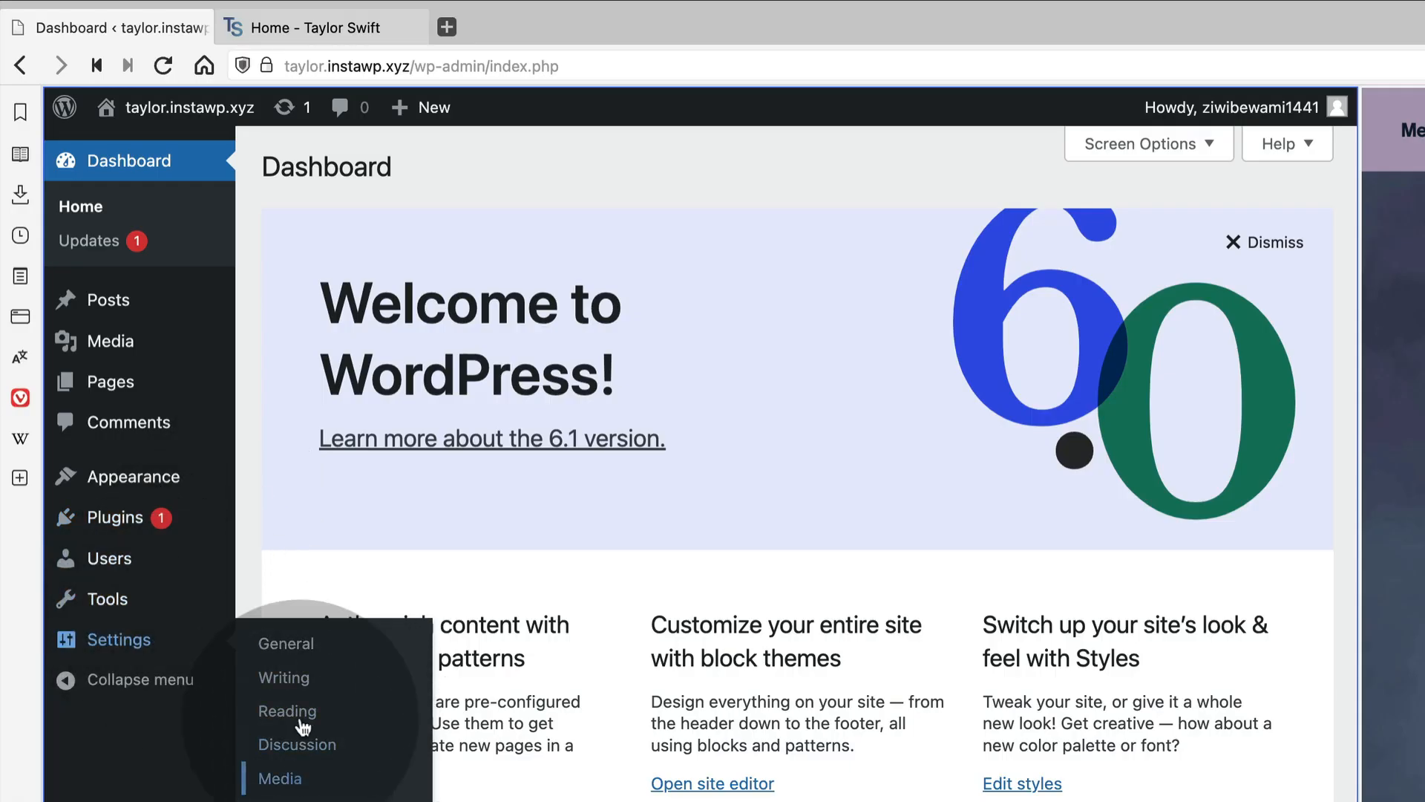
# In Reading settings choose 'A static page' and select Home as the homepage.
pyautogui.click(287, 711)
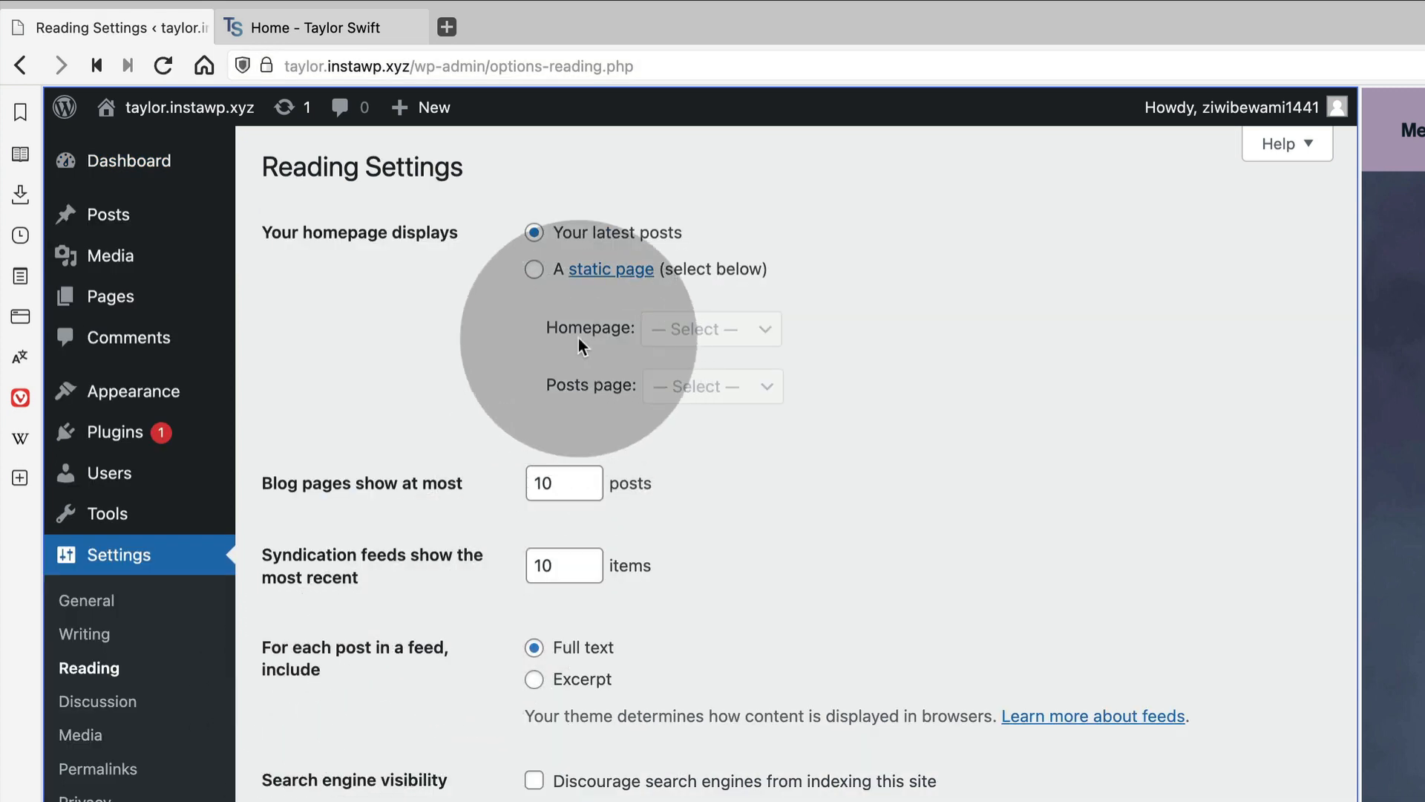
pyautogui.click(533, 268)
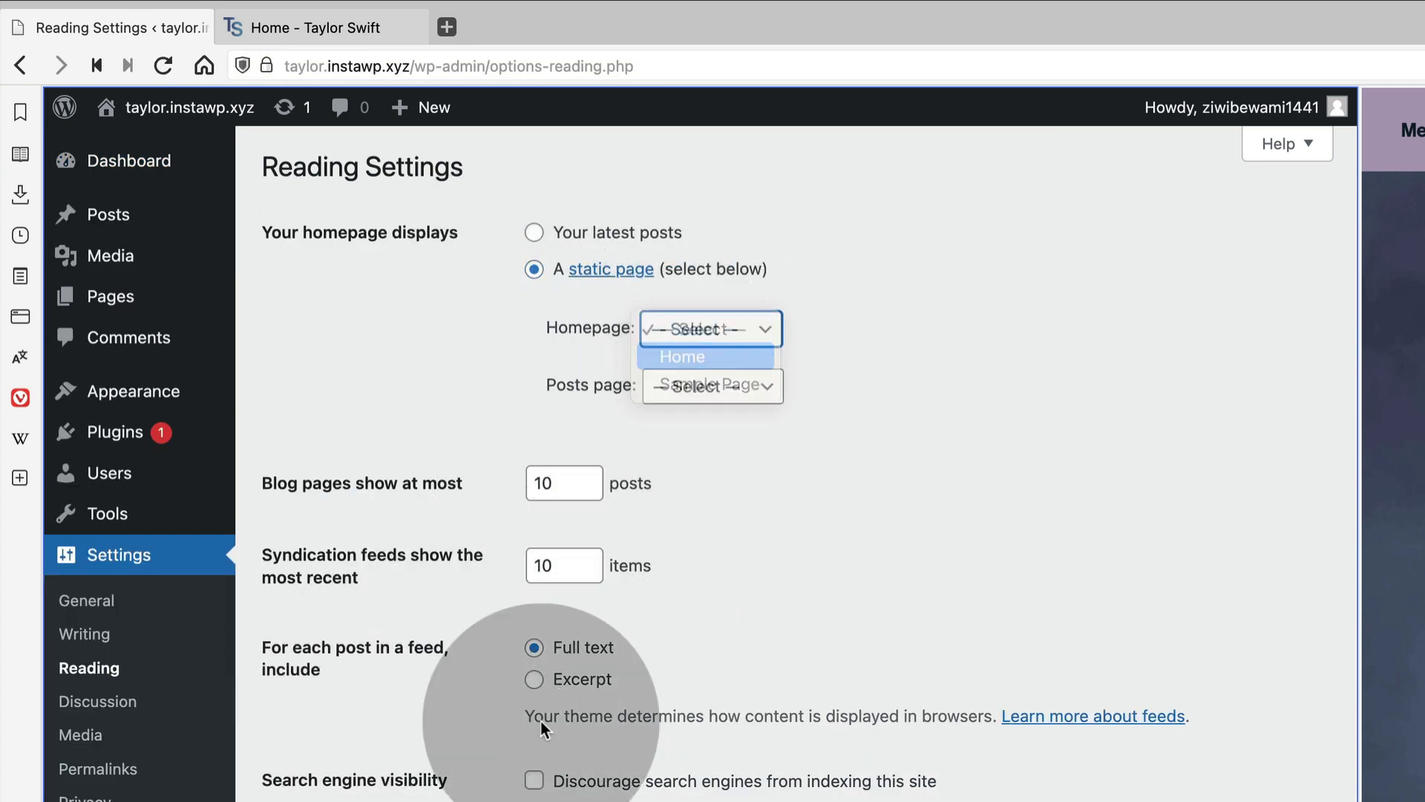
pyautogui.click(683, 356)
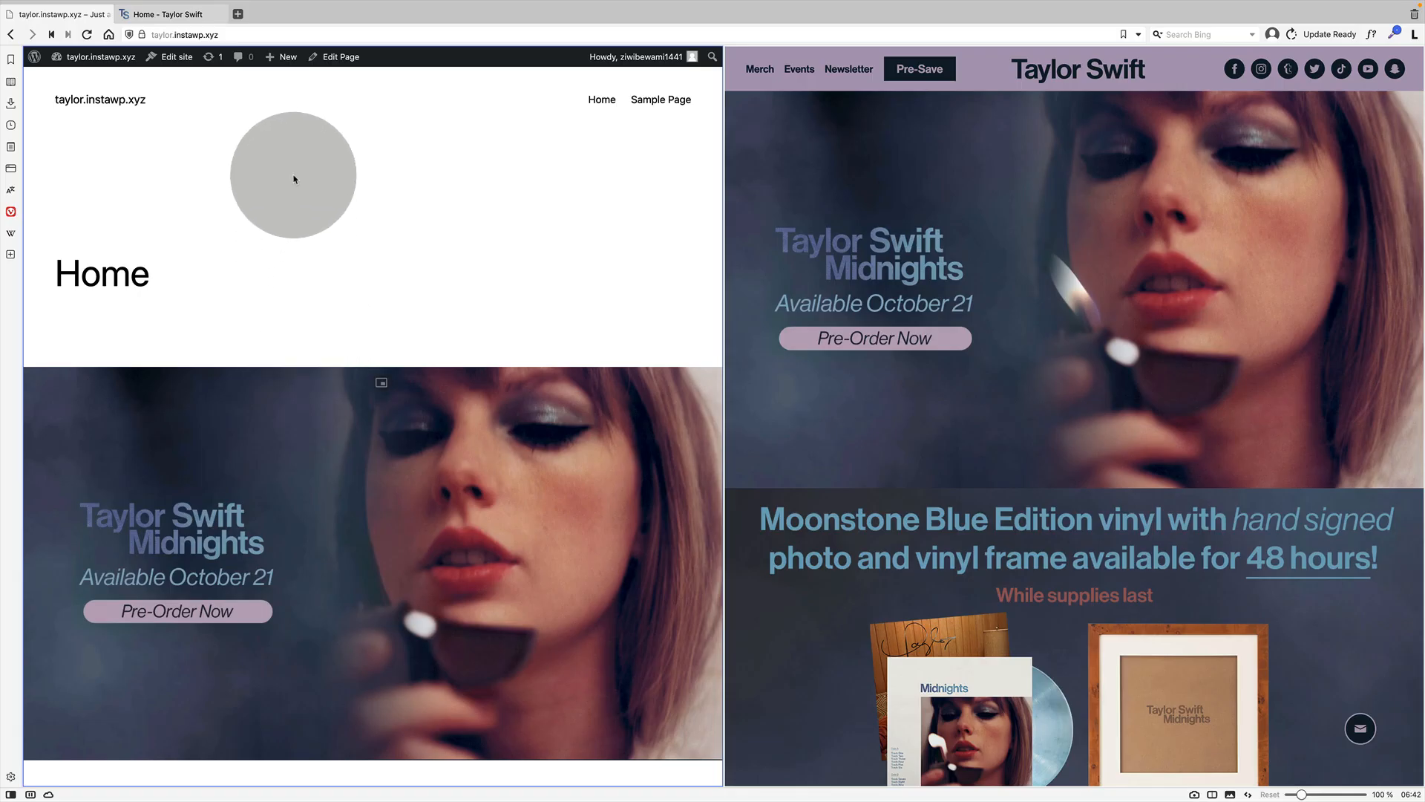
# Enter the site editor and remove the page template's main content group via List View.
pyautogui.click(338, 56)
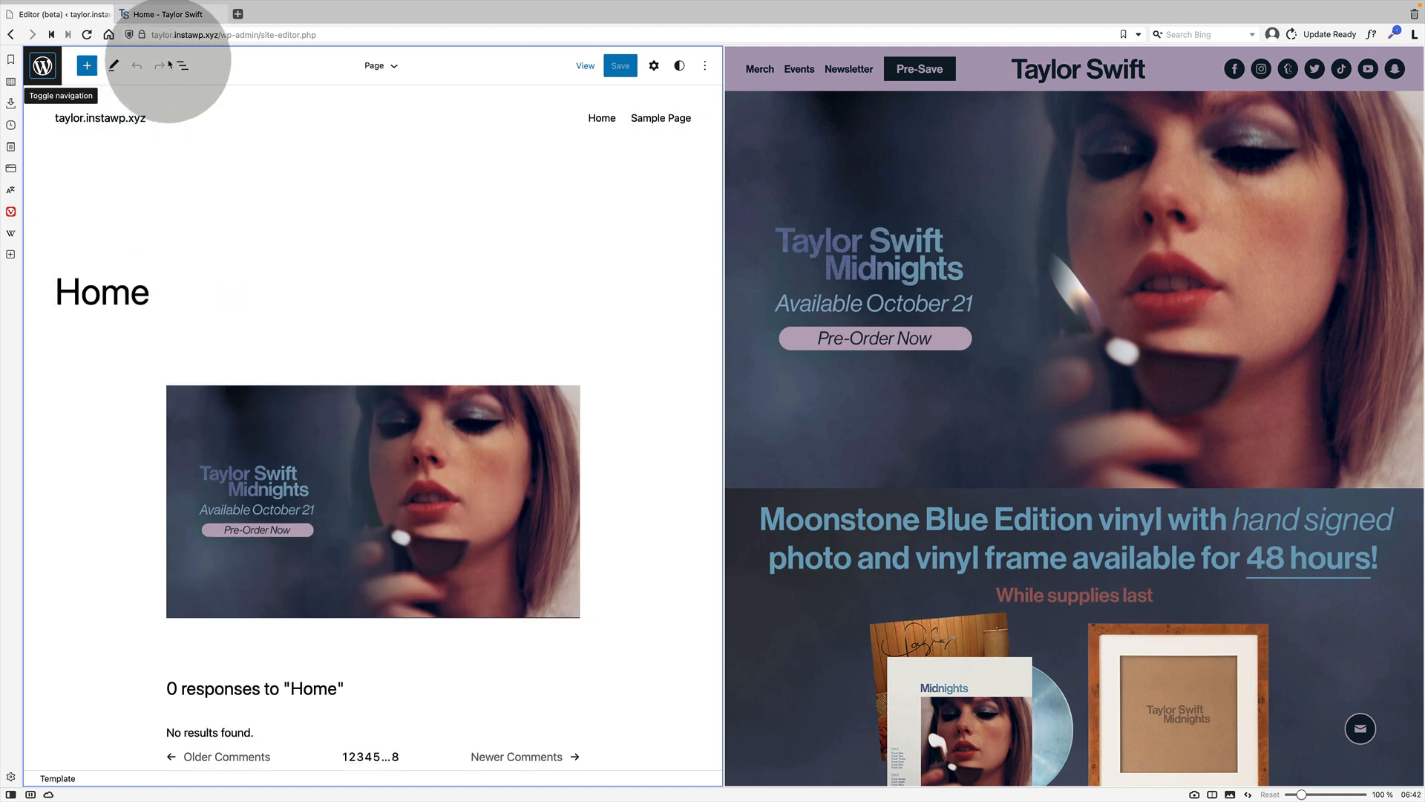
pyautogui.click(183, 65)
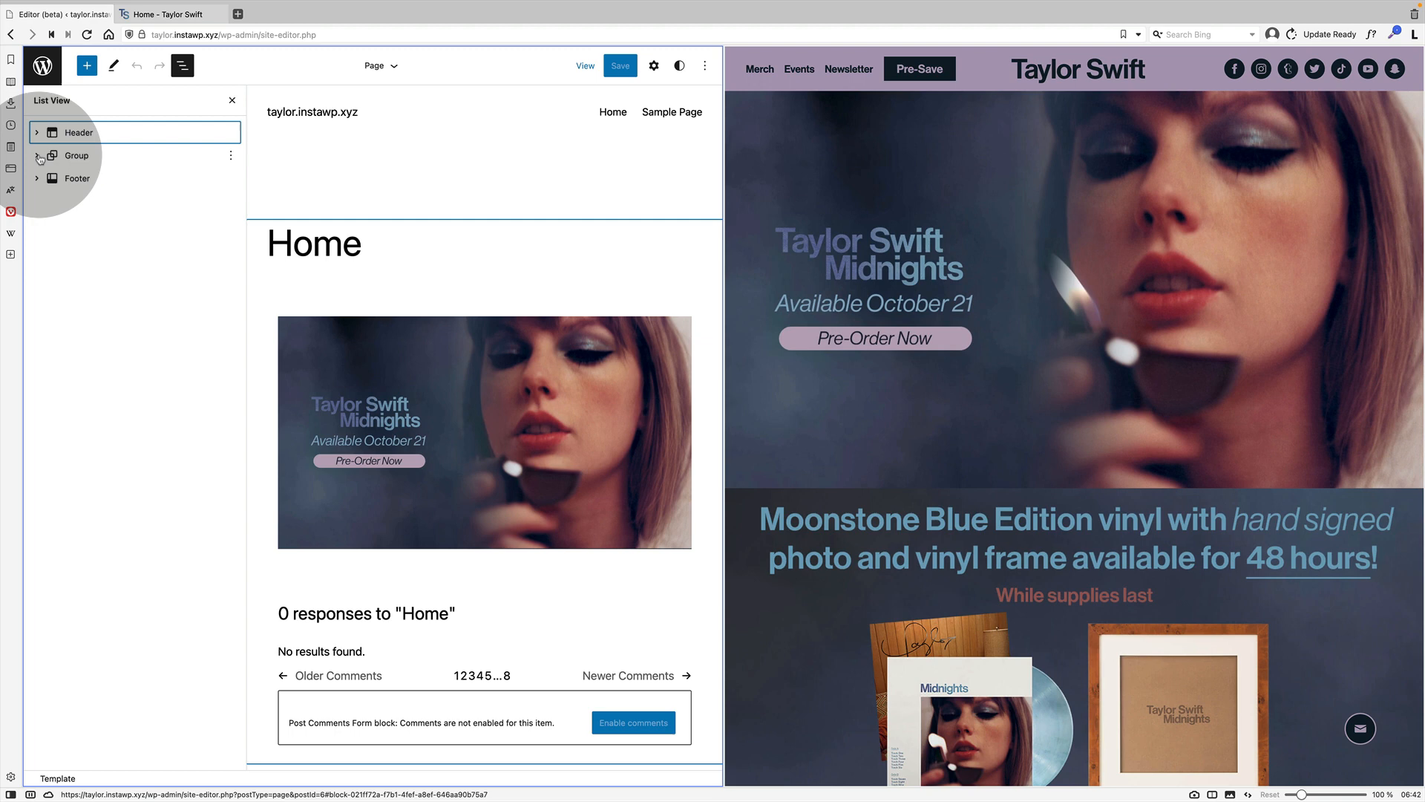
pyautogui.click(38, 156)
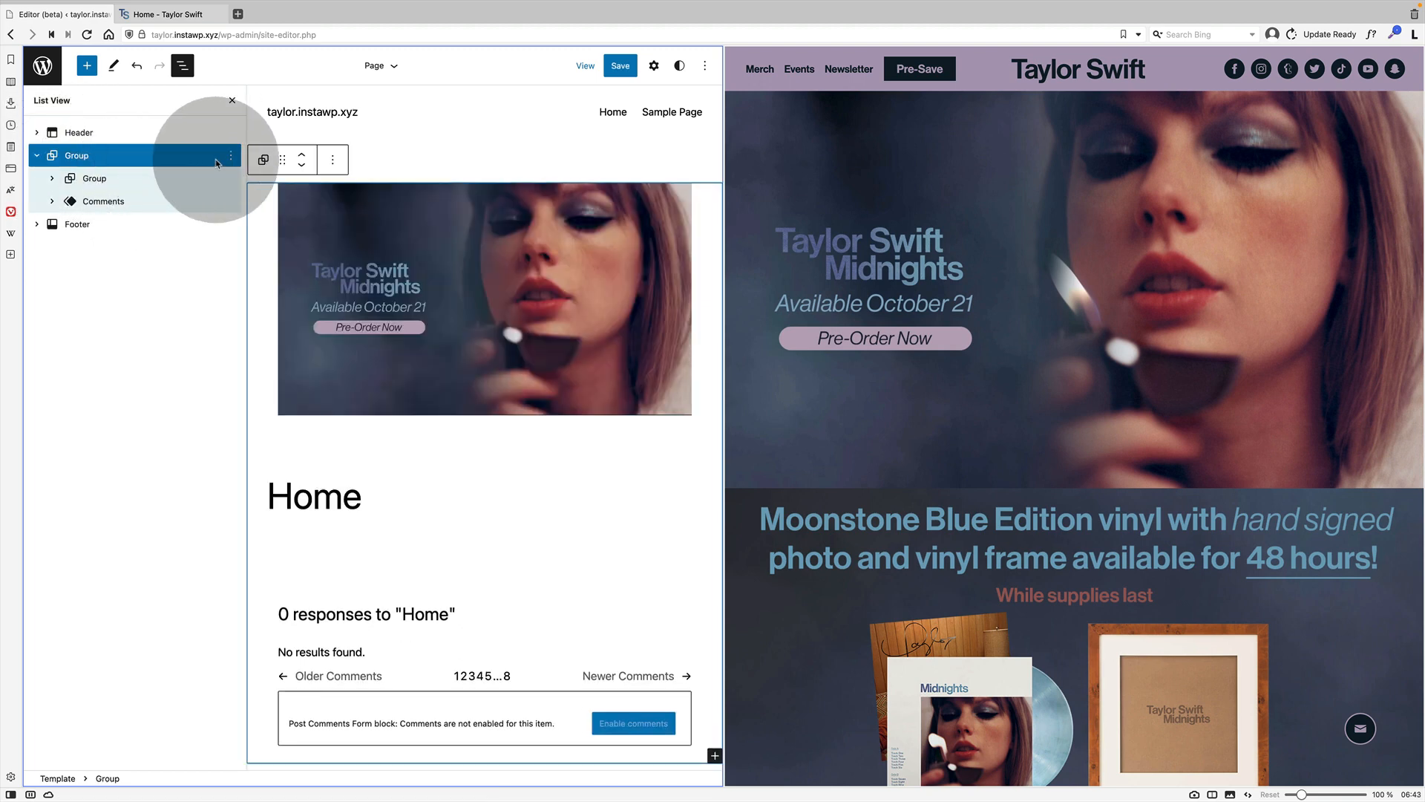
pyautogui.click(333, 160)
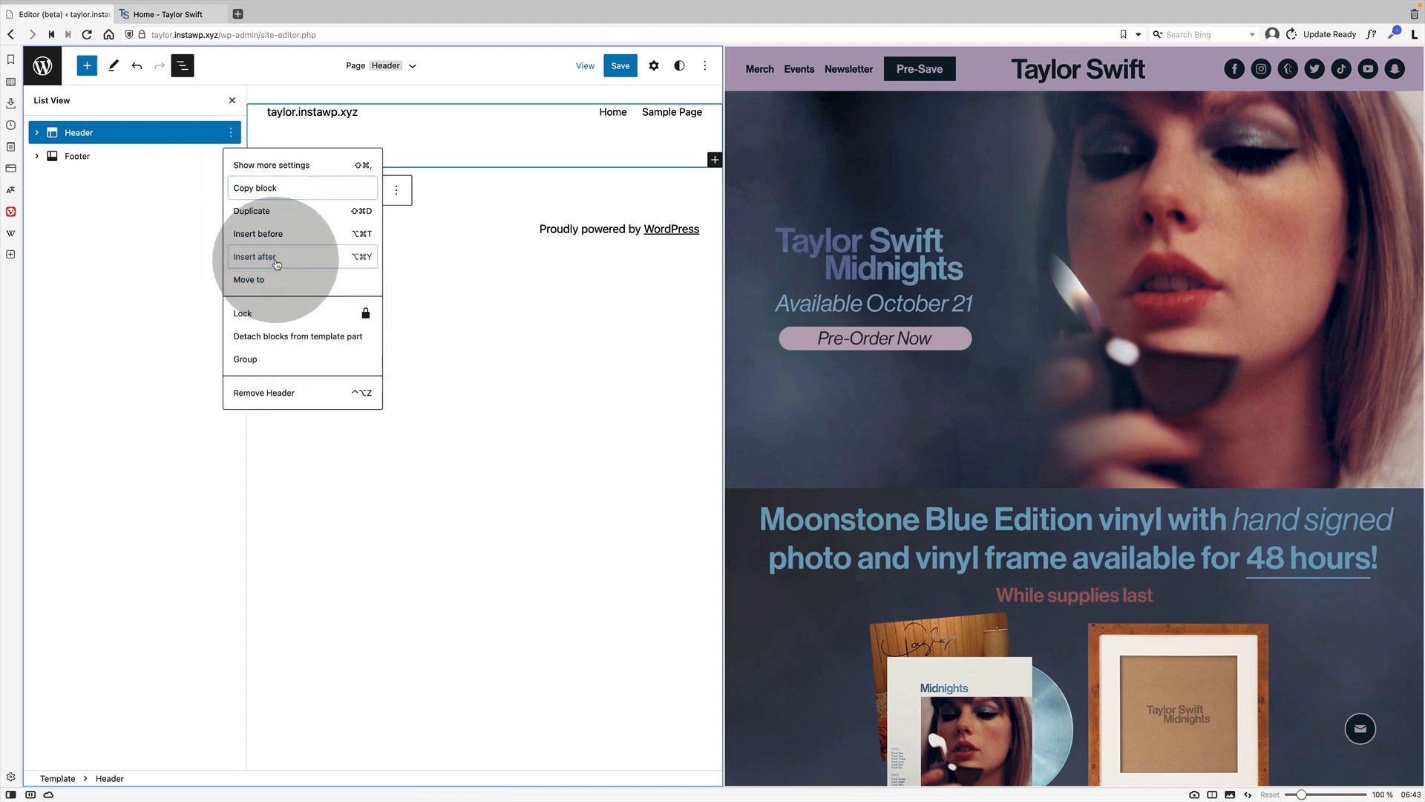
# Insert a post content block after the header using the '/po' search, then save.
pyautogui.click(276, 255)
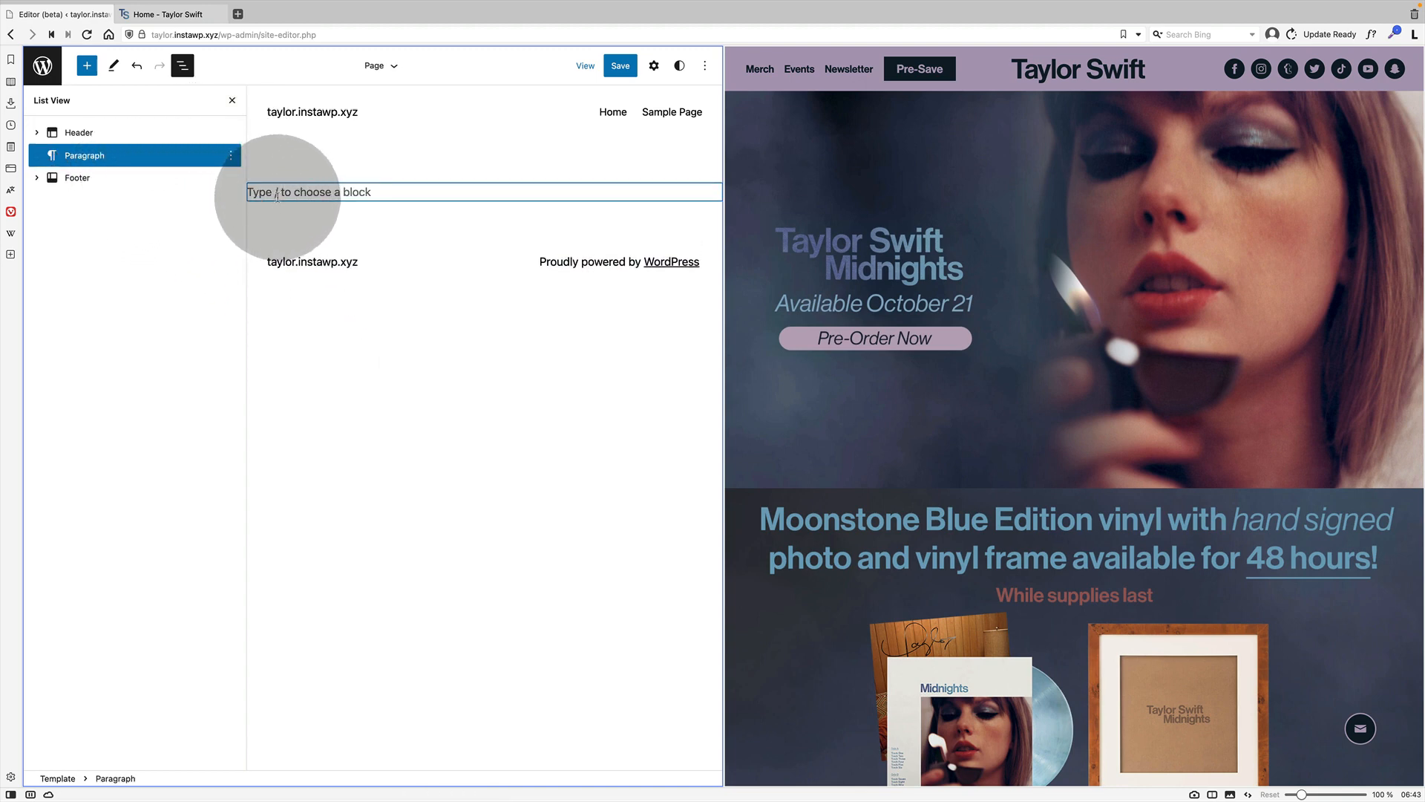
pyautogui.write('/po')
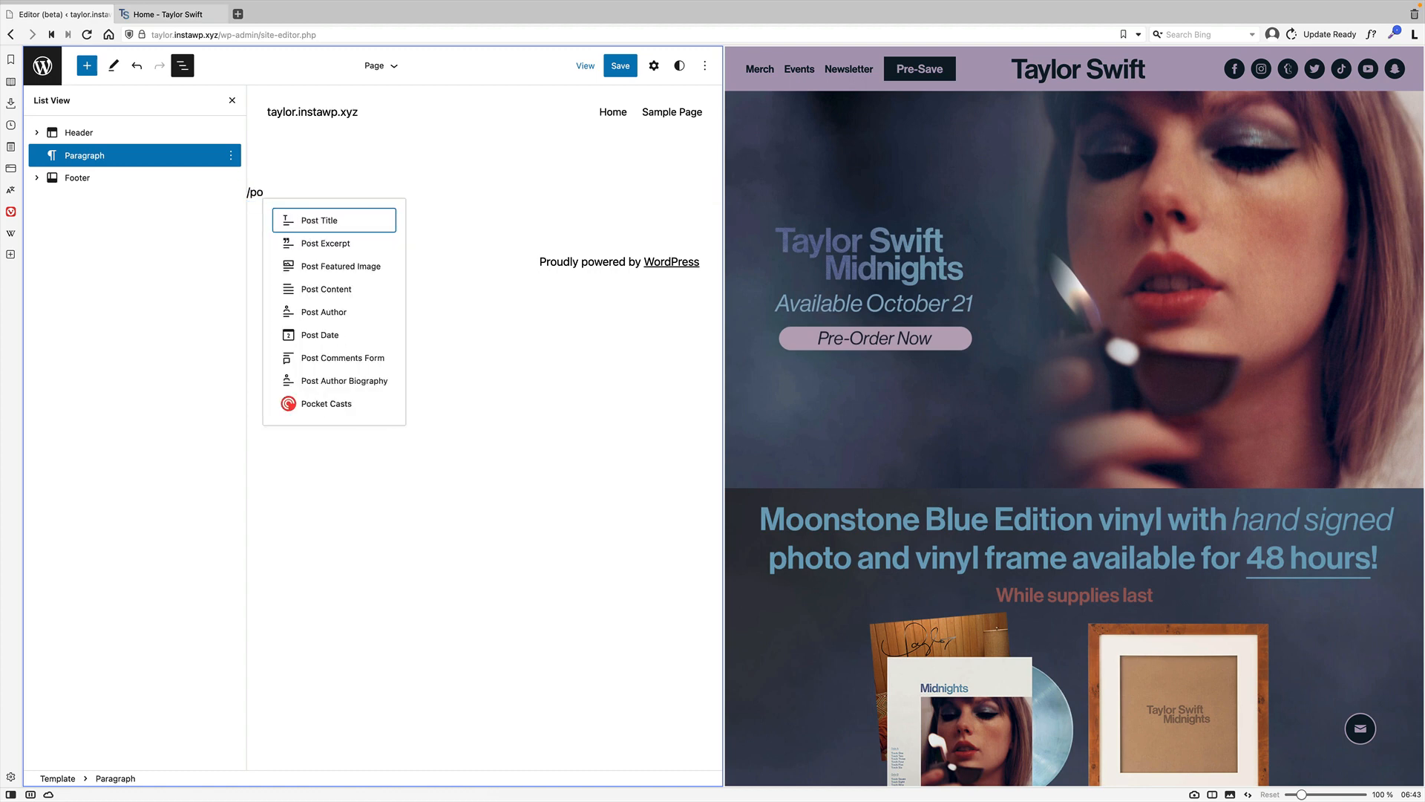
pyautogui.click(326, 288)
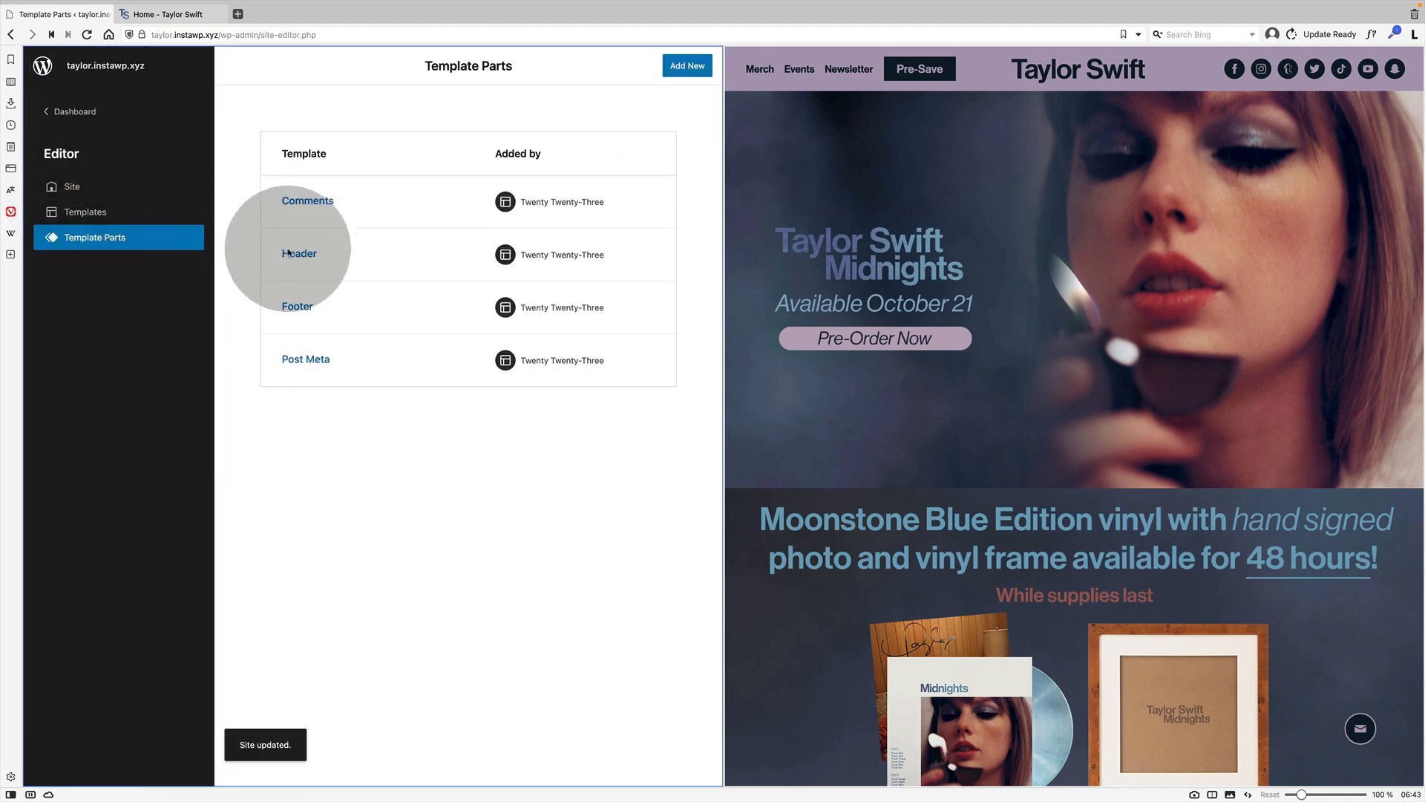
# Open the Header template part and select its existing site-title/navigation group.
pyautogui.click(298, 252)
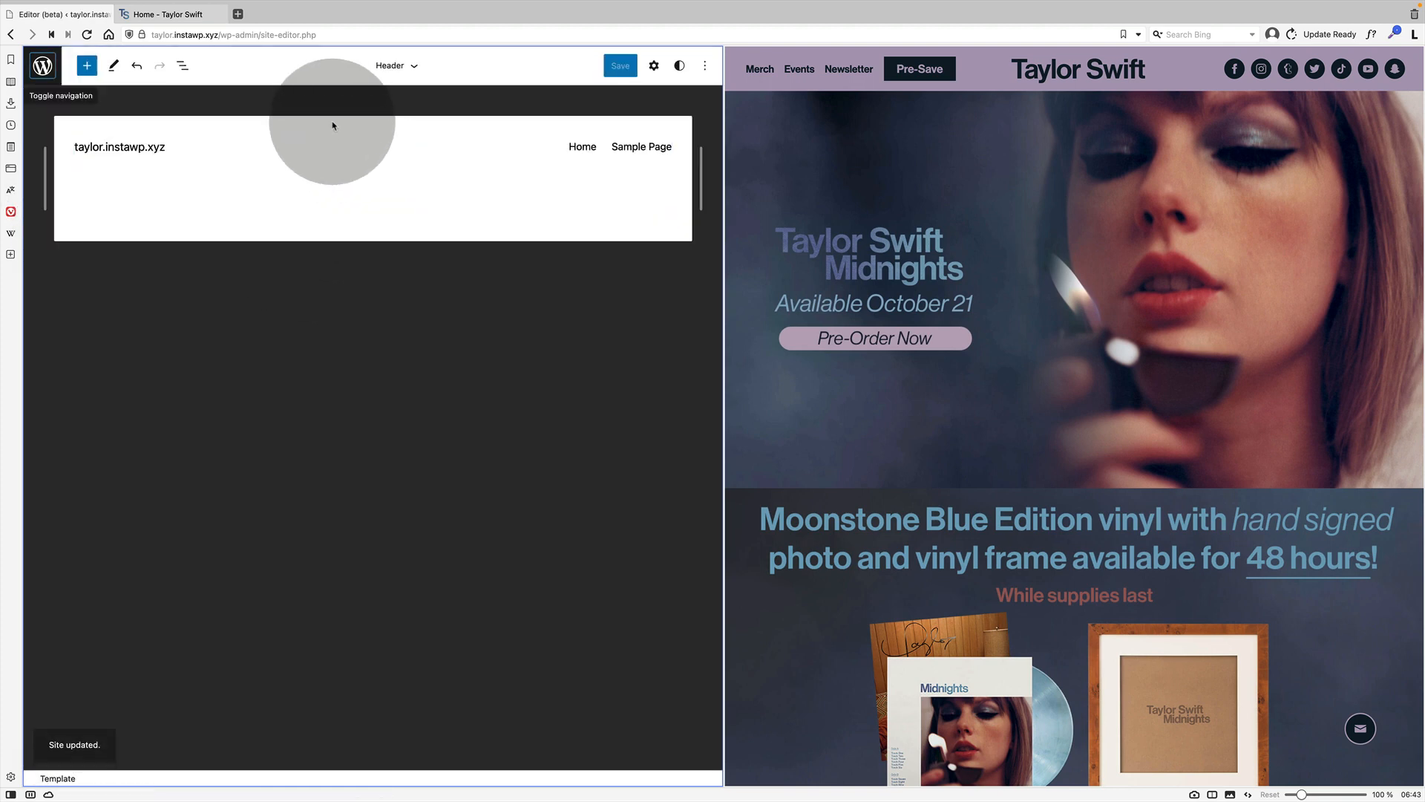
pyautogui.click(181, 65)
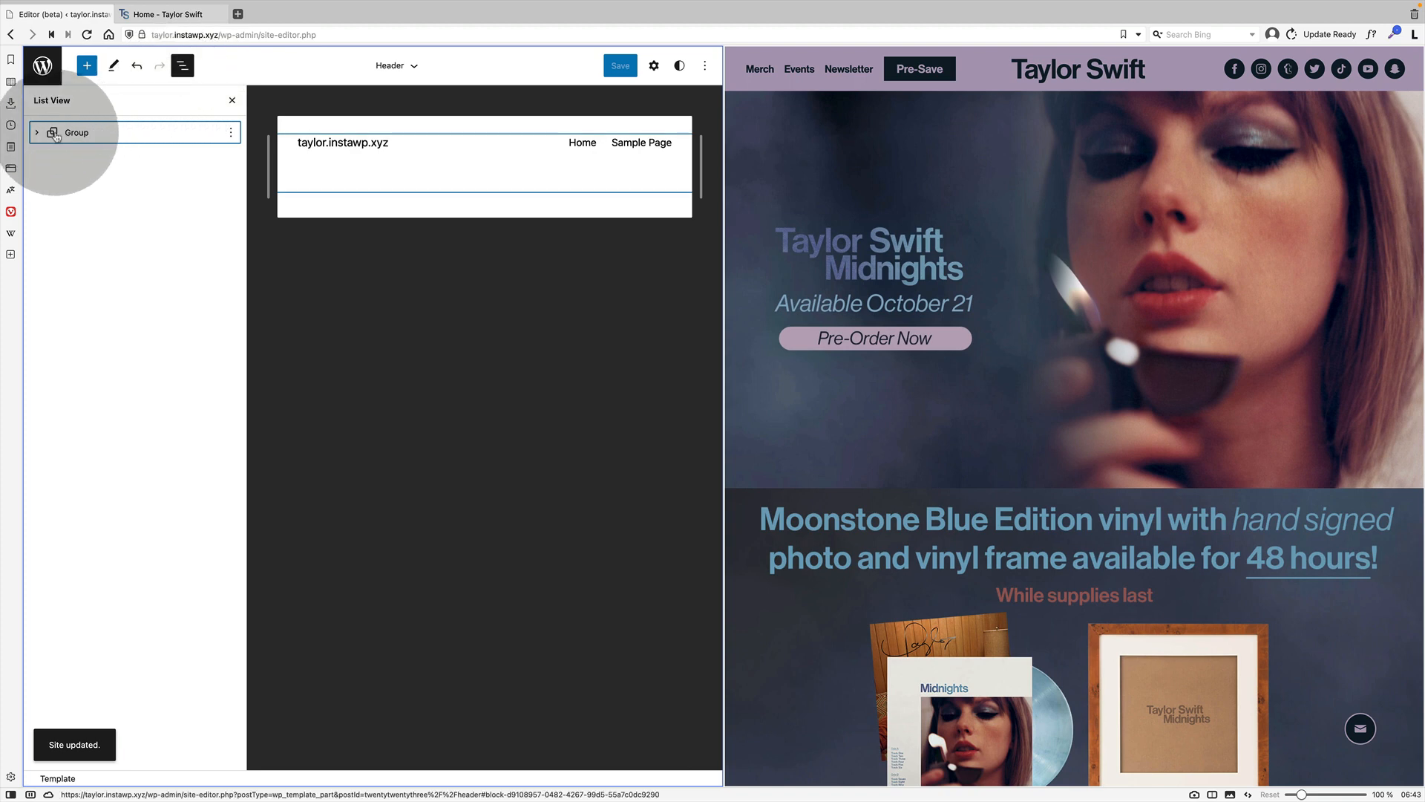
pyautogui.click(42, 132)
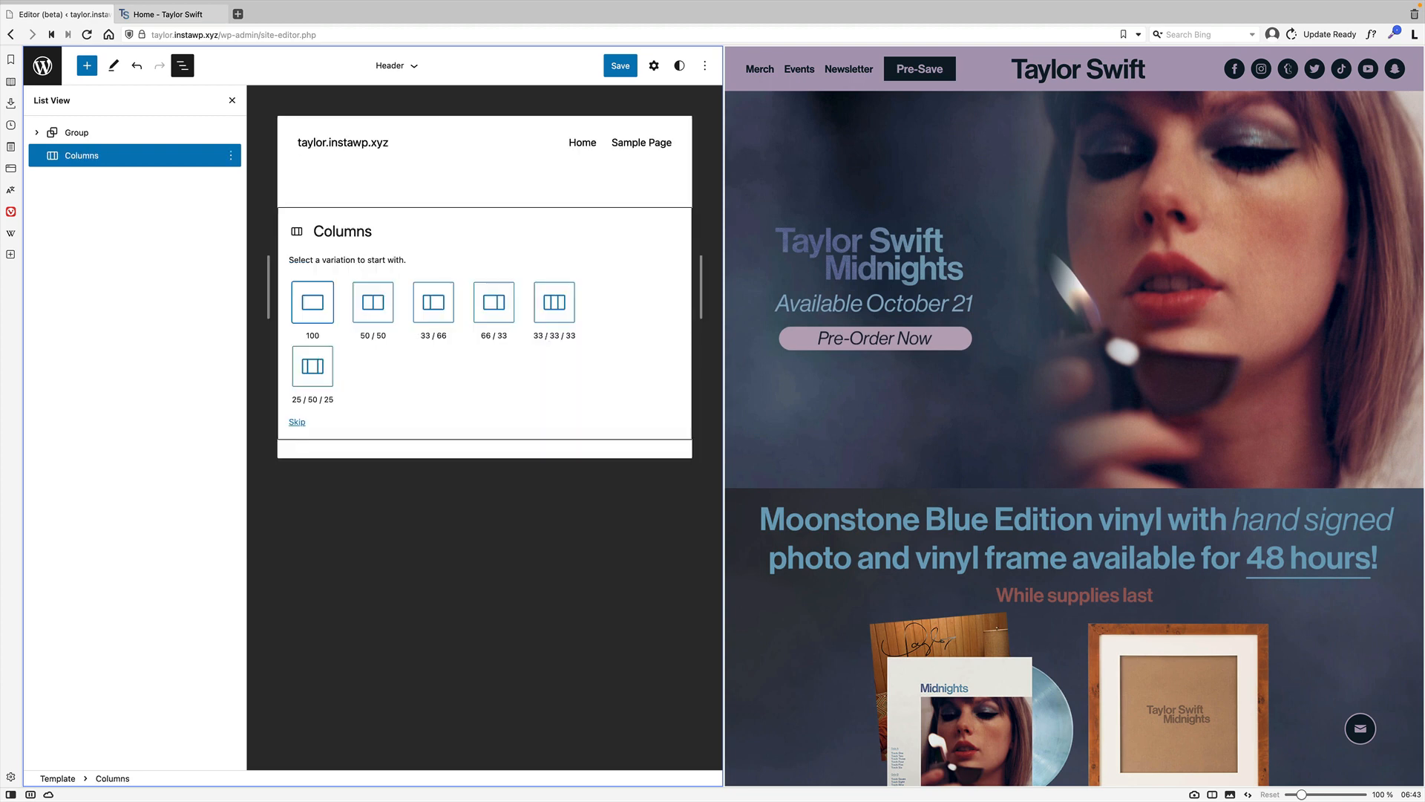
# Replace that group with a Columns block in the 33/33/33 three-column variation.
pyautogui.click(555, 302)
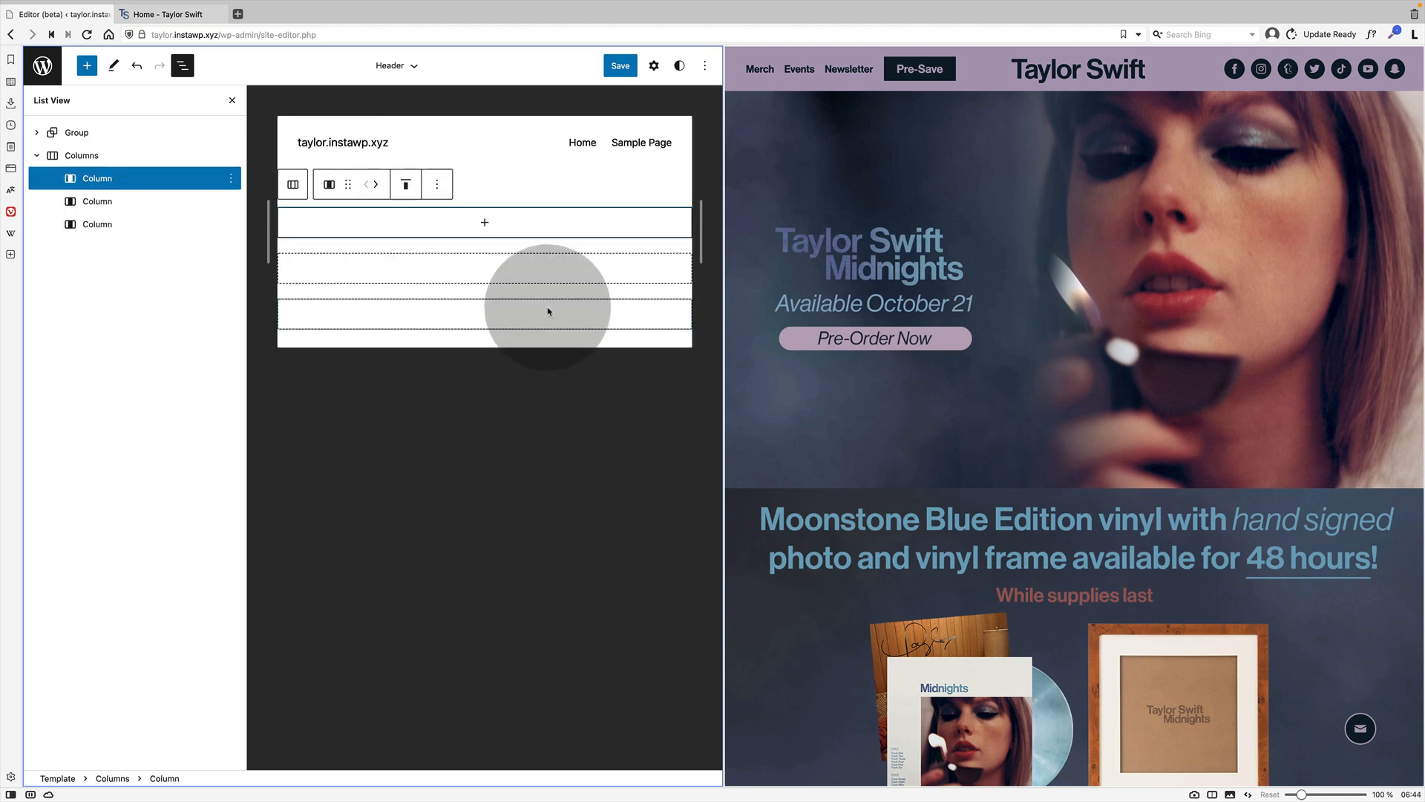
pyautogui.click(81, 156)
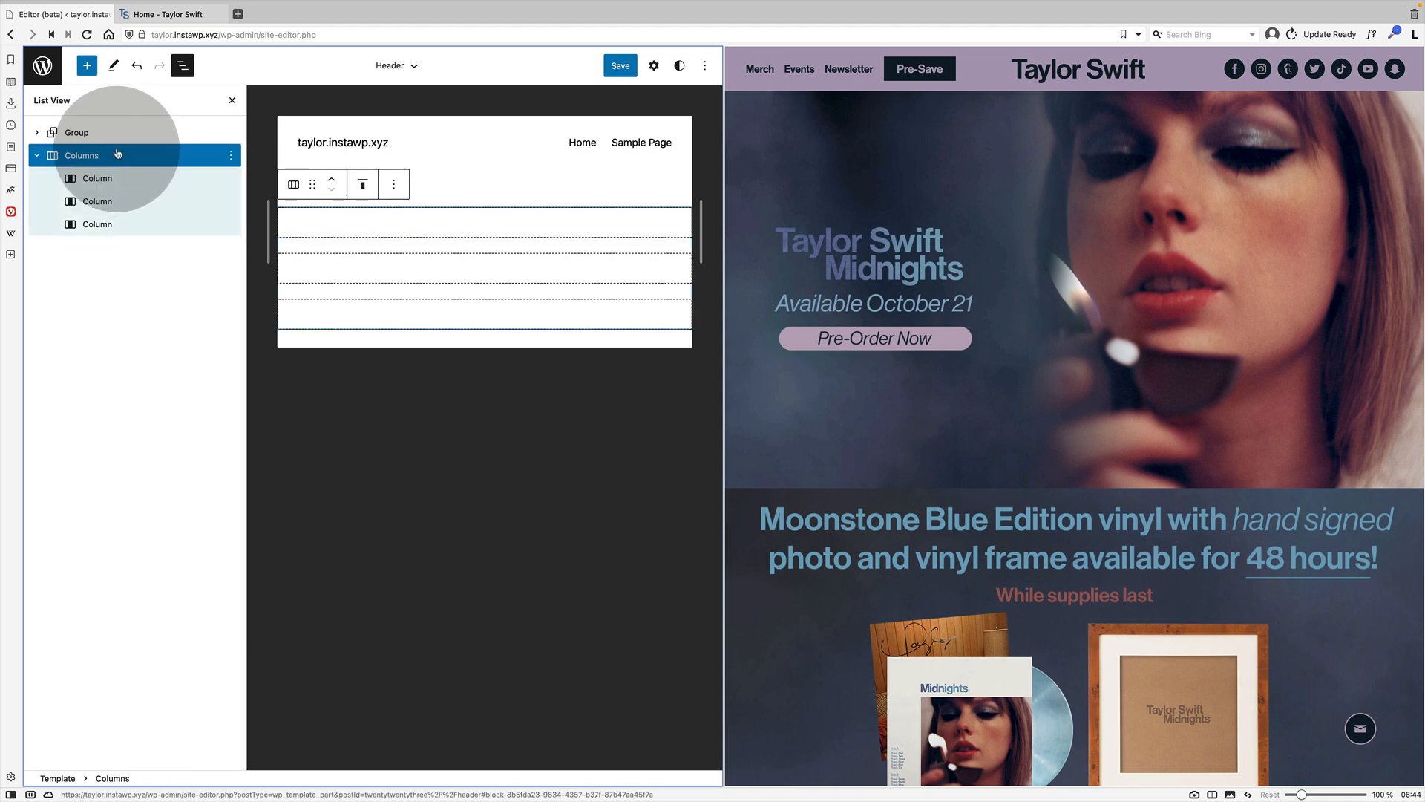
pyautogui.click(77, 133)
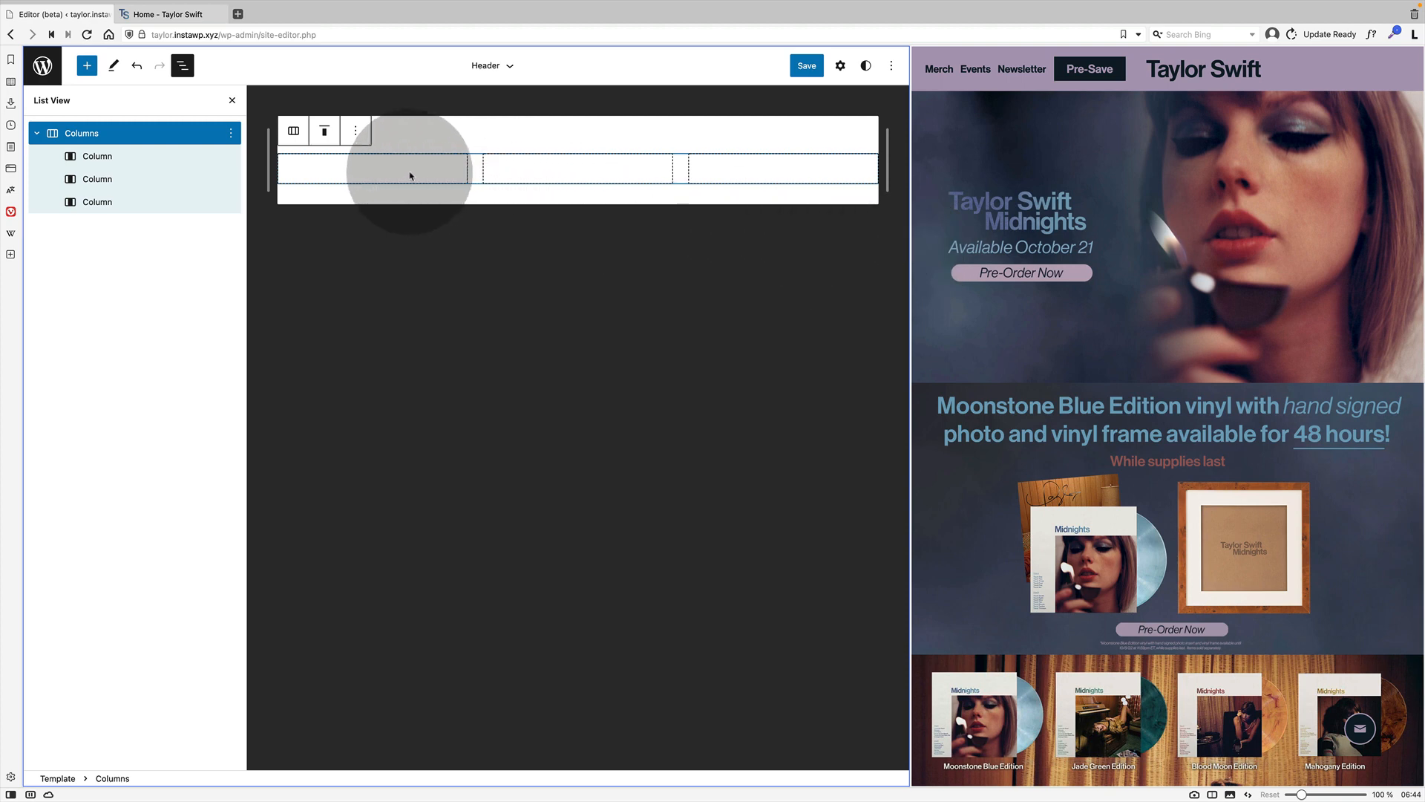
# Insert a Site Logo block into the header's middle column.
pyautogui.click(576, 173)
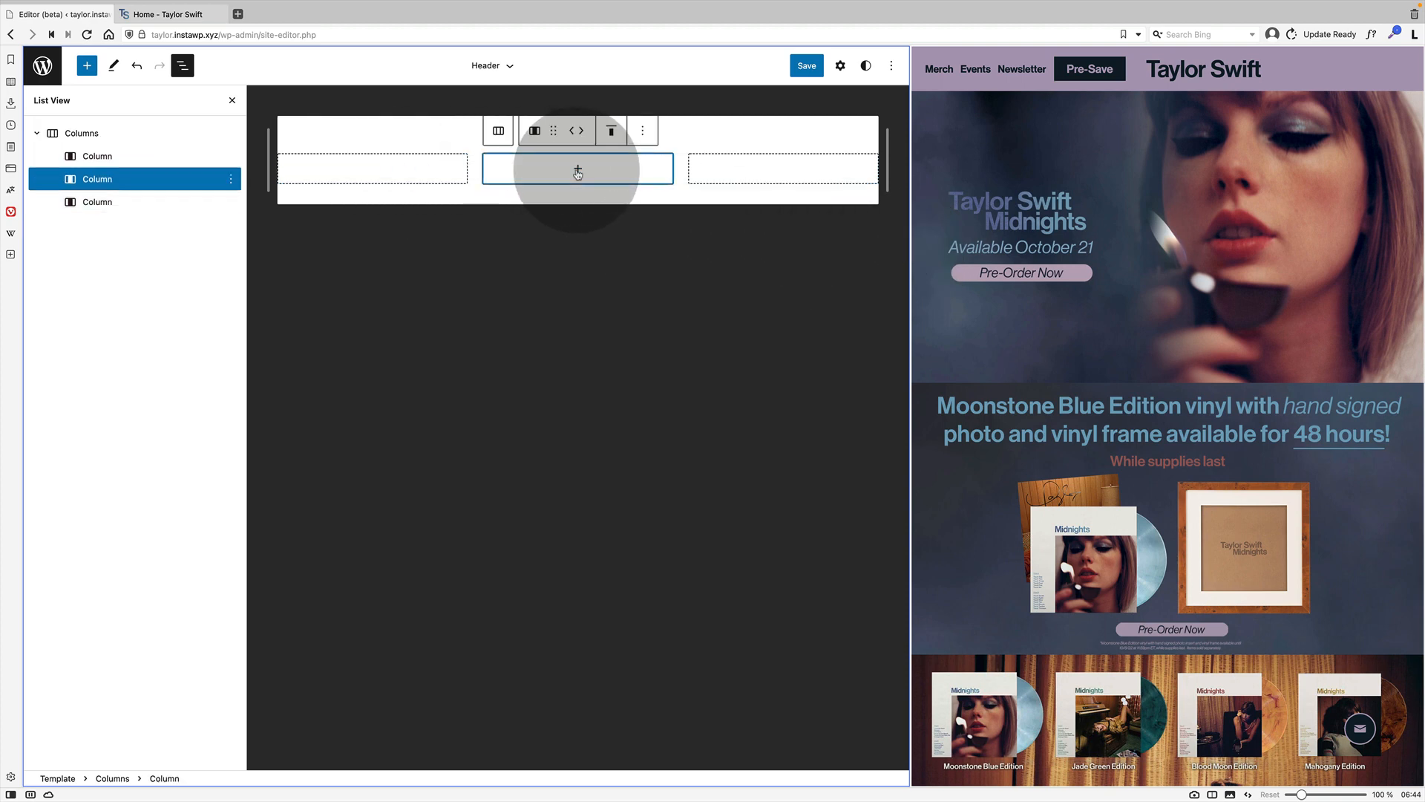
pyautogui.click(578, 168)
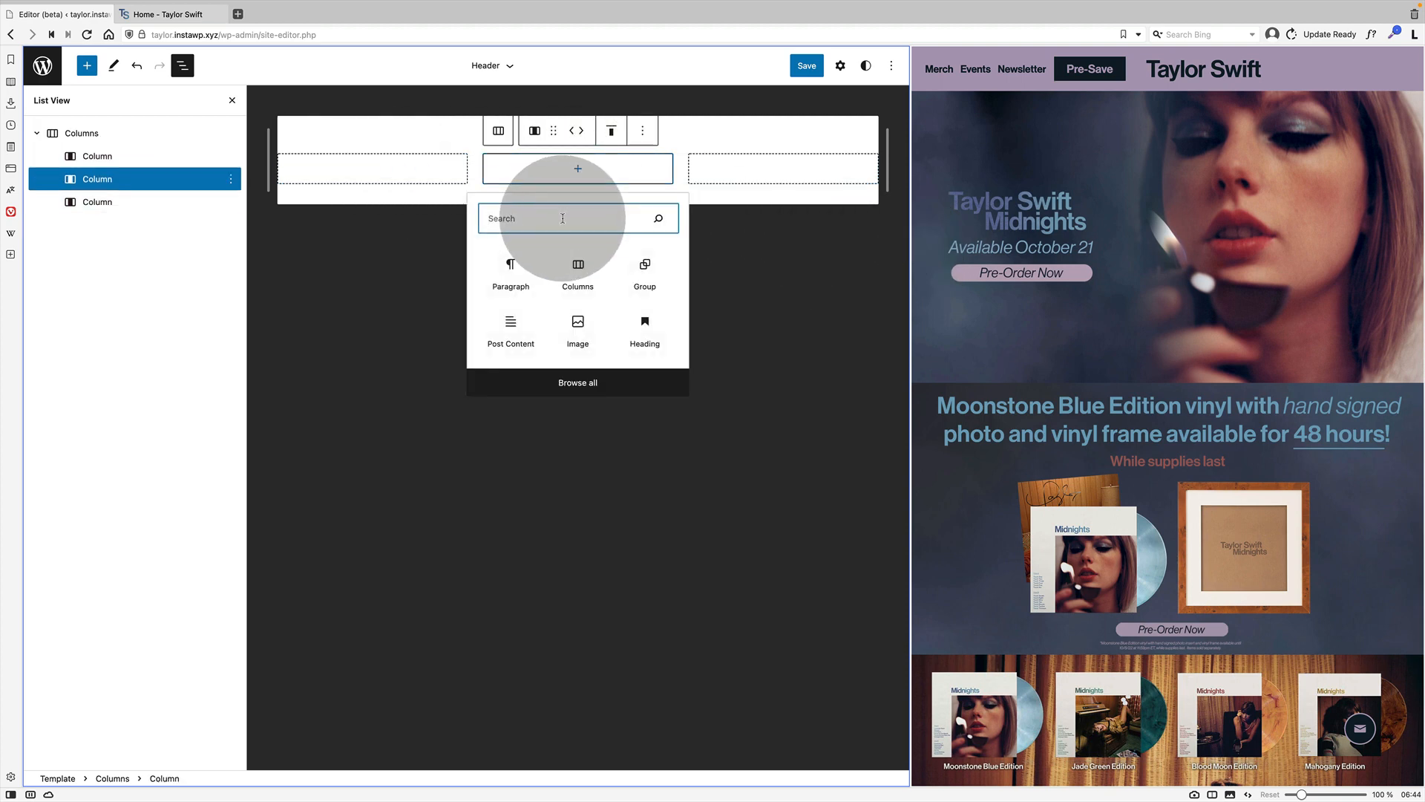
pyautogui.write('si')
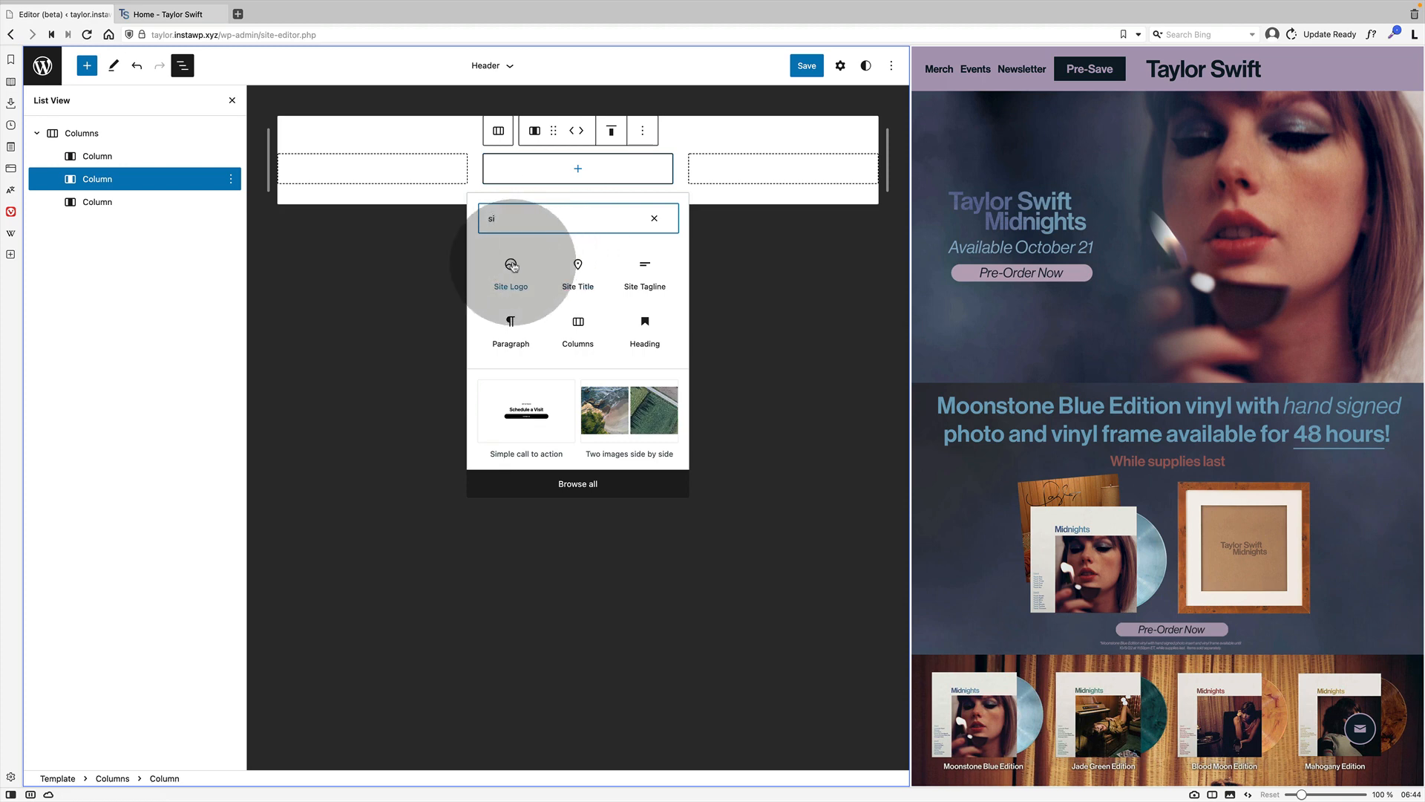
pyautogui.click(510, 265)
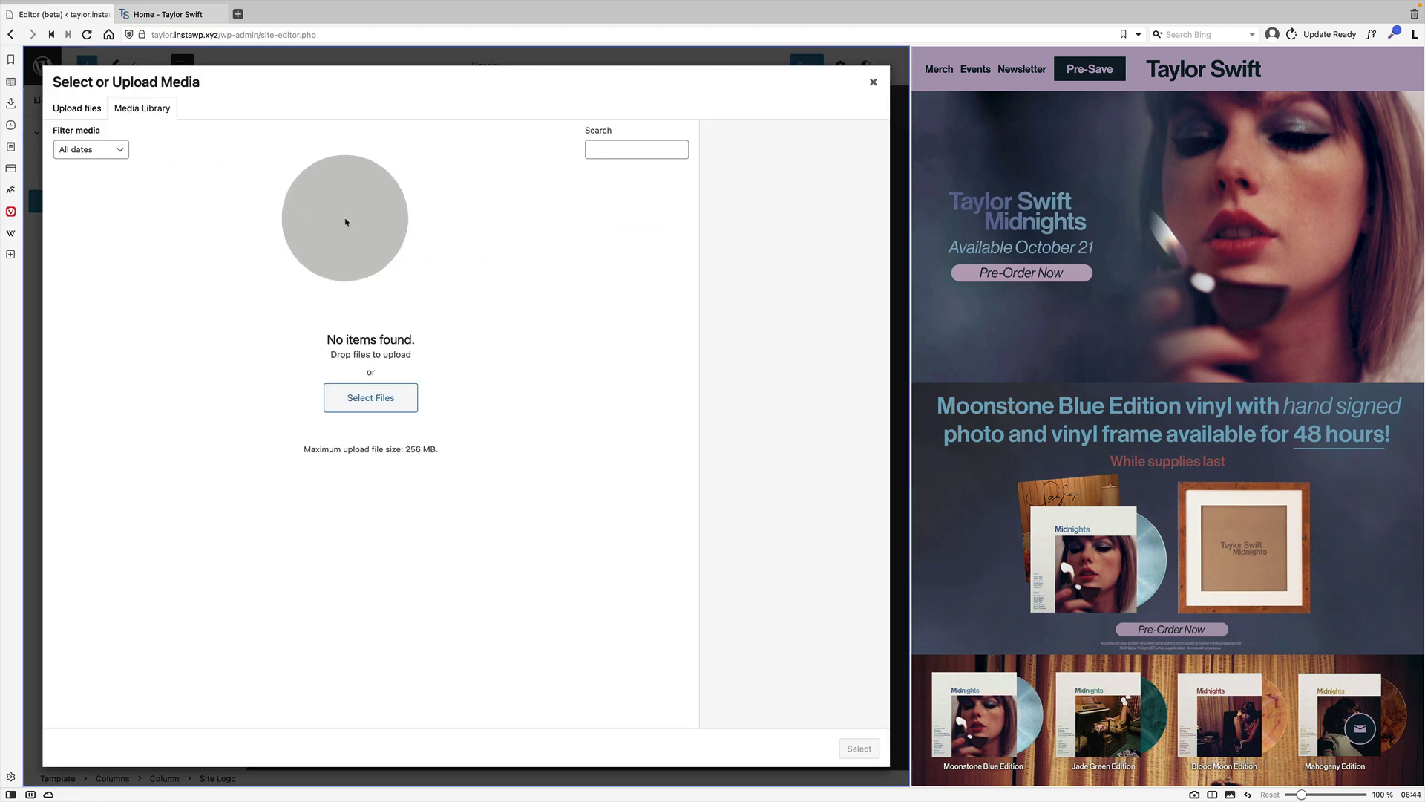
# Upload the Taylor Swift logo file and centre it in its column.
pyautogui.click(77, 107)
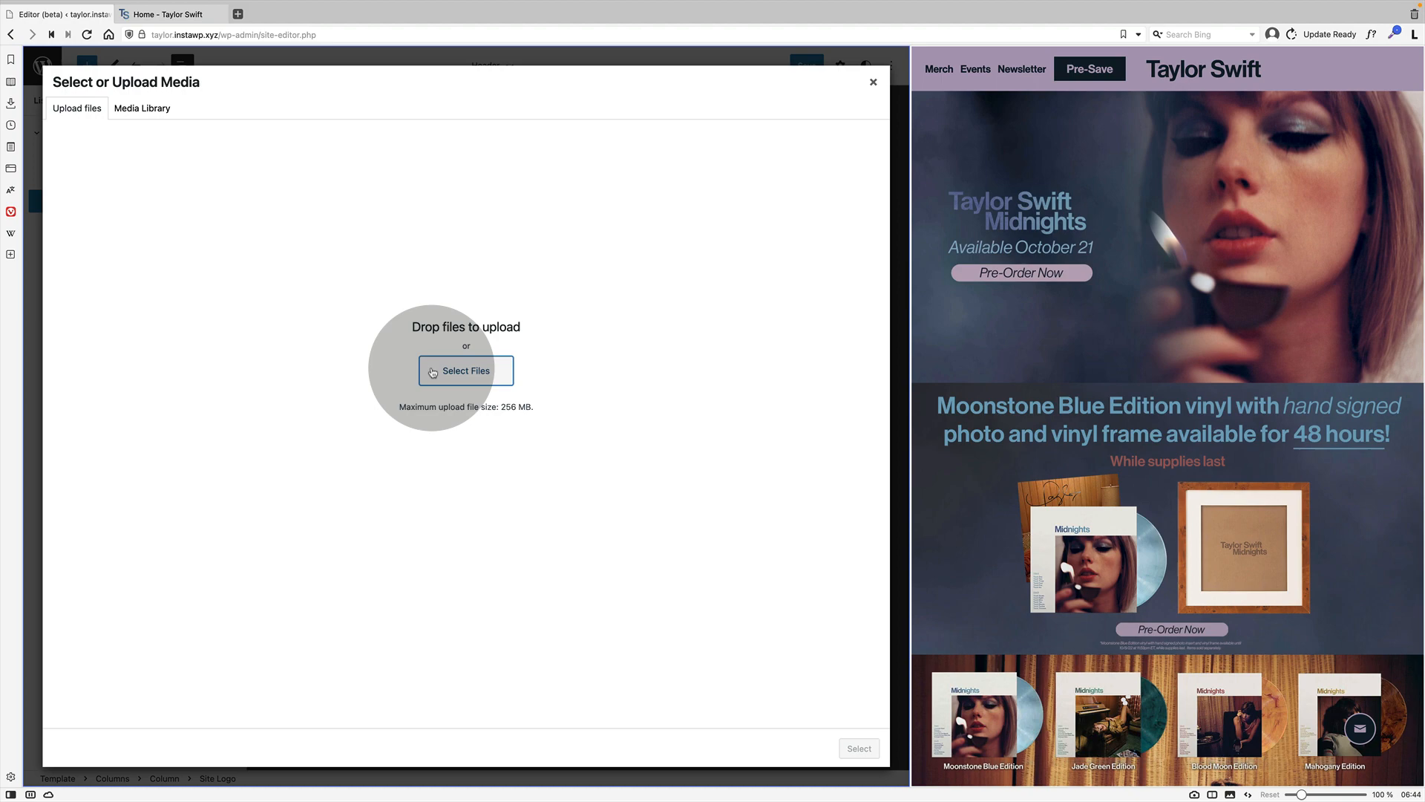
pyautogui.click(466, 371)
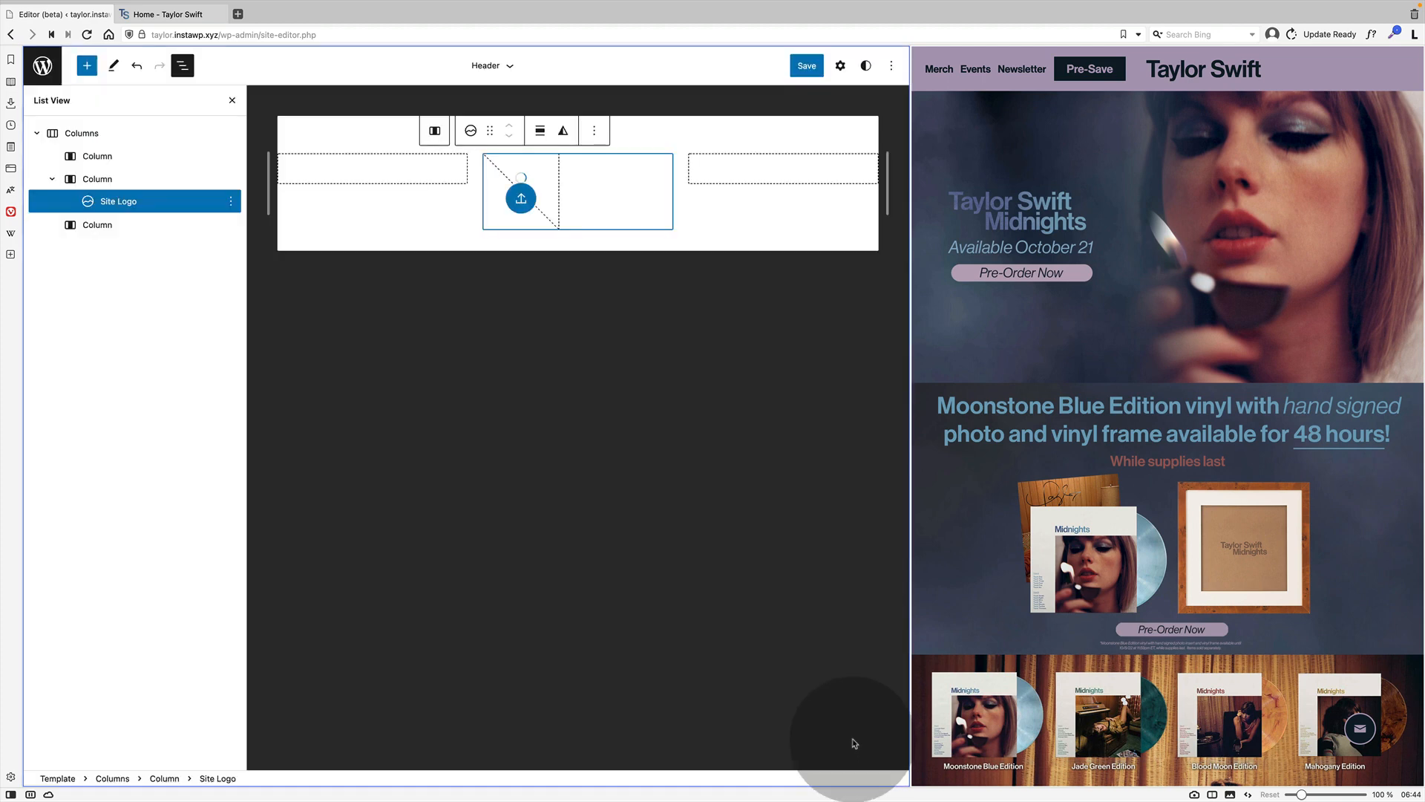
pyautogui.click(603, 131)
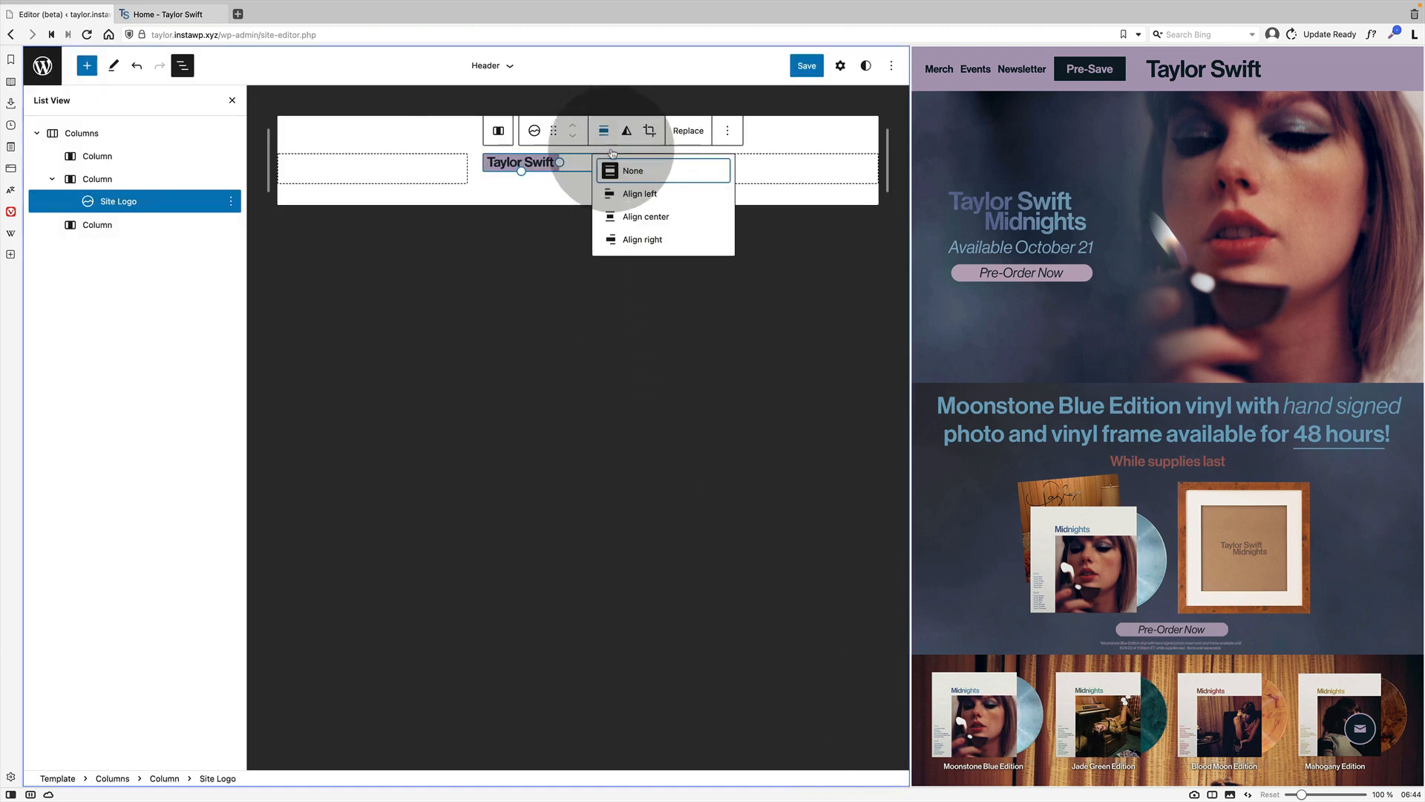
pyautogui.click(644, 217)
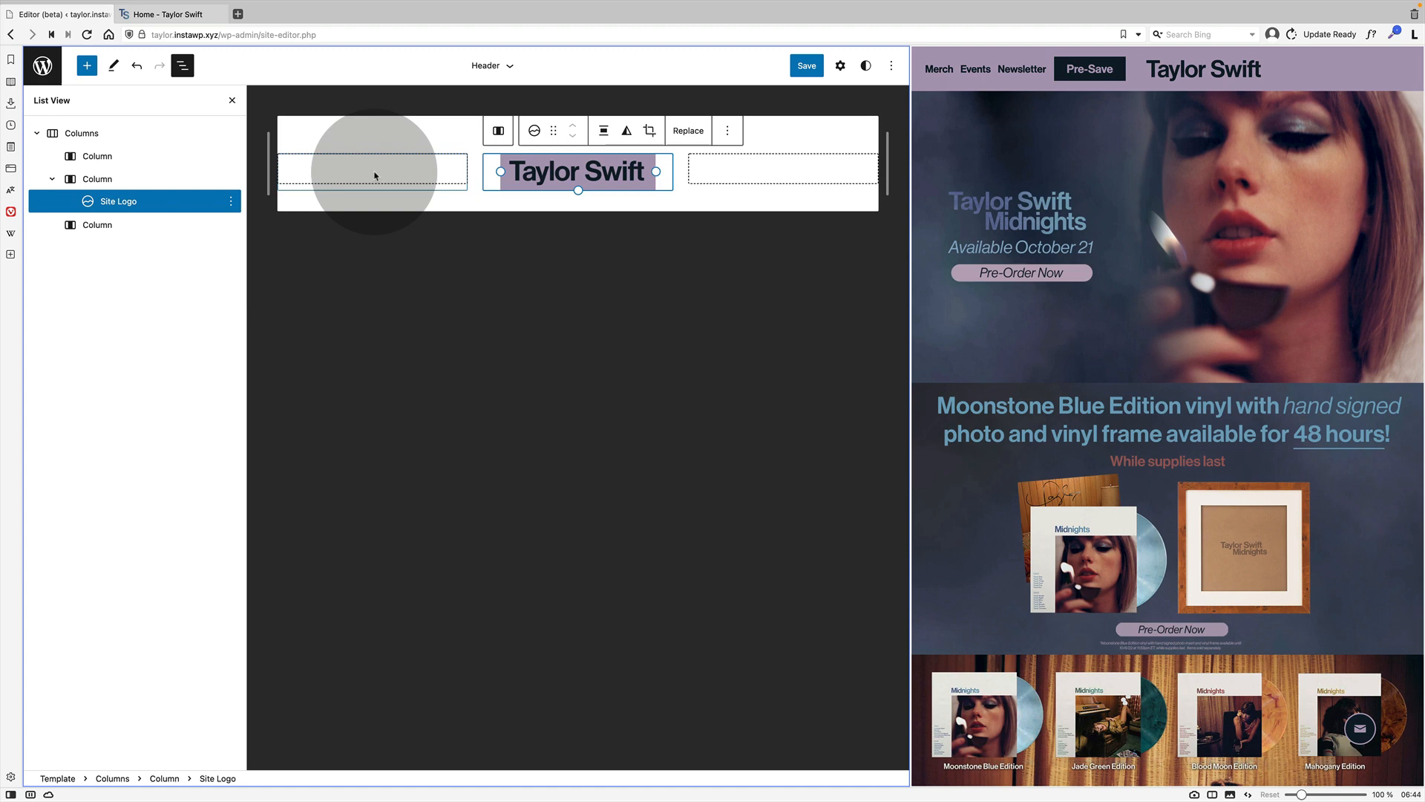
# Add a Navigation block with the Merch, Events and Newsletter links to the left column.
pyautogui.click(371, 172)
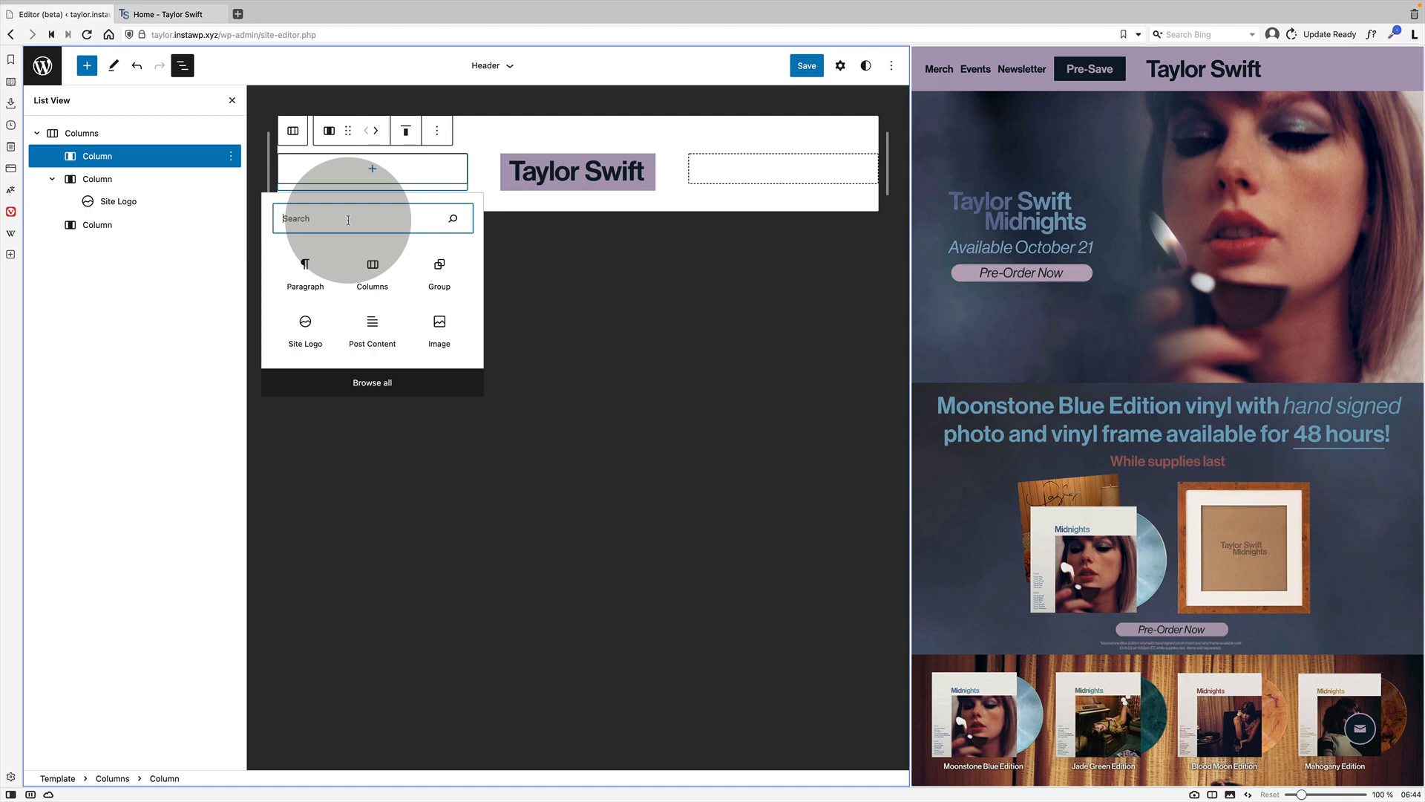
pyautogui.write('nav')
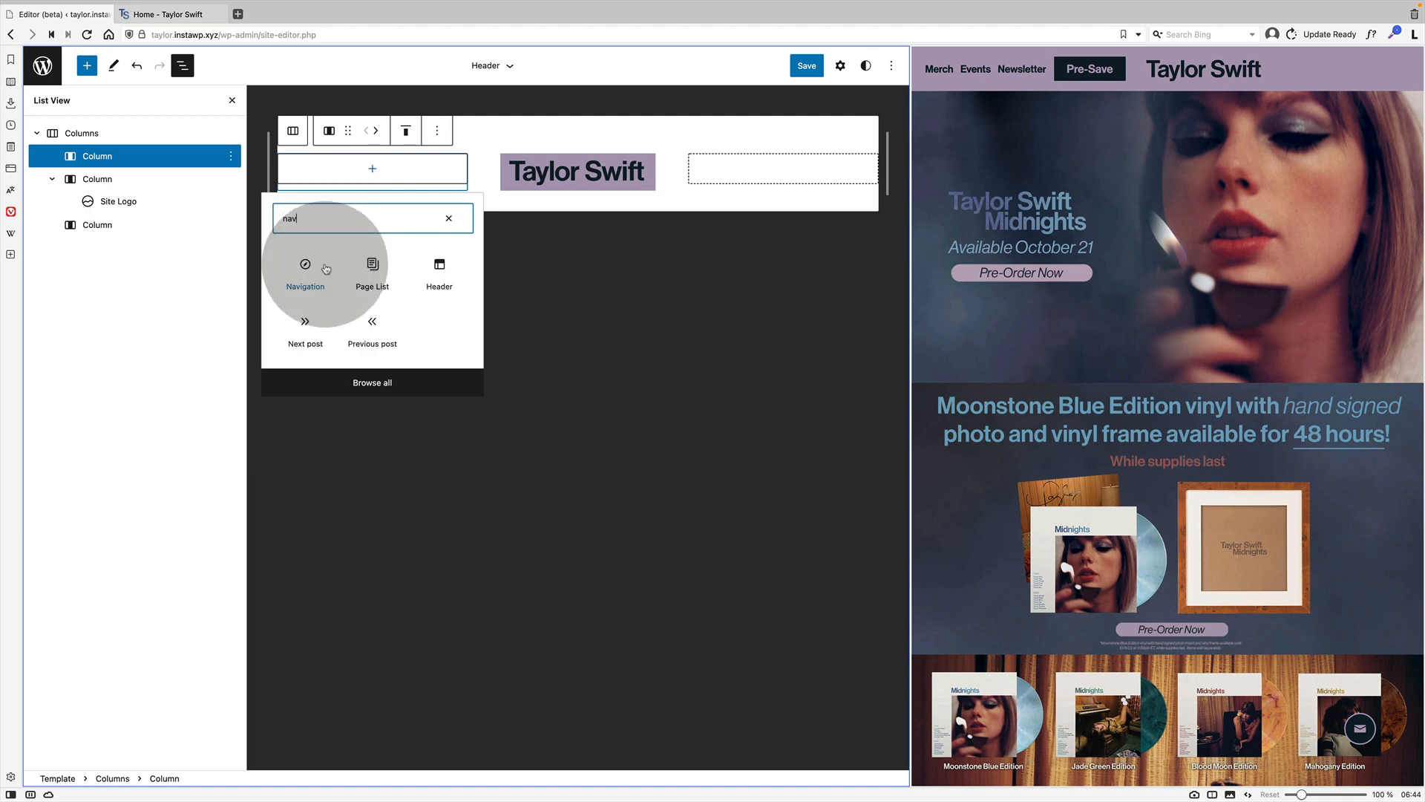
pyautogui.click(306, 273)
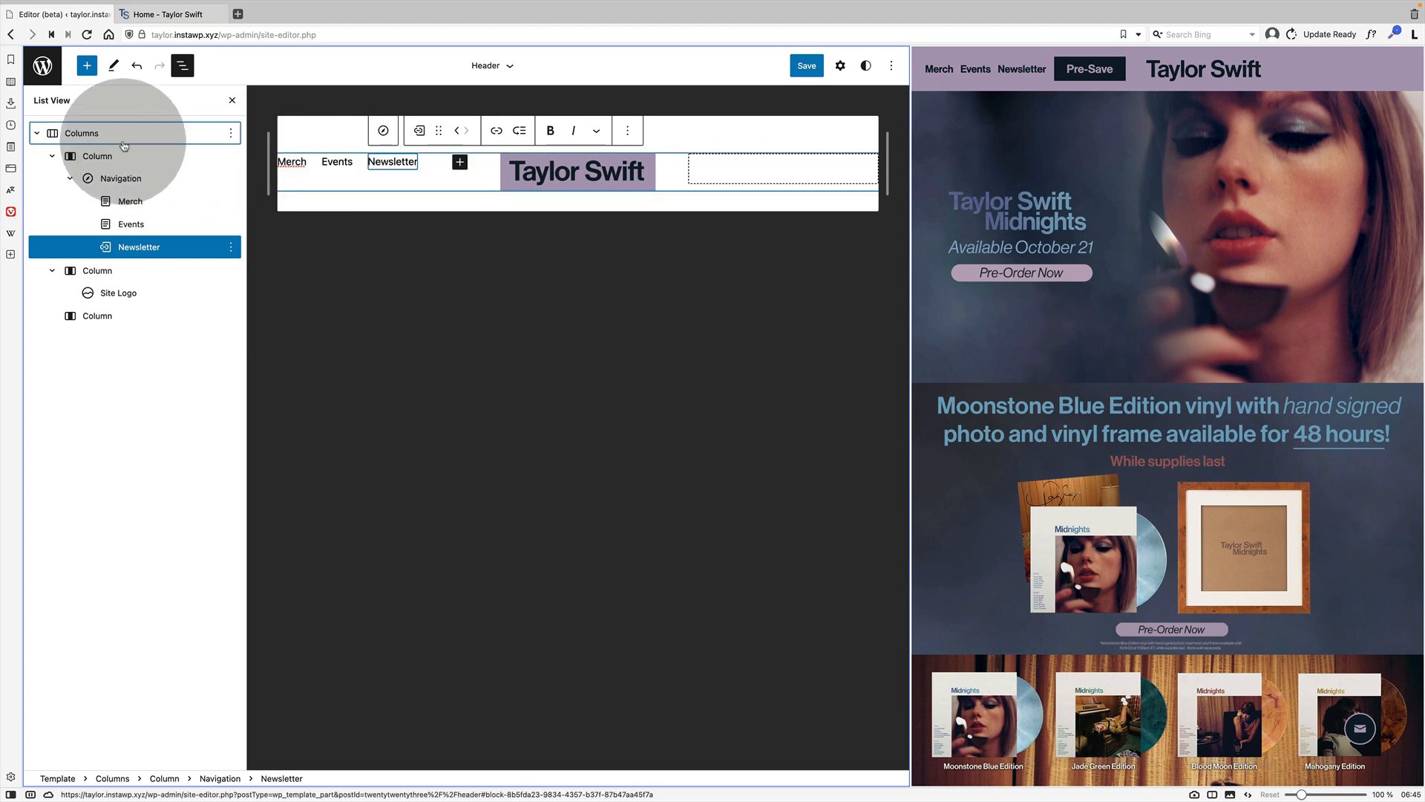
pyautogui.click(840, 65)
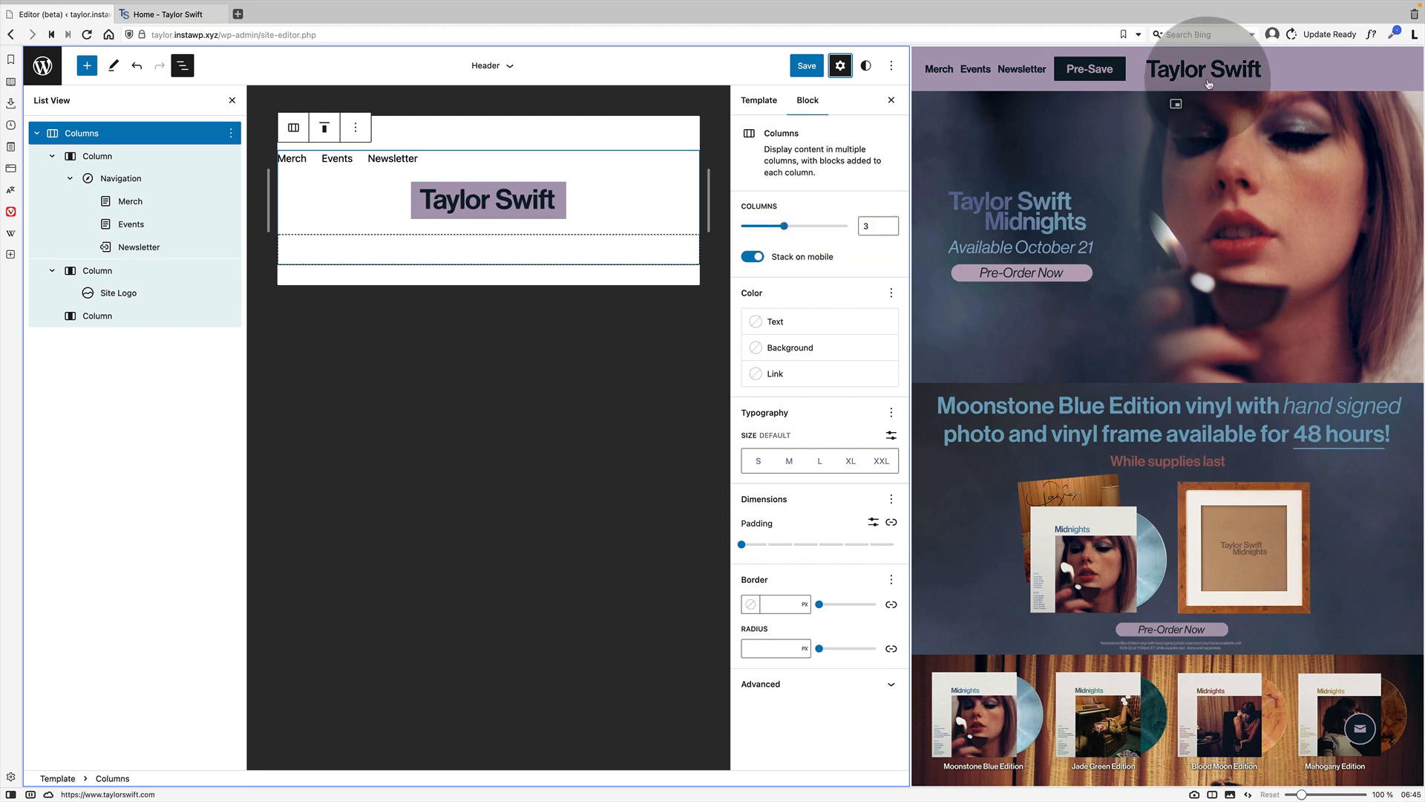
# Colour the header columns row purple and align its columns vertically to the middle.
pyautogui.click(751, 347)
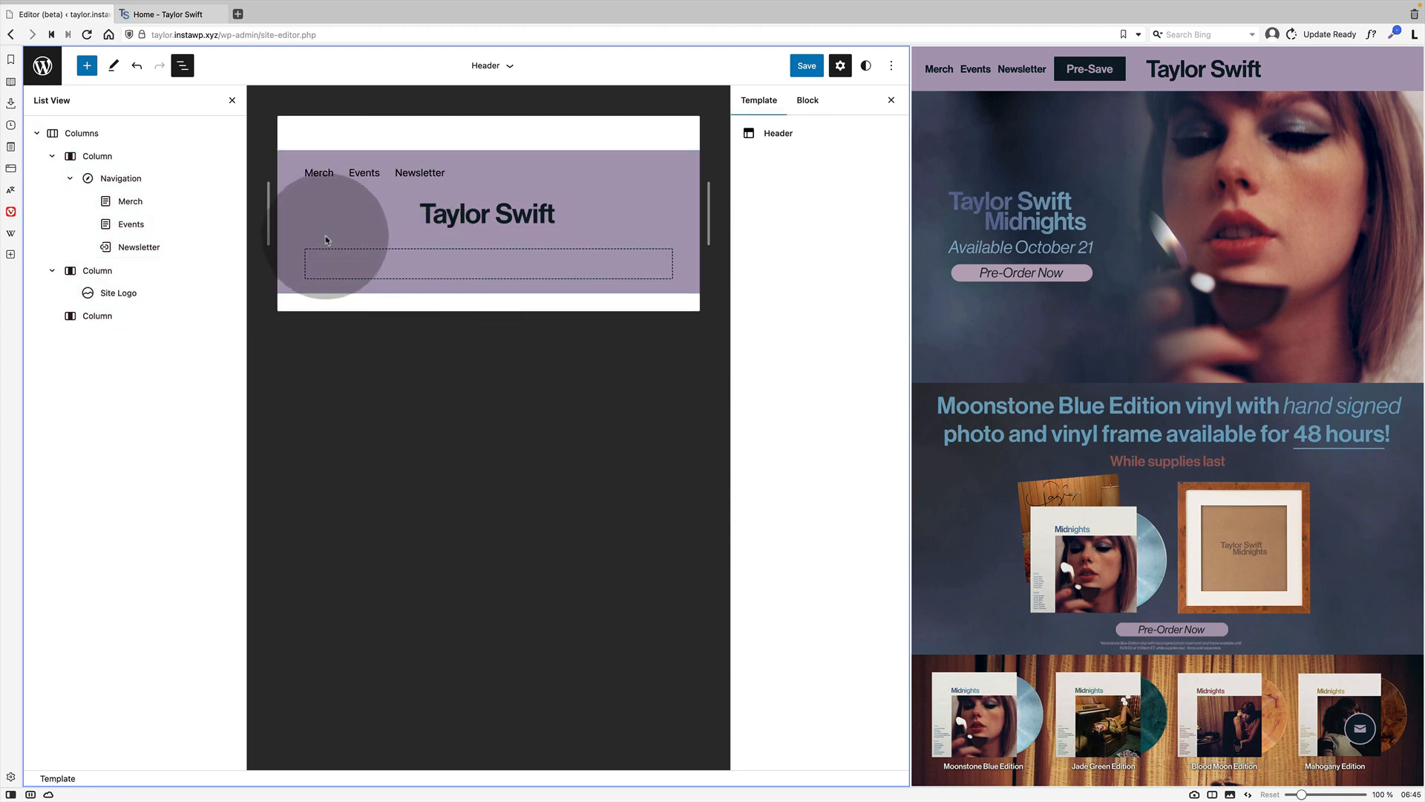
pyautogui.click(182, 65)
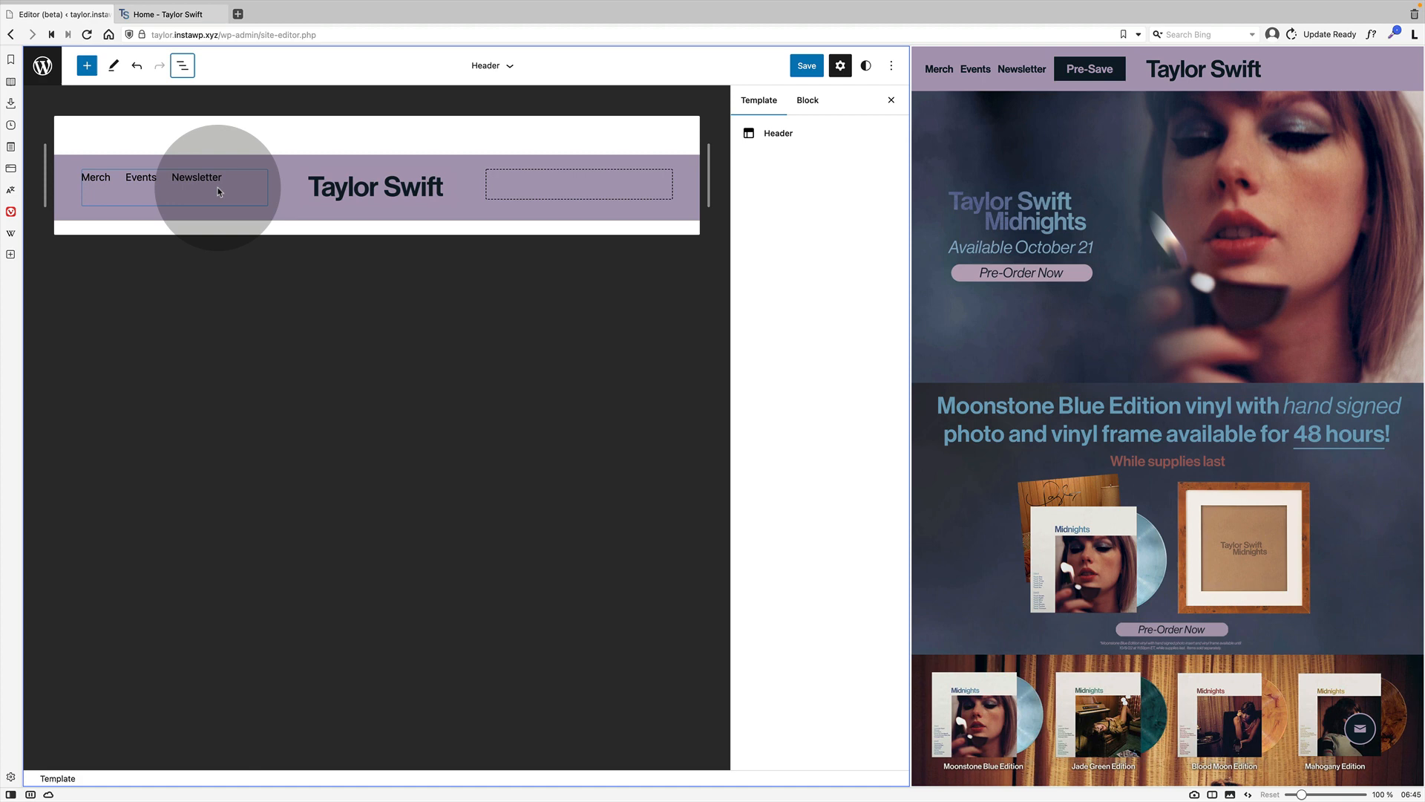
pyautogui.click(183, 65)
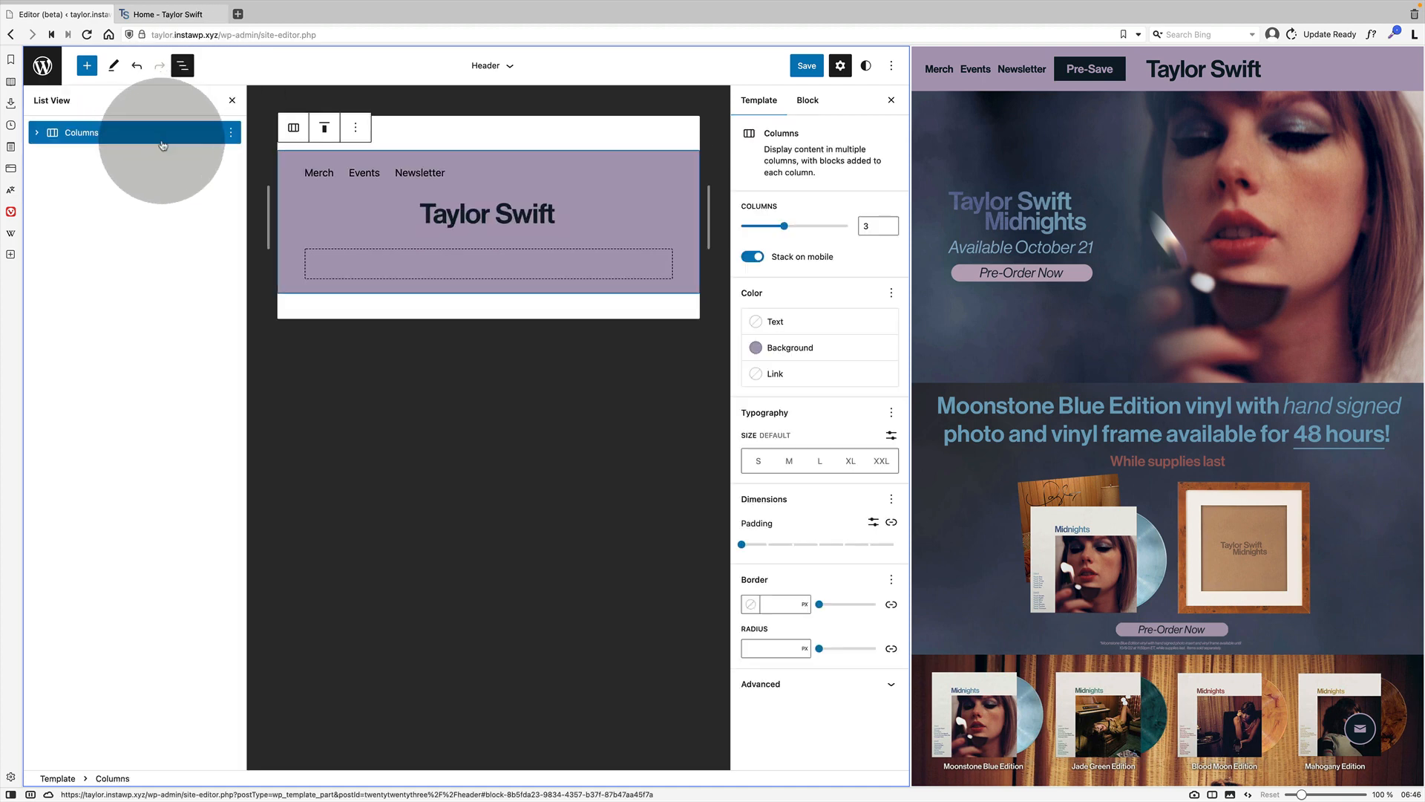
pyautogui.click(807, 101)
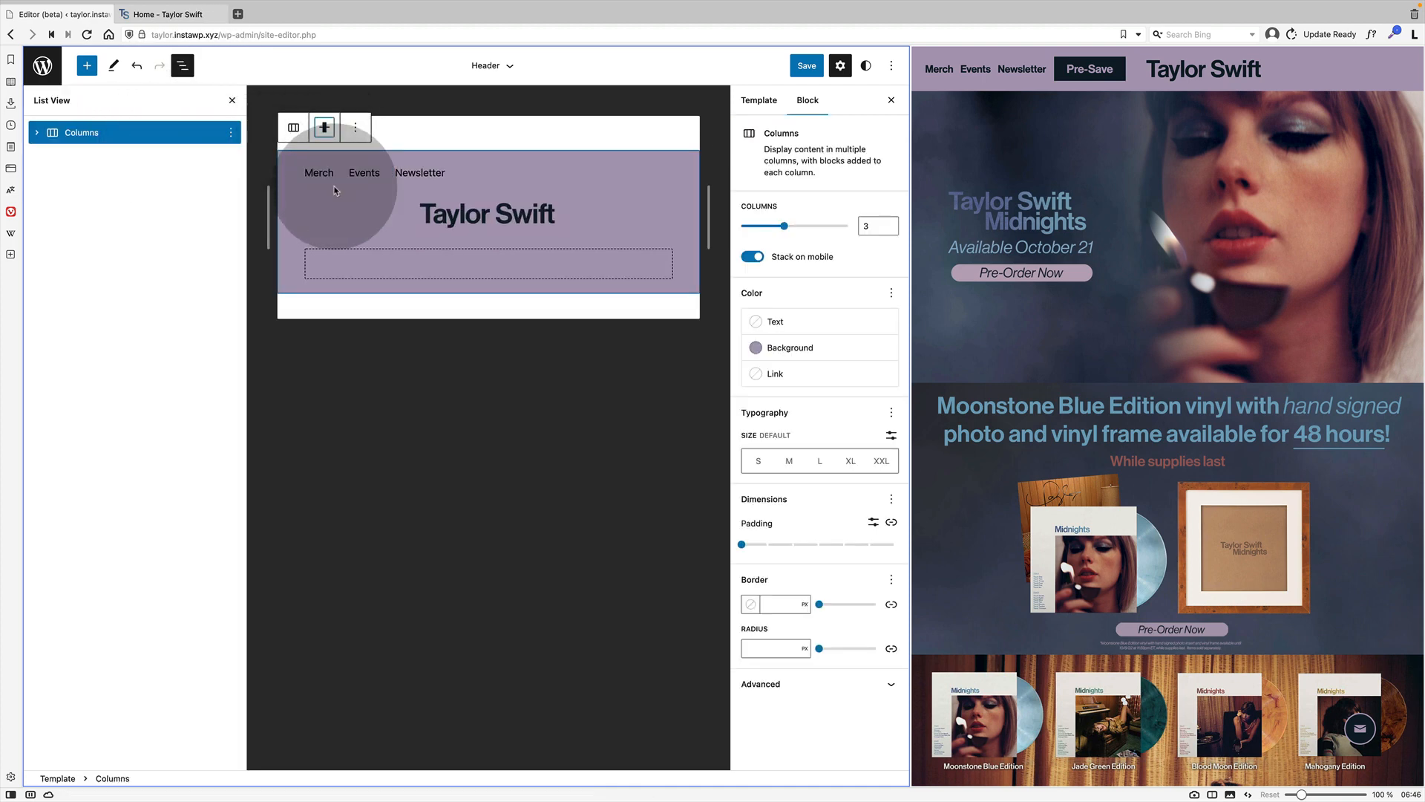
pyautogui.click(182, 65)
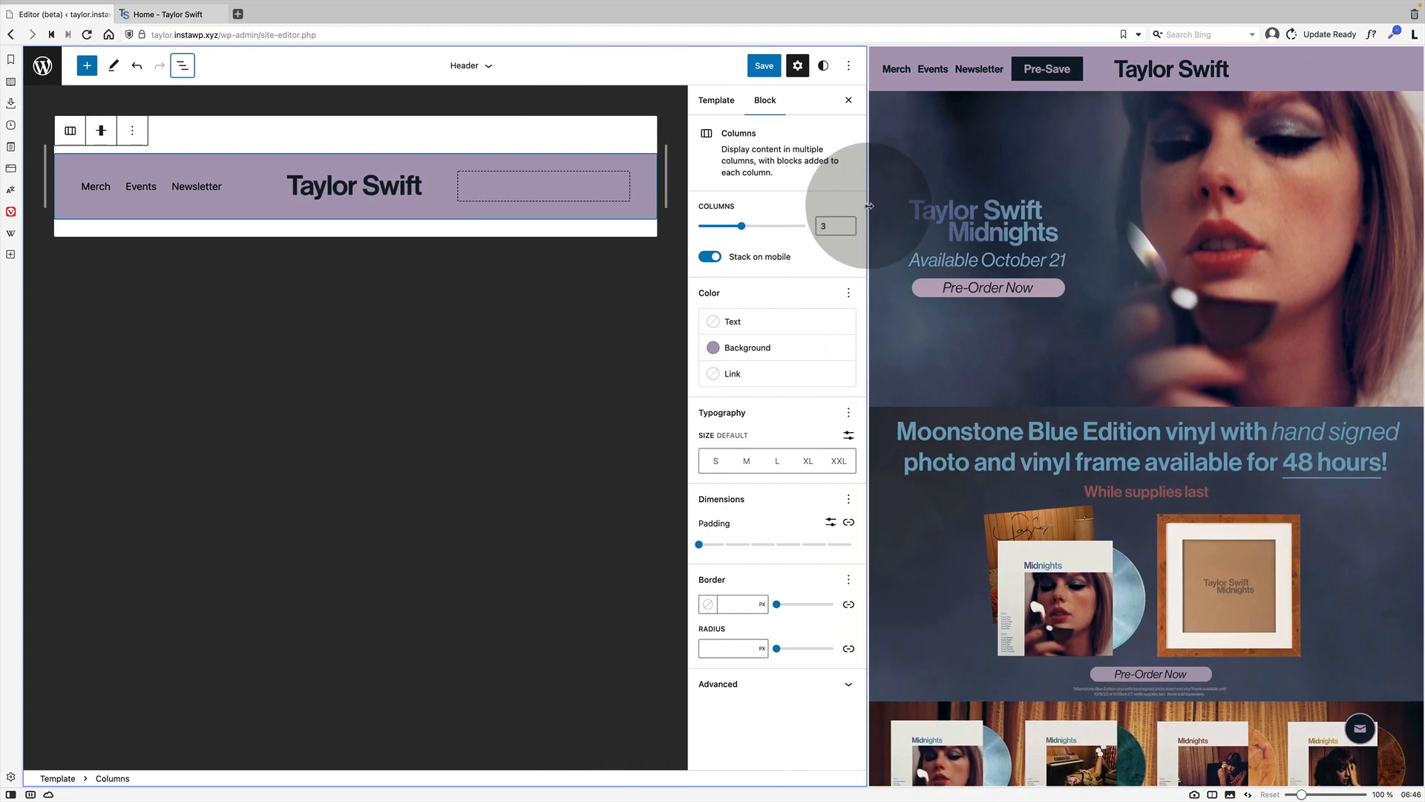
# Insert a Social Icons block in the right column with Facebook, Instagram, Tumblr, Twitter, TikTok, YouTube and Snapchat.
pyautogui.click(543, 186)
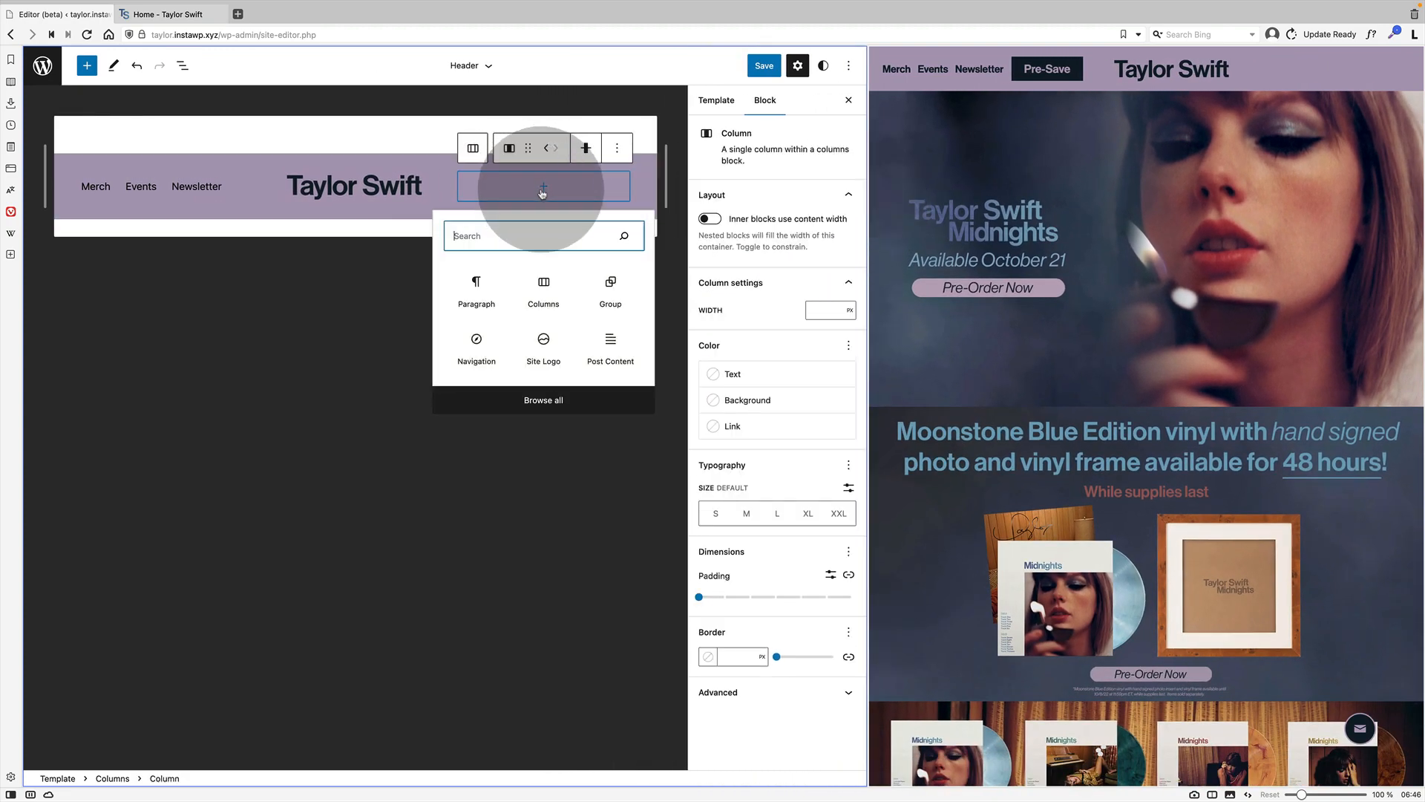
pyautogui.write('soci')
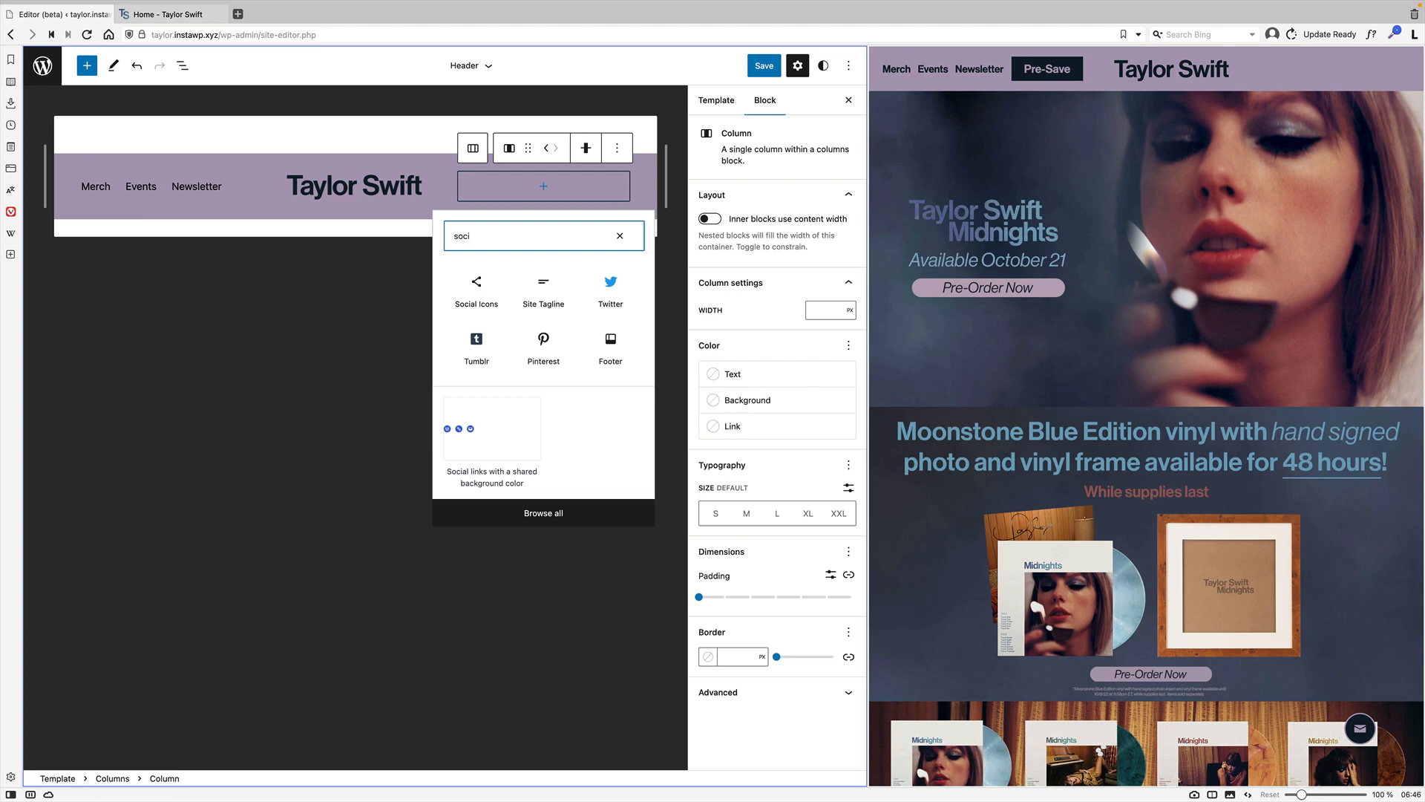
pyautogui.click(475, 282)
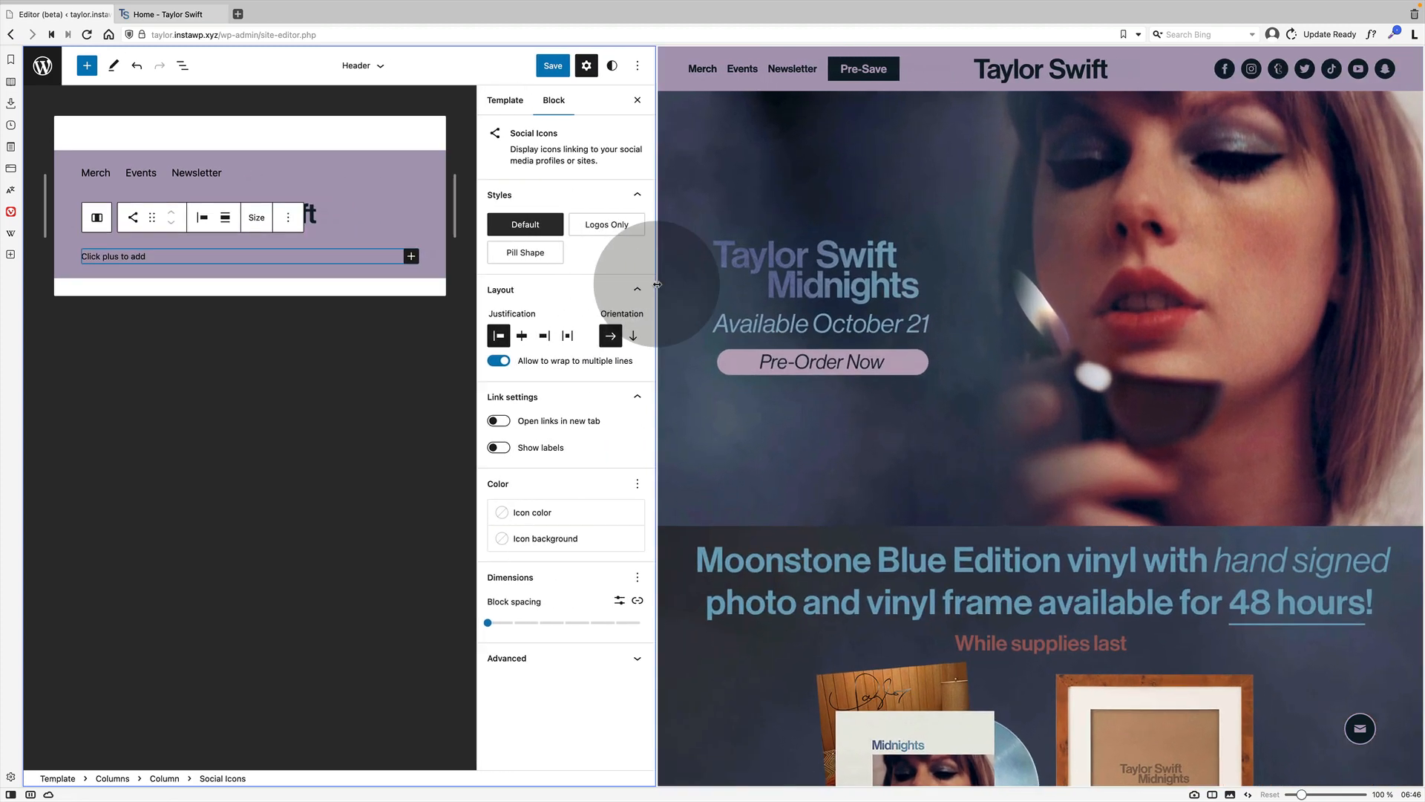
pyautogui.click(182, 65)
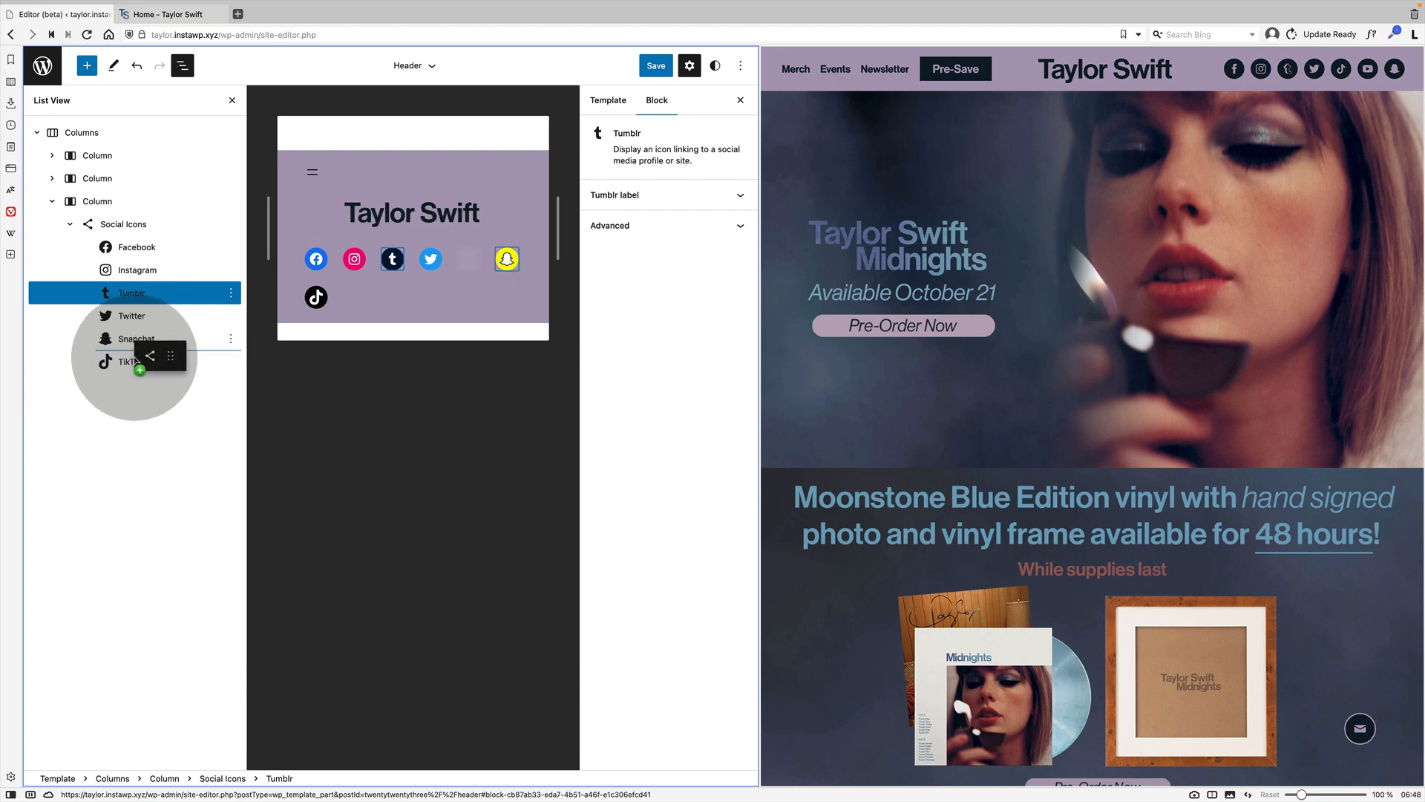
# Give the social icons black backgrounds.
pyautogui.click(125, 223)
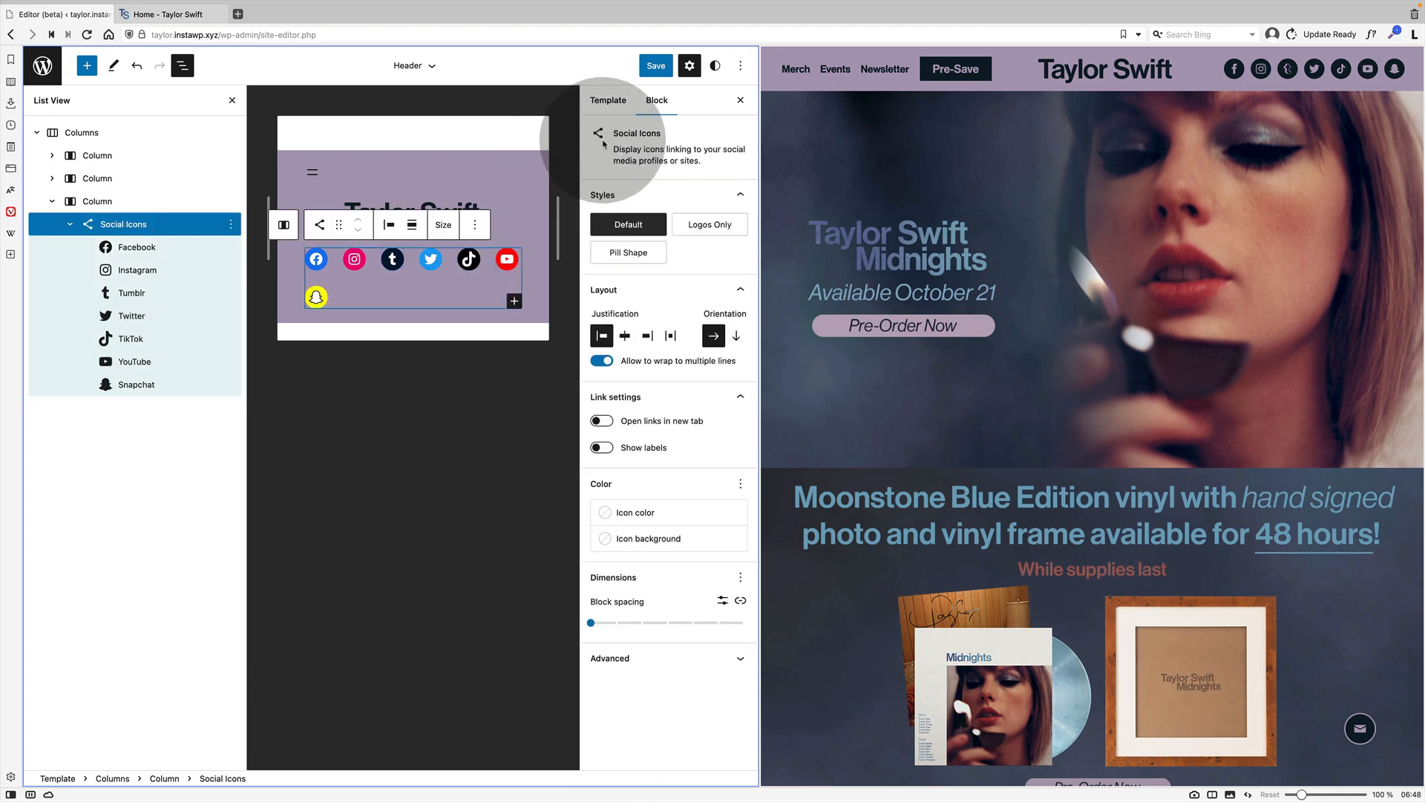
pyautogui.click(182, 65)
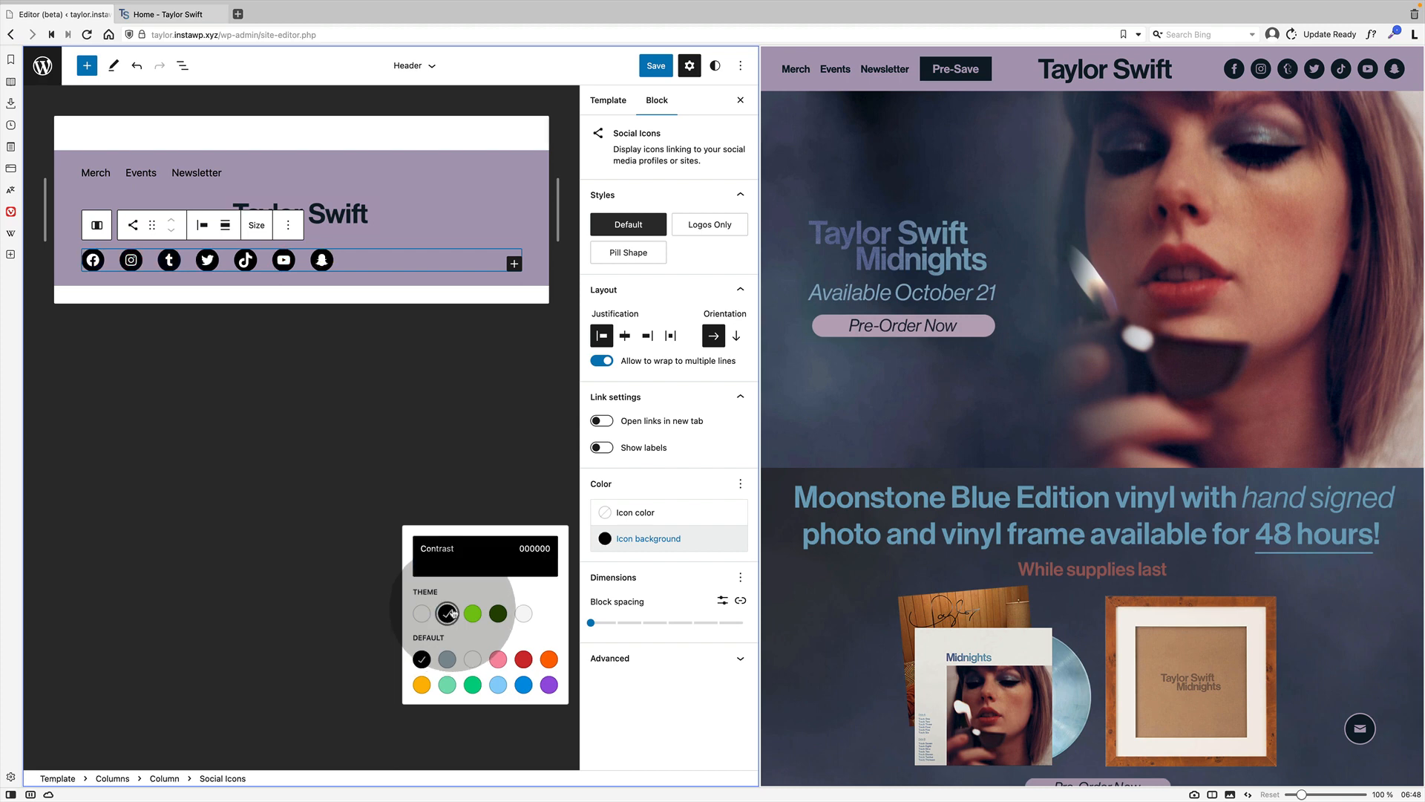
pyautogui.click(446, 613)
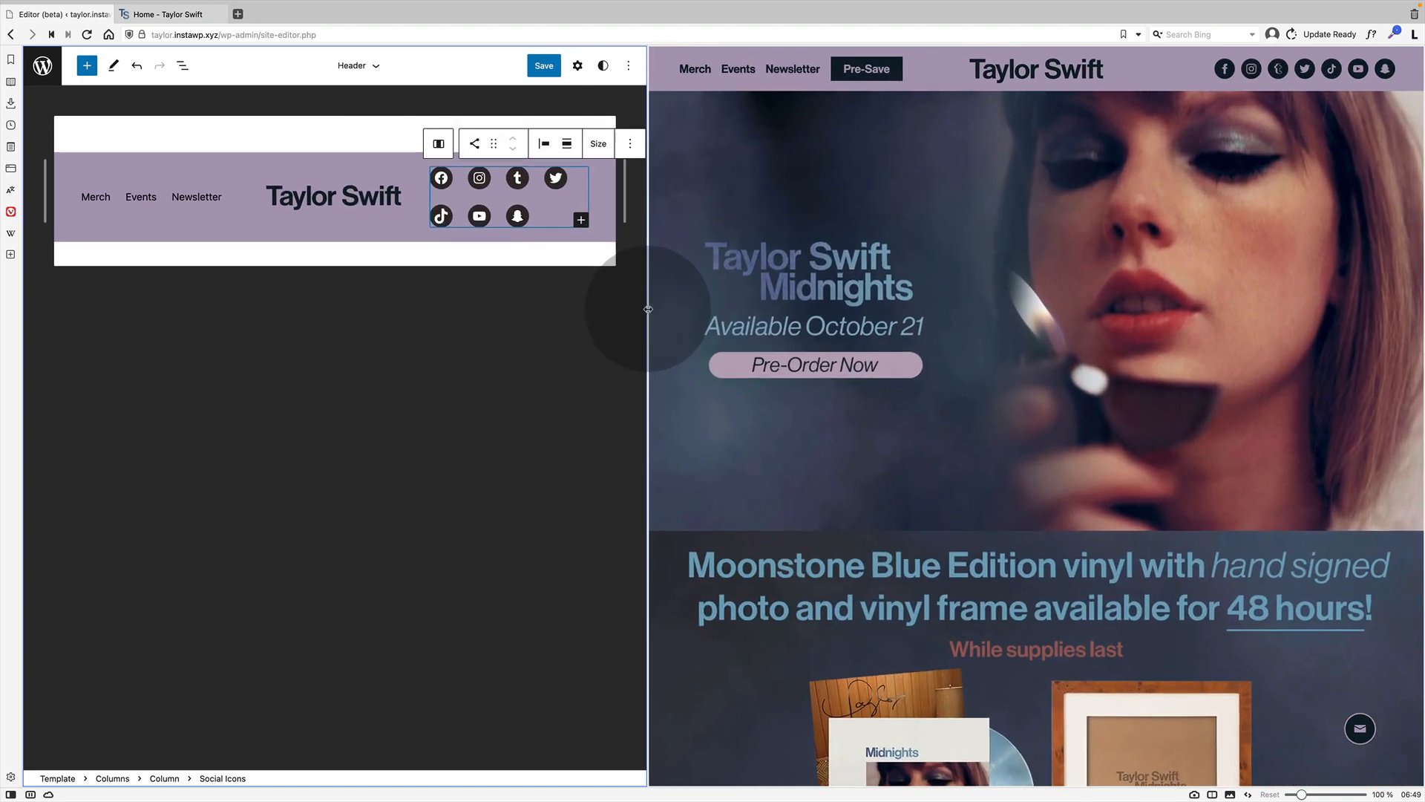
pyautogui.click(183, 65)
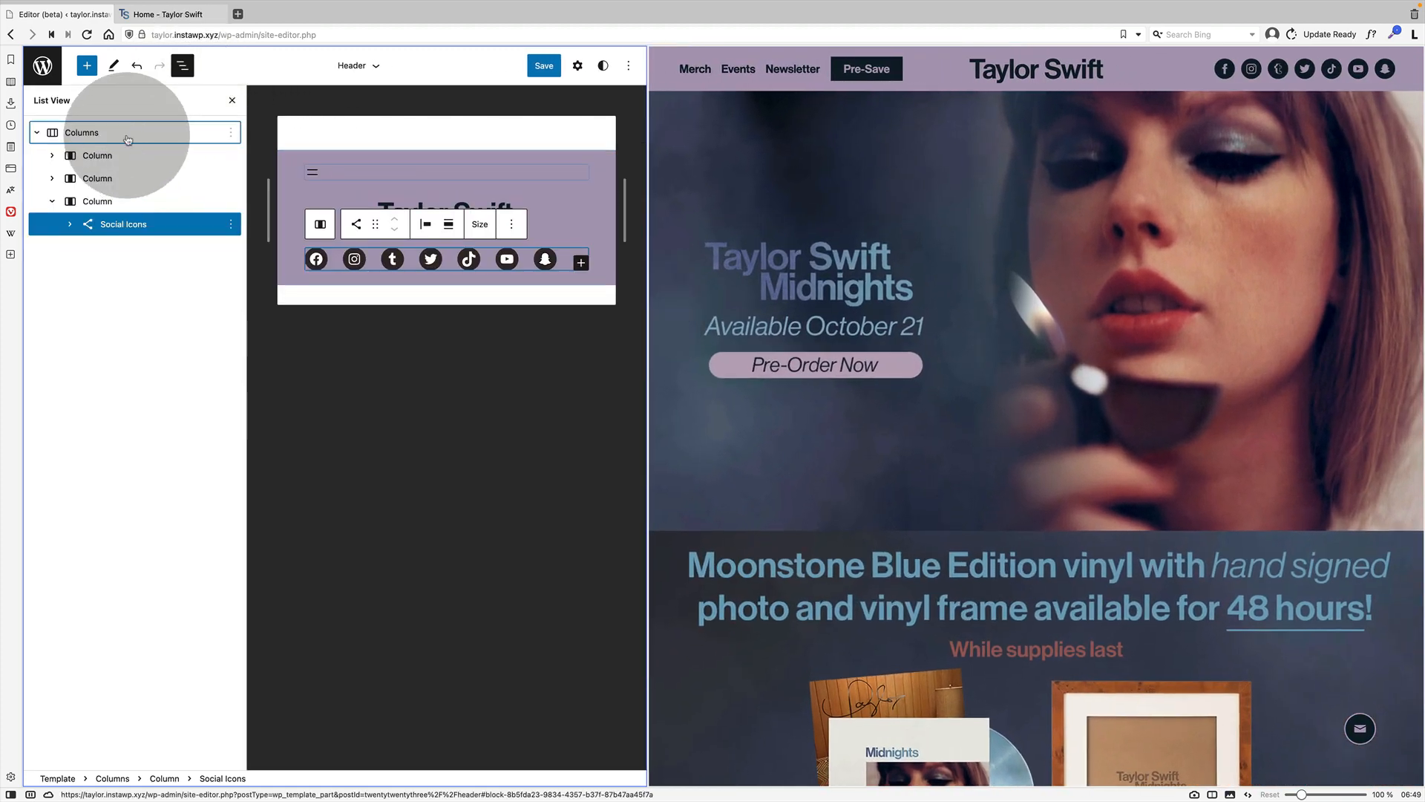
# Set the header columns row's top and bottom margins to 0.
pyautogui.click(578, 66)
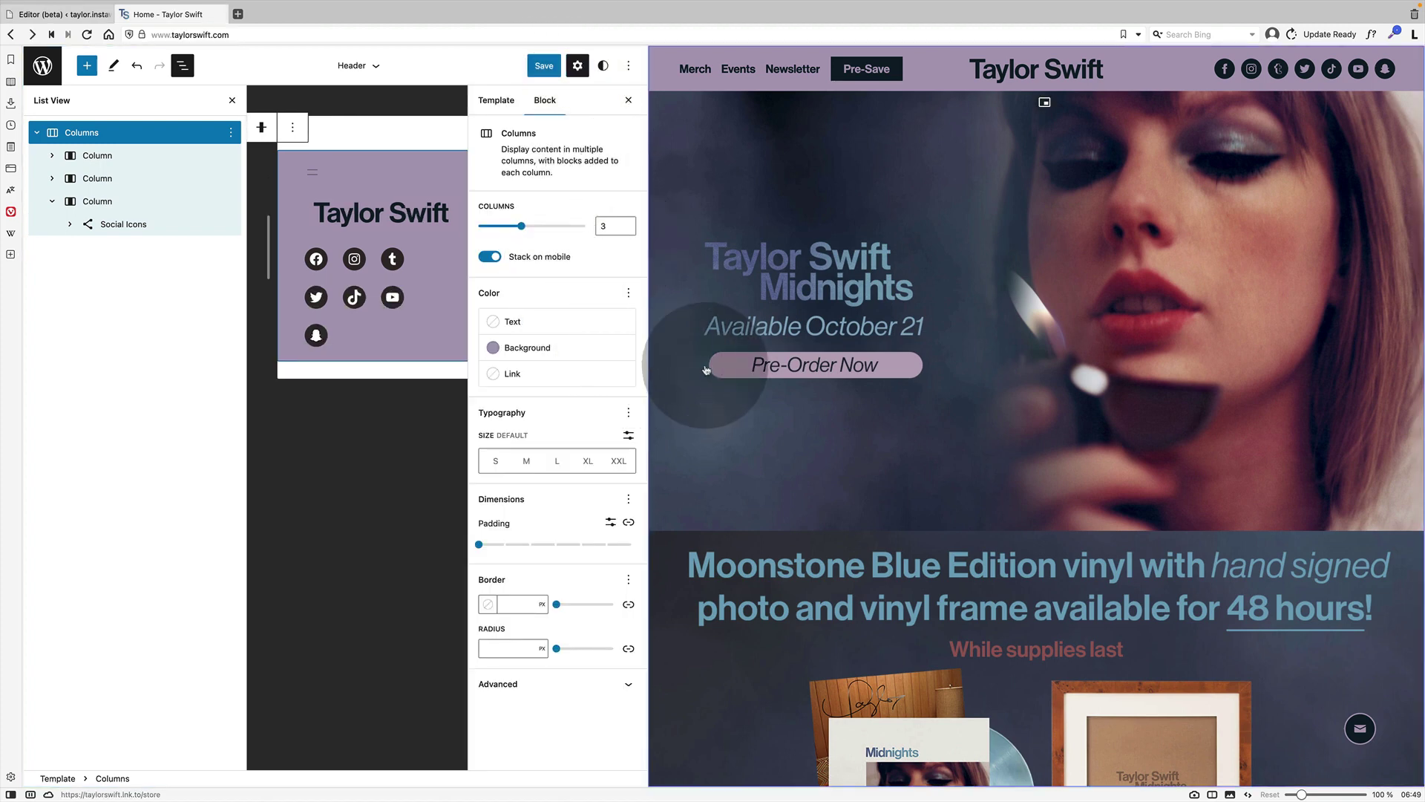
pyautogui.click(628, 499)
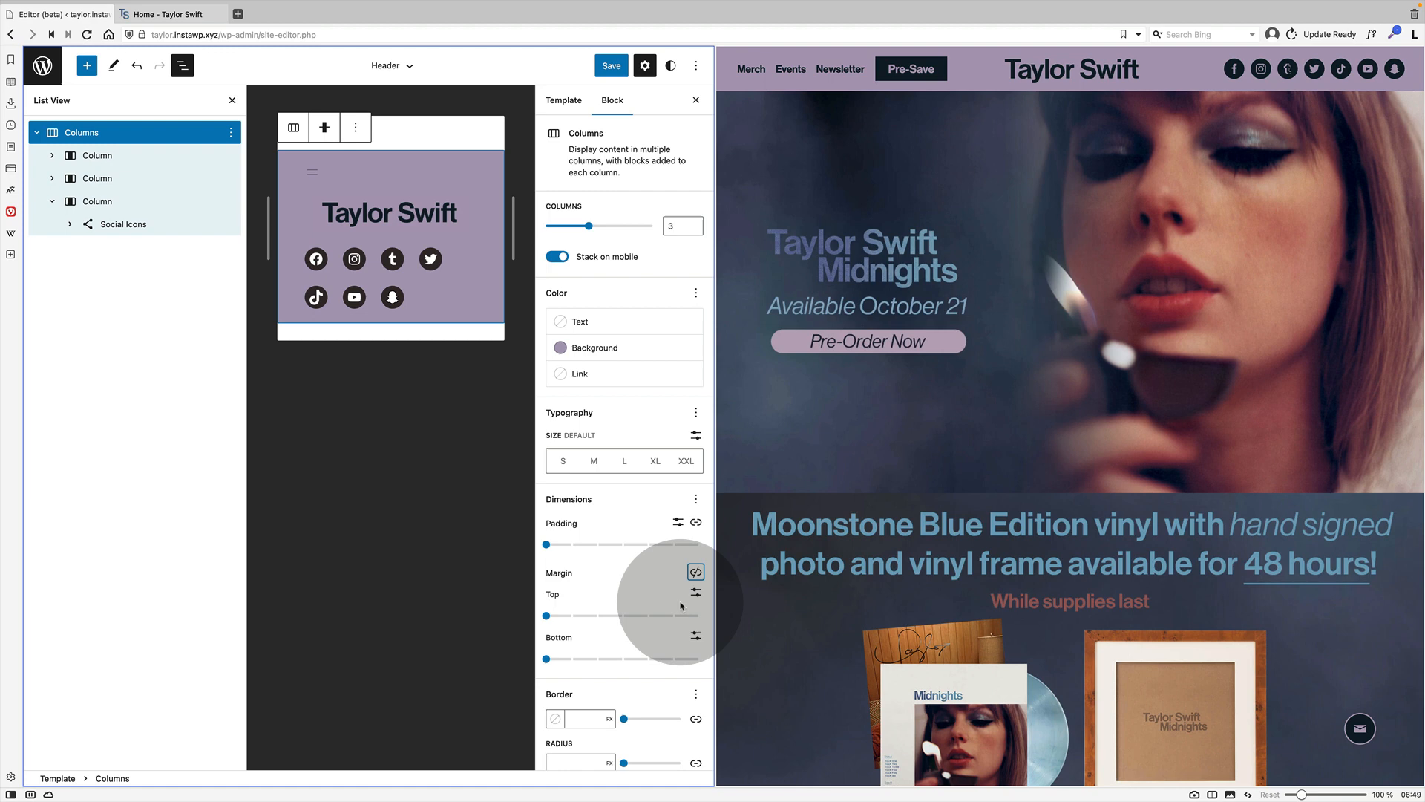
pyautogui.click(695, 593)
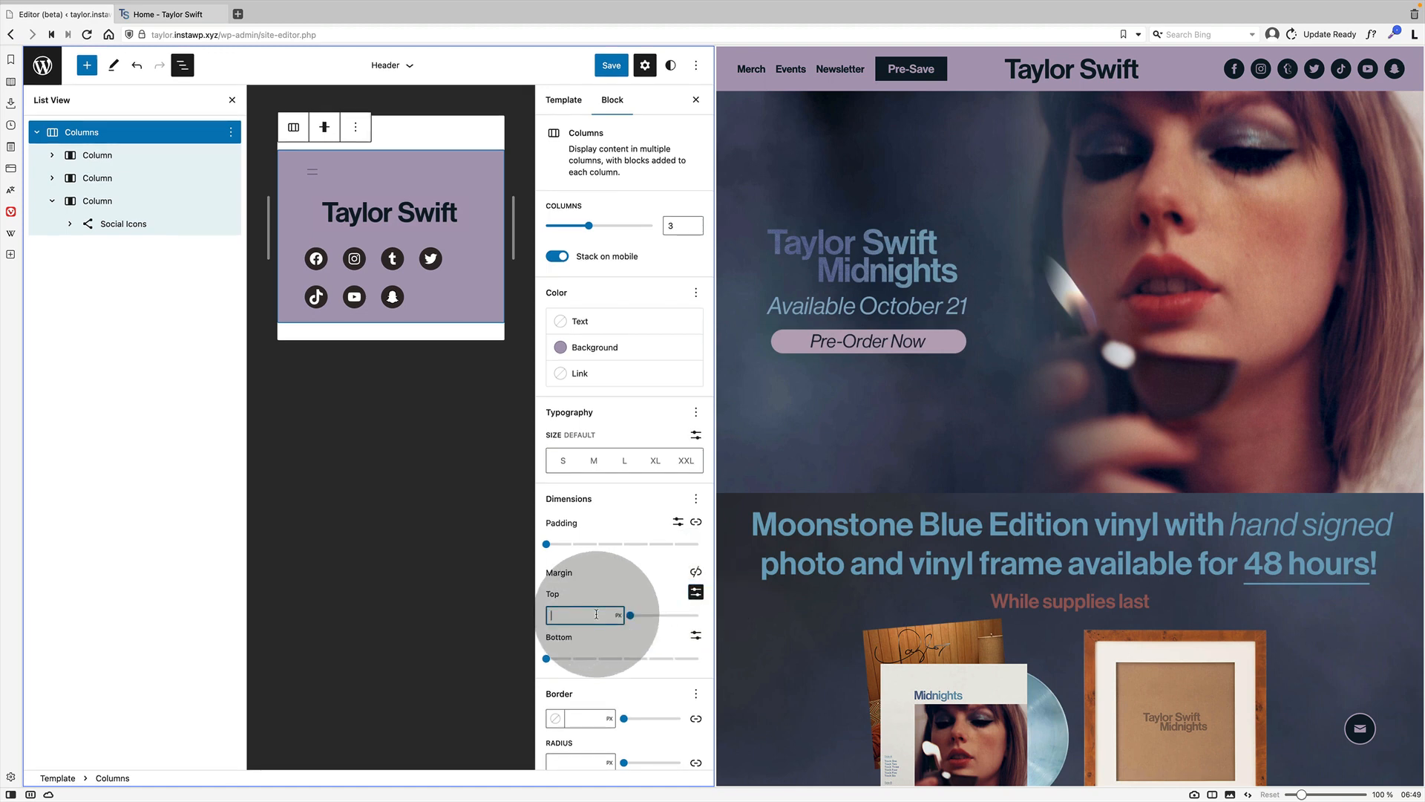
pyautogui.write('0')
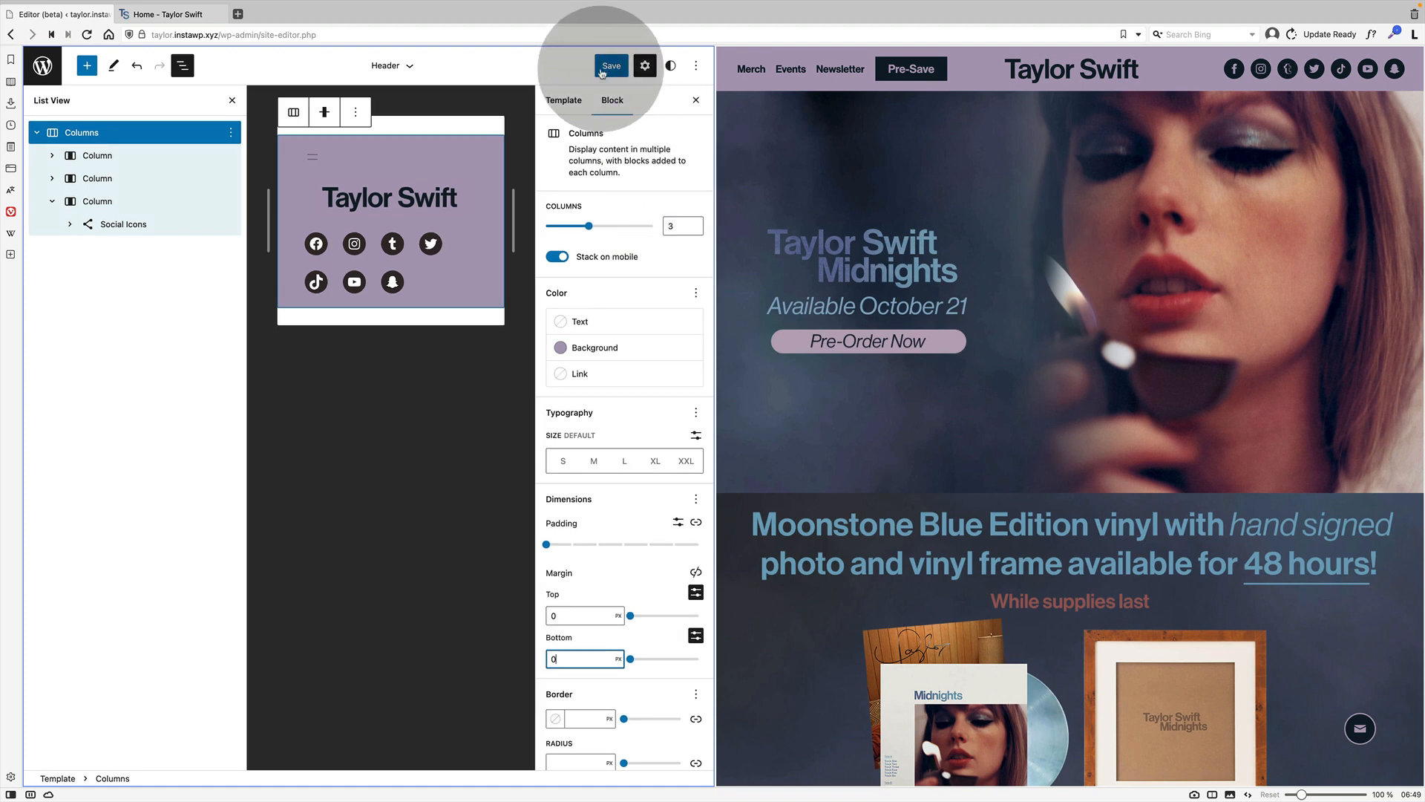
pyautogui.moveTo(612, 65)
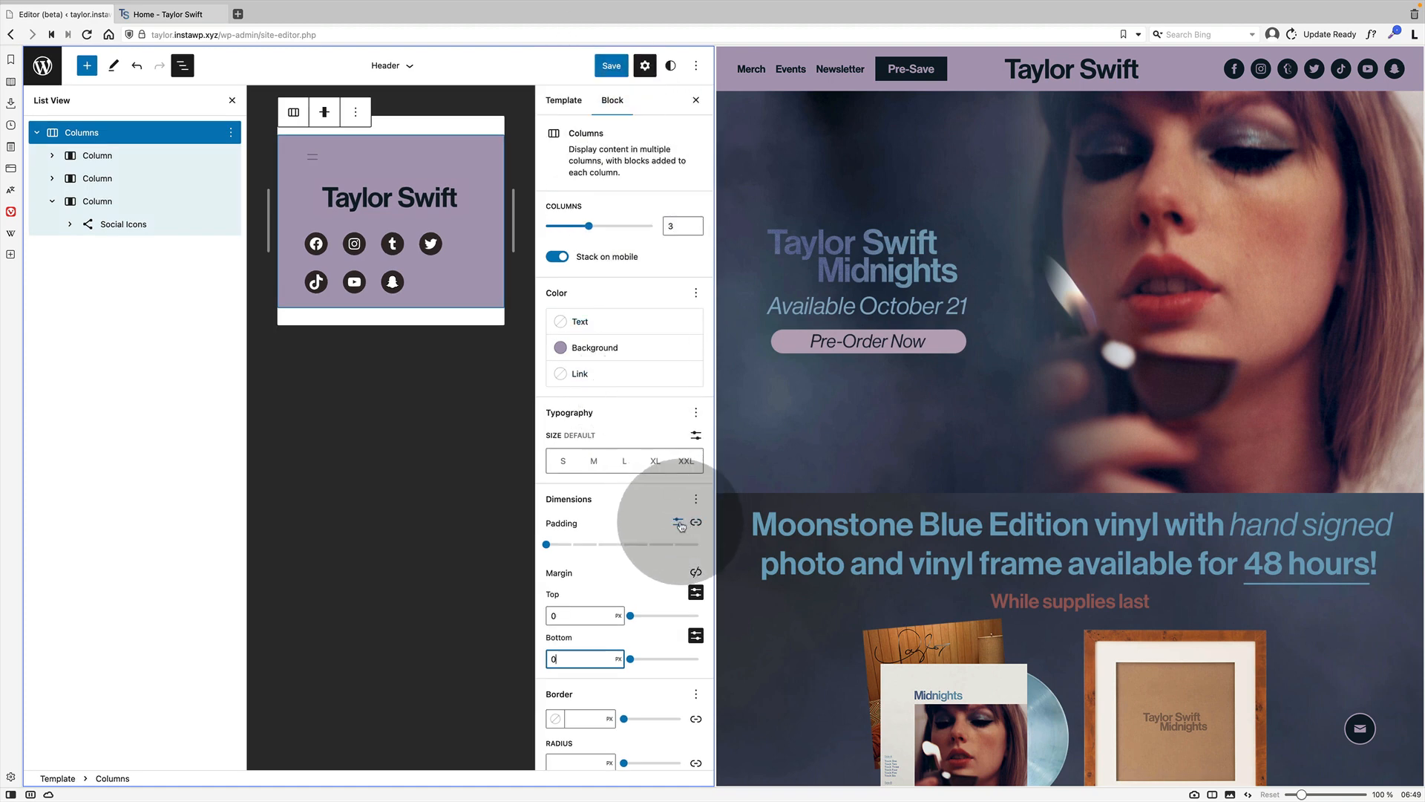
# Save the header, logo and navigation changes to the site.
pyautogui.click(612, 66)
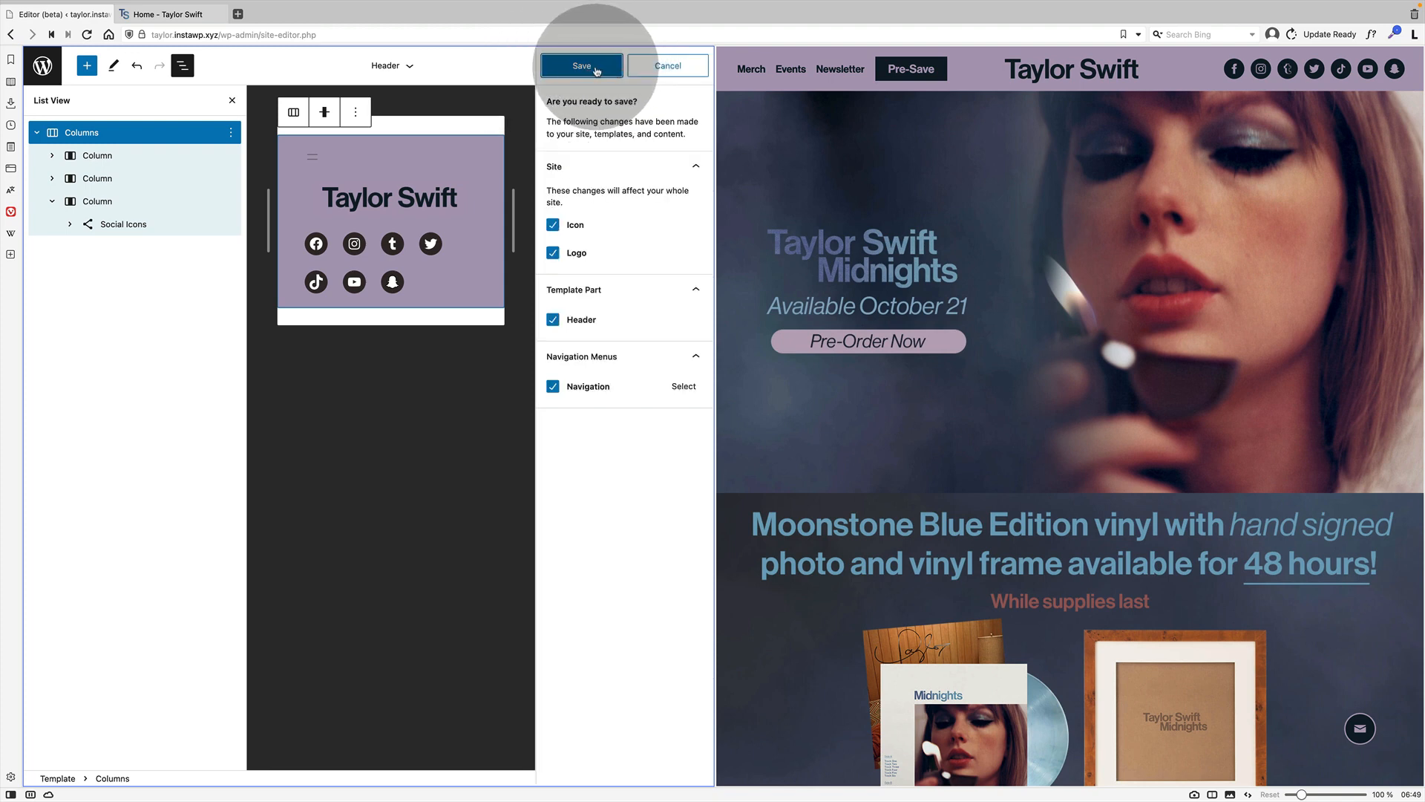
pyautogui.click(579, 65)
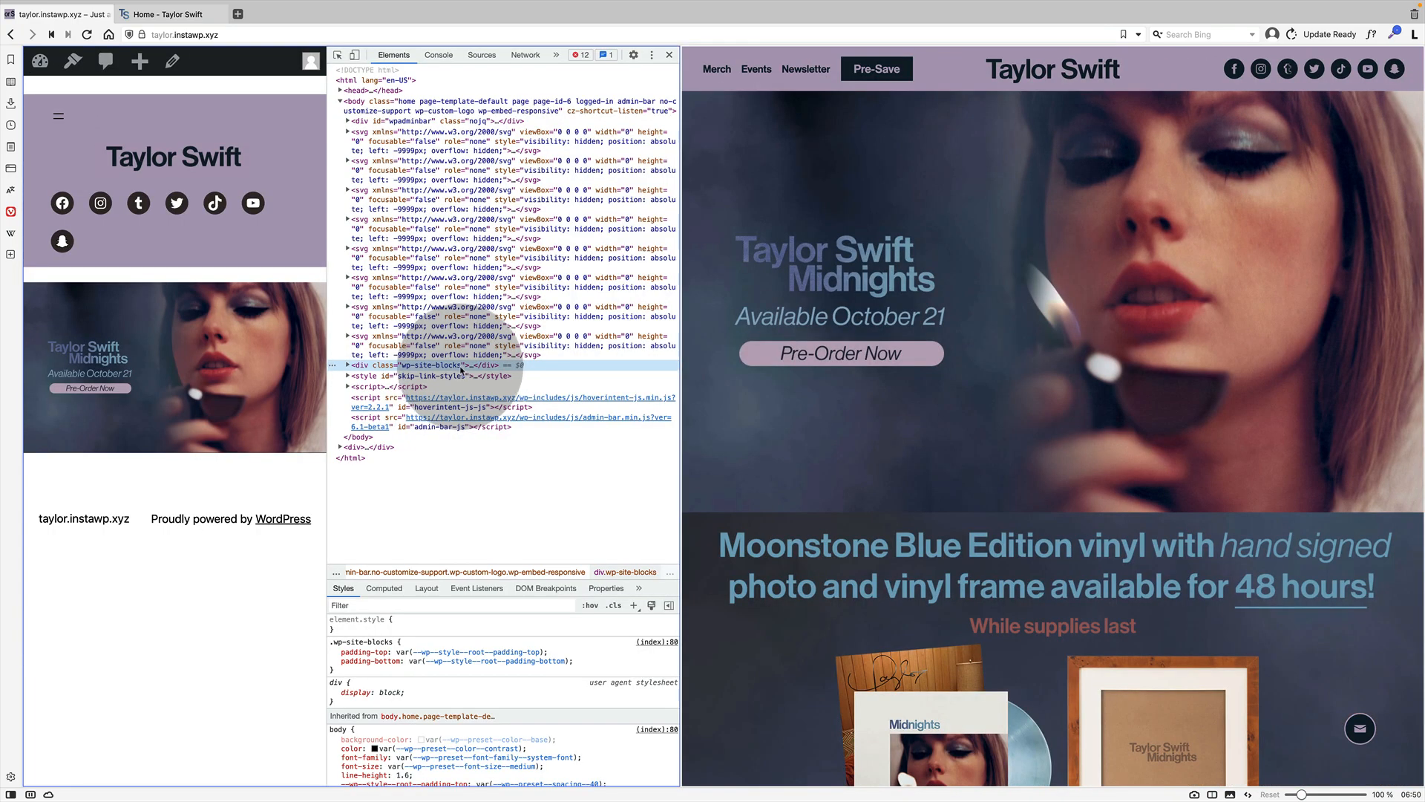
# Install and activate Simple Custom CSS from Plugins > Add New, then visit the live site.
pyautogui.click(348, 365)
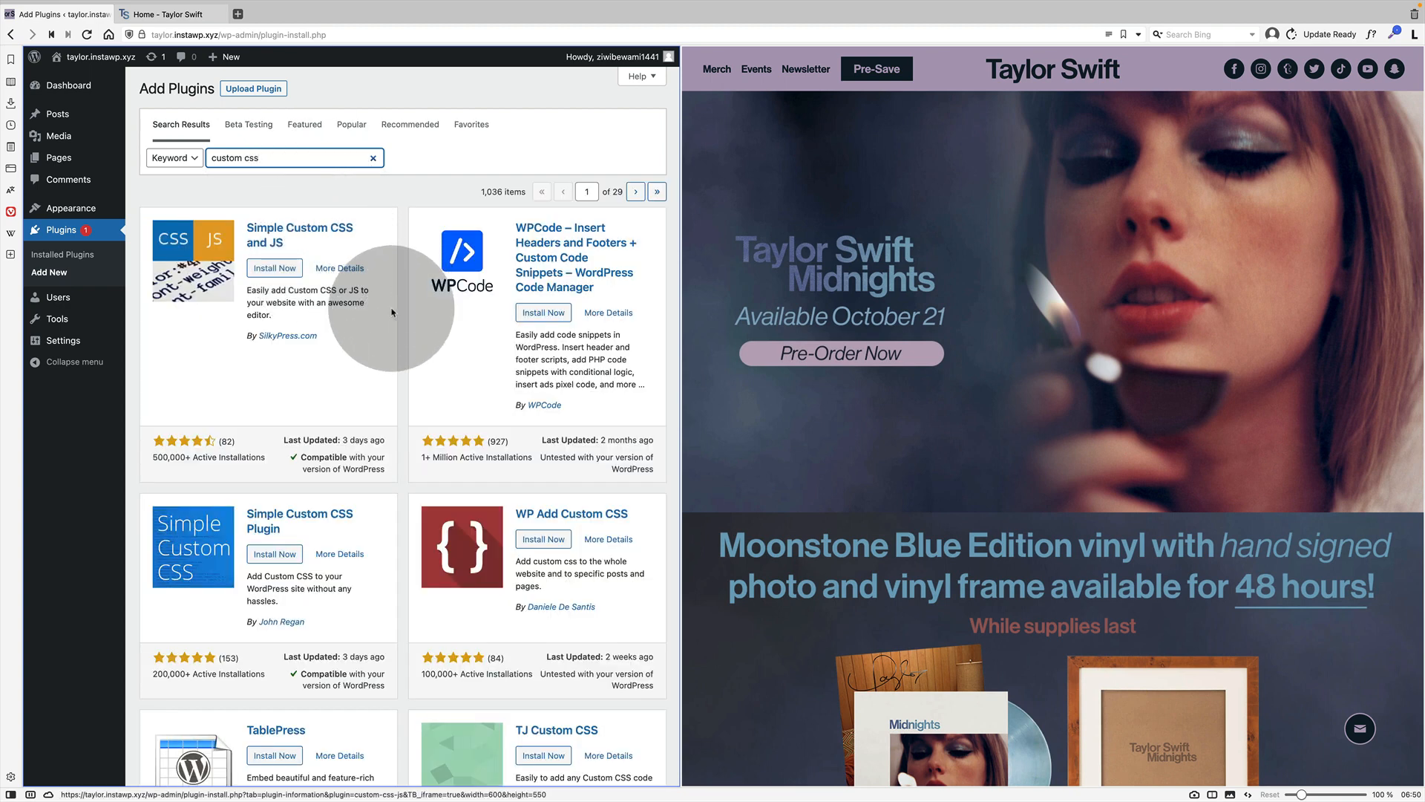
pyautogui.click(273, 554)
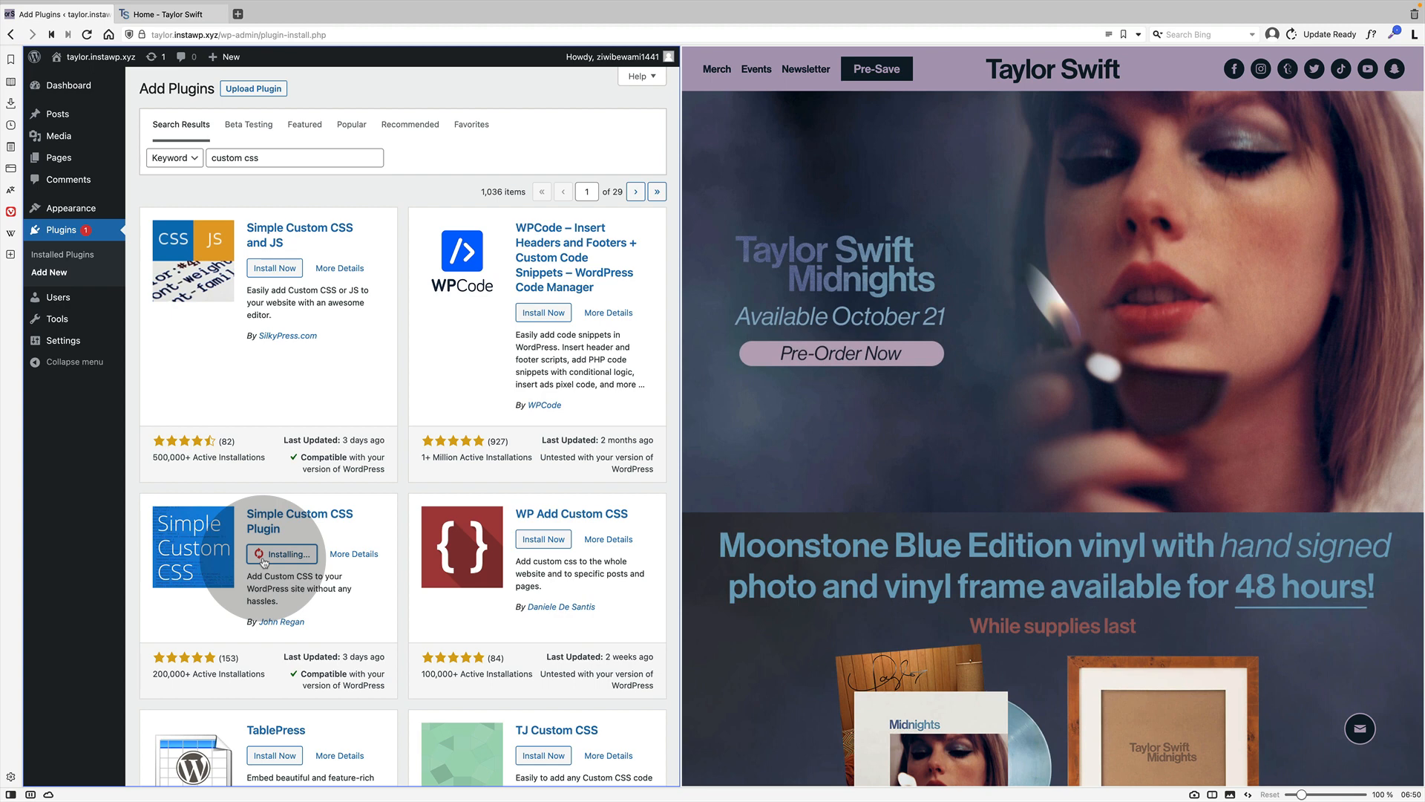
pyautogui.click(280, 553)
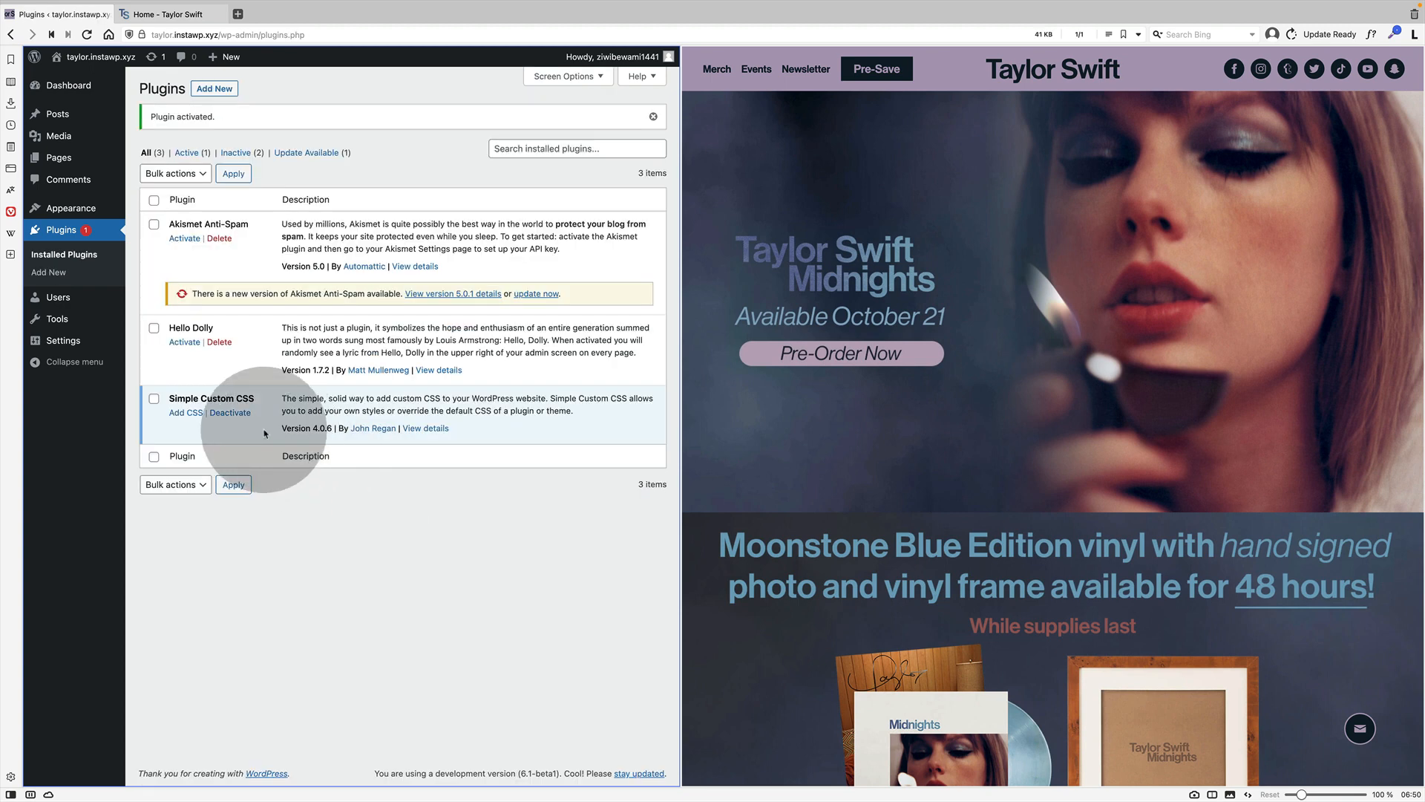
pyautogui.click(186, 413)
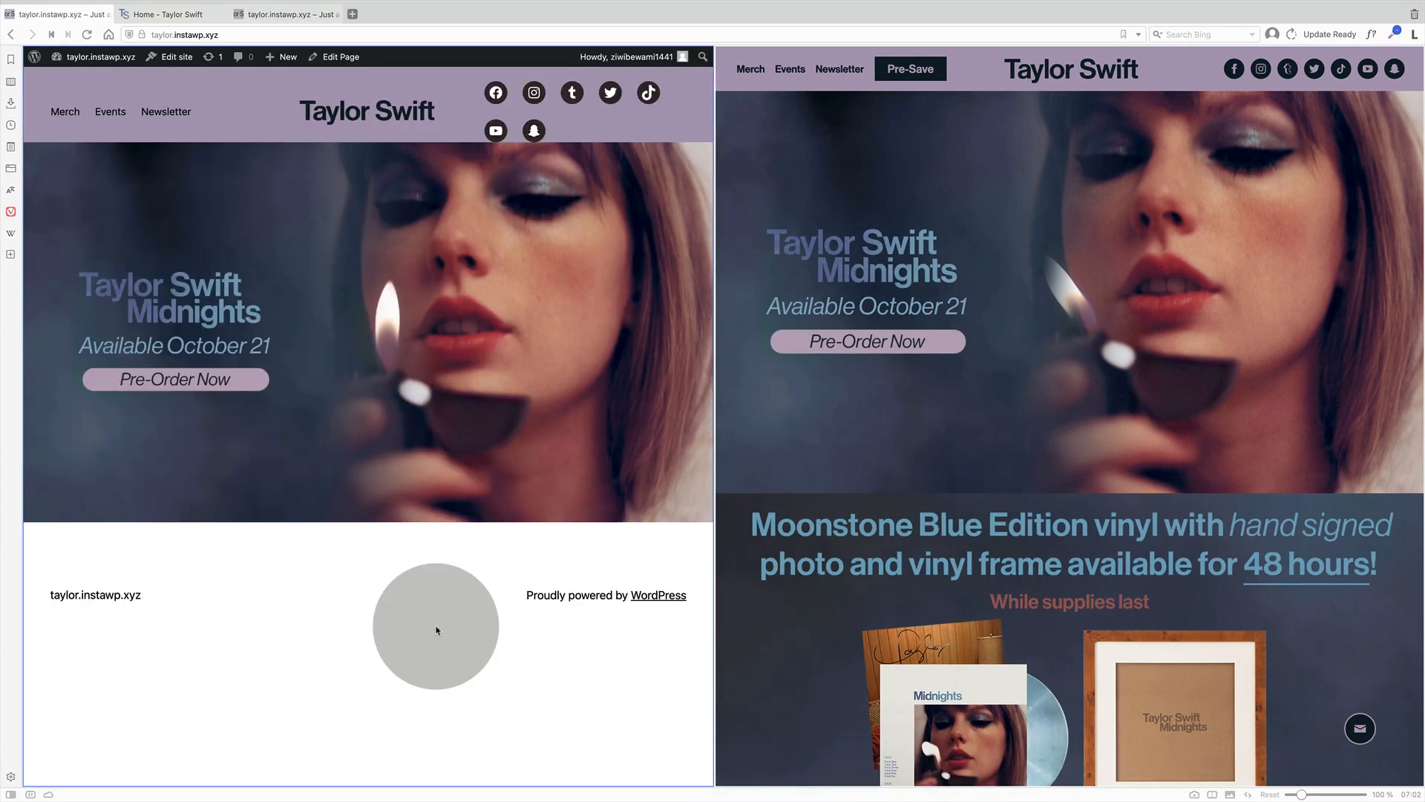
pyautogui.click(175, 56)
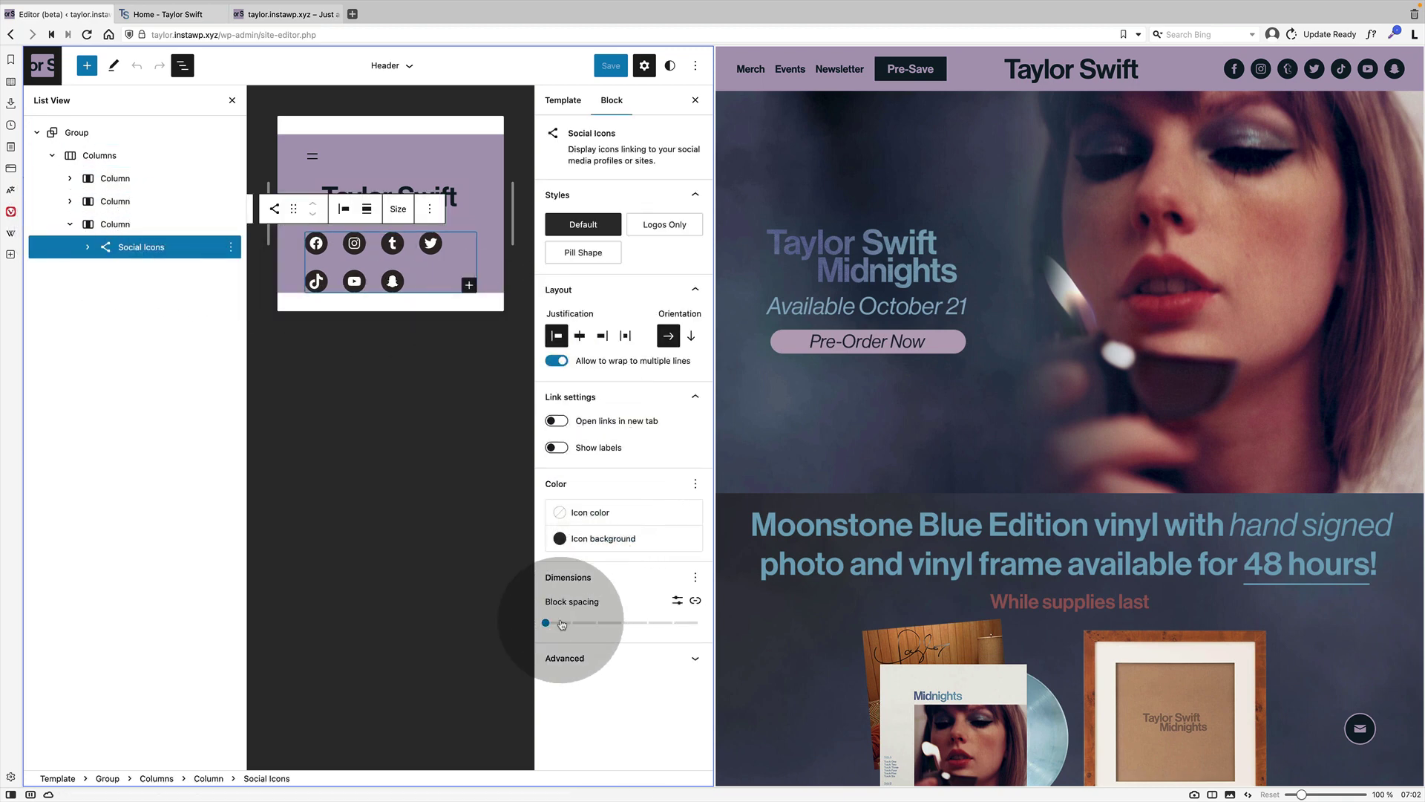
# Set the Social Icons block spacing to 5 and hide the settings sidebar.
pyautogui.moveTo(561, 622); pyautogui.dragTo(543, 622)
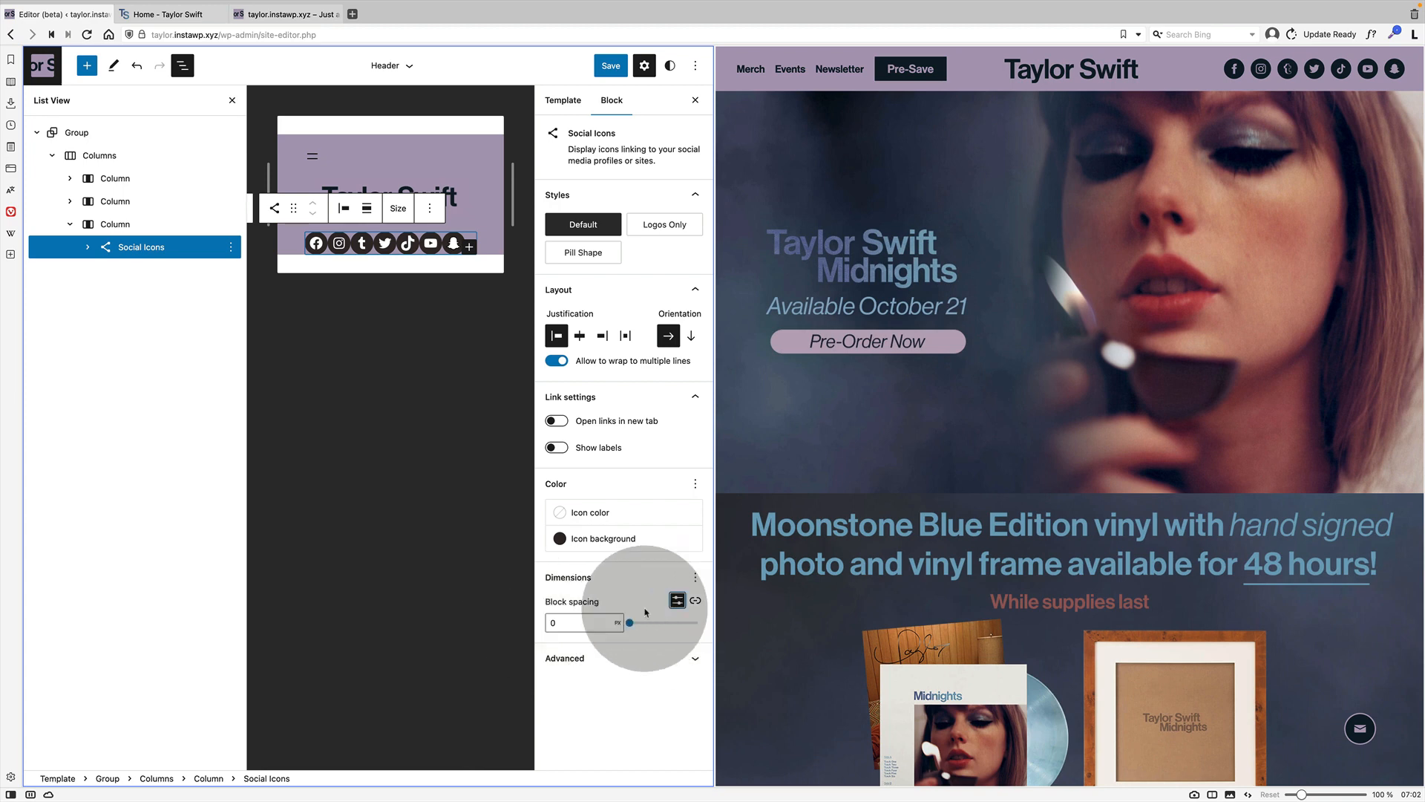
pyautogui.write('5')
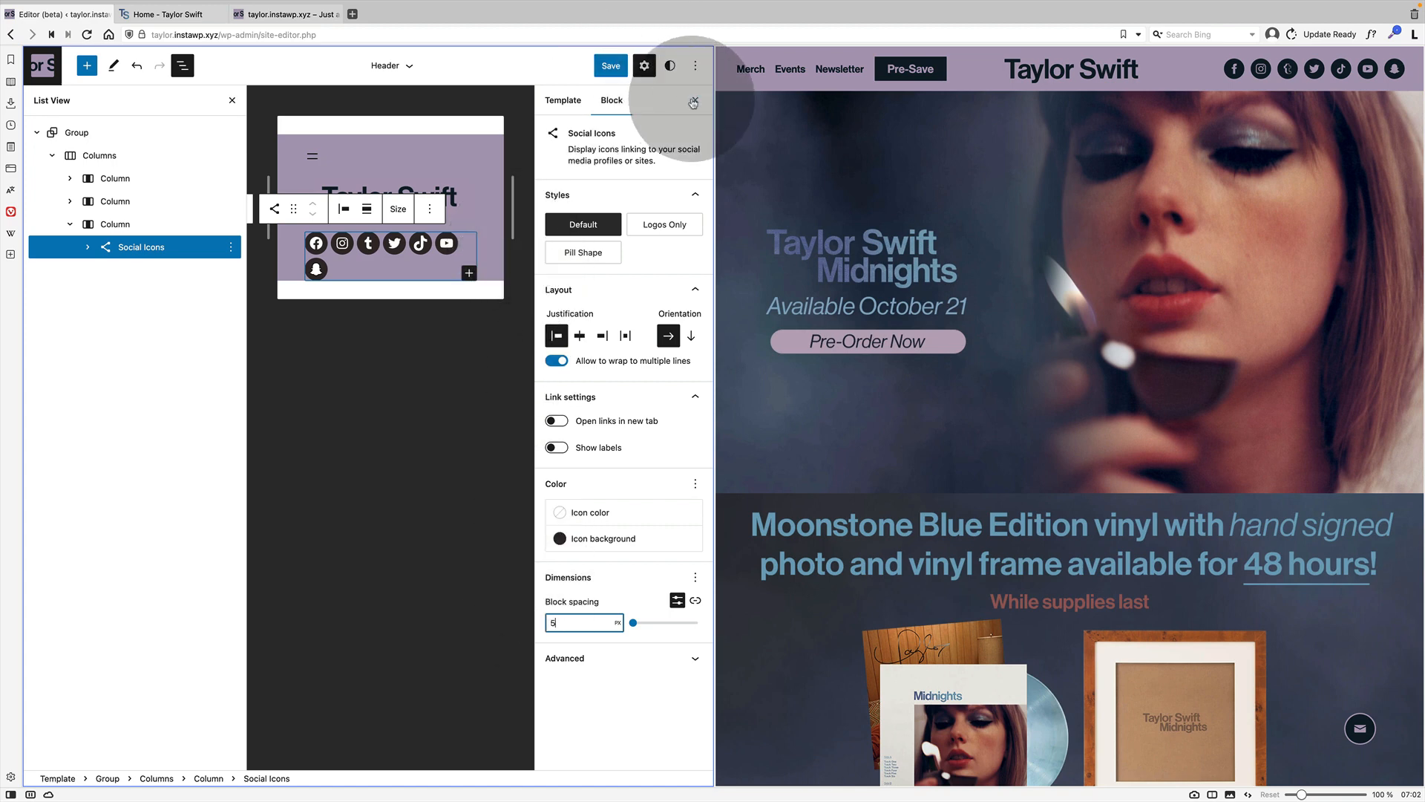
pyautogui.click(692, 101)
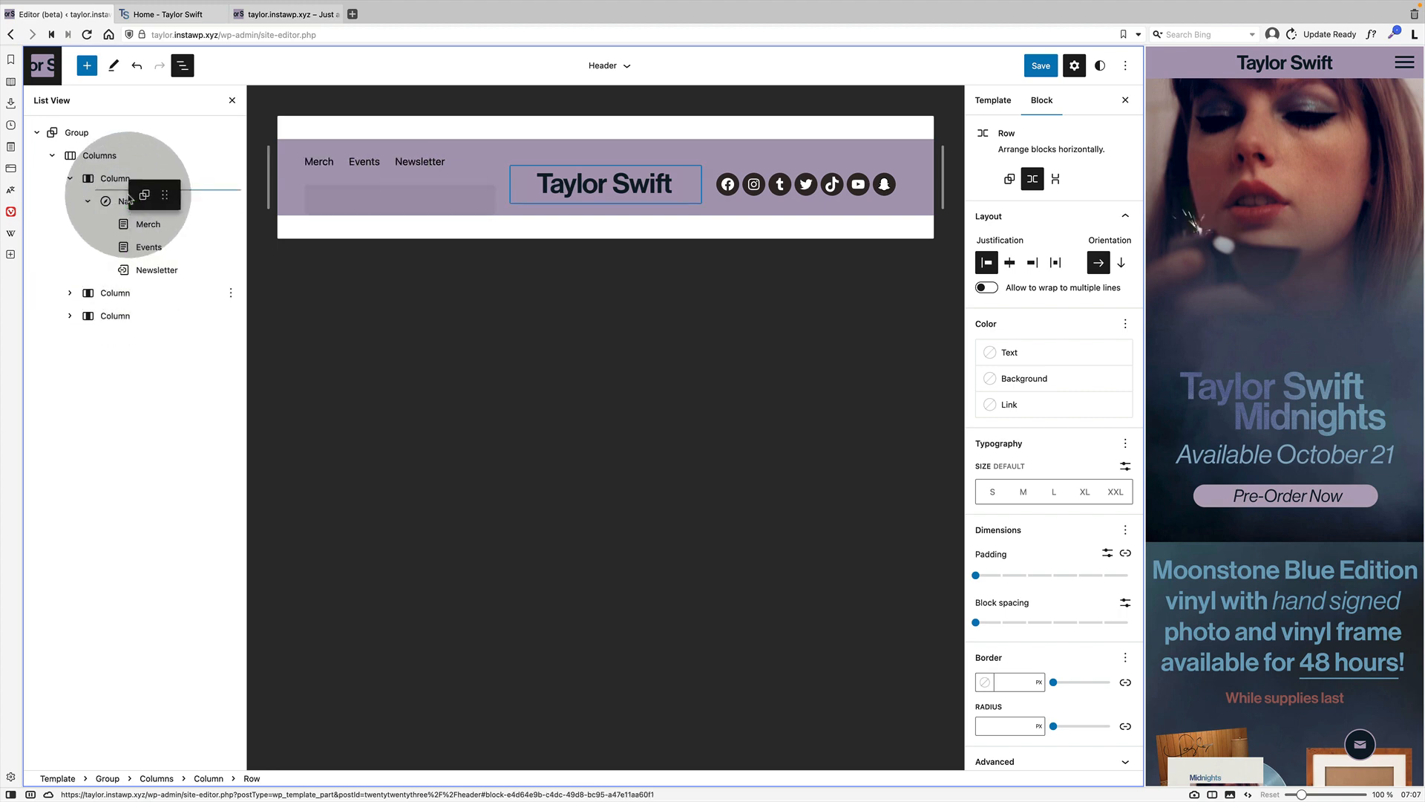
# Add the Merch, Events and Newsletter navigation menu inside the header's empty row.
pyautogui.click(133, 202)
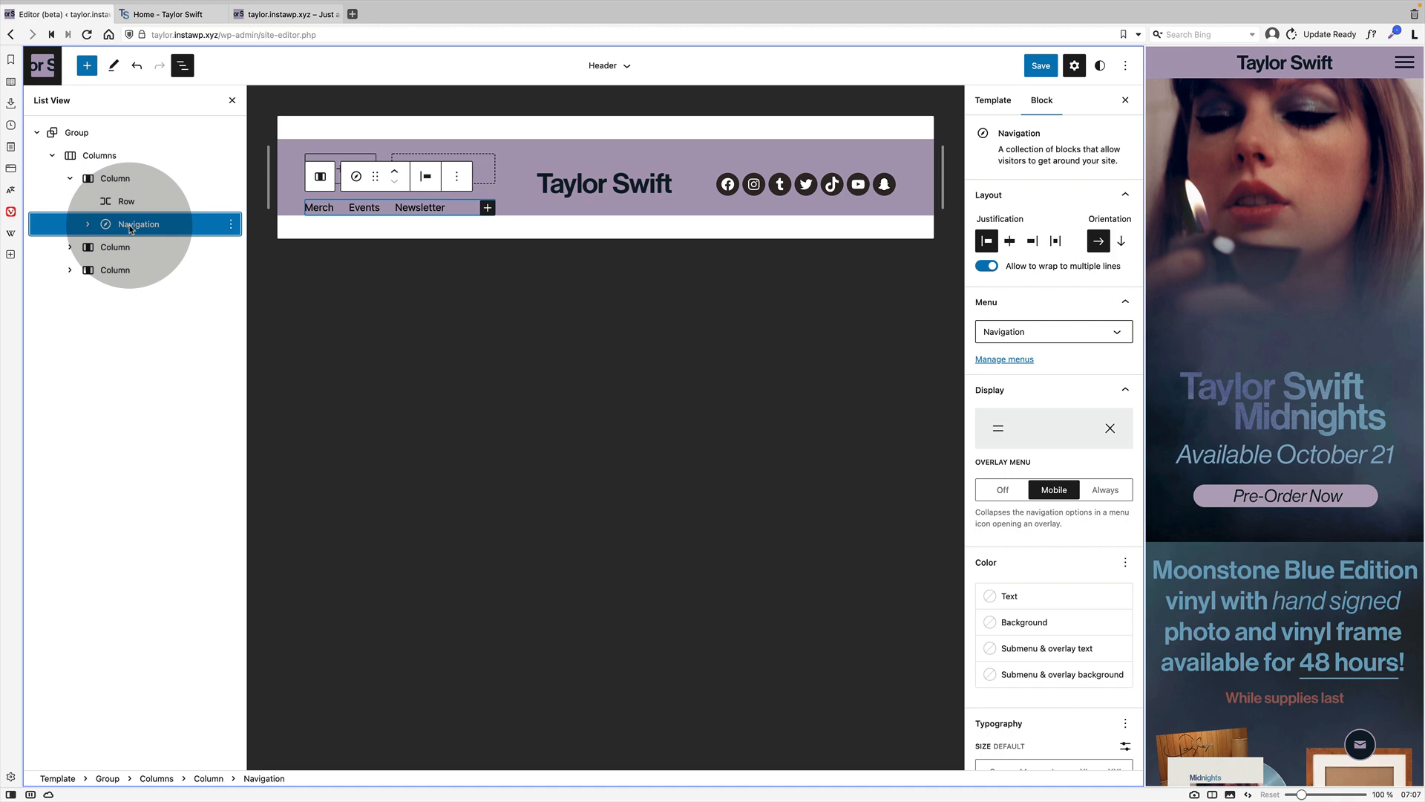
pyautogui.click(118, 202)
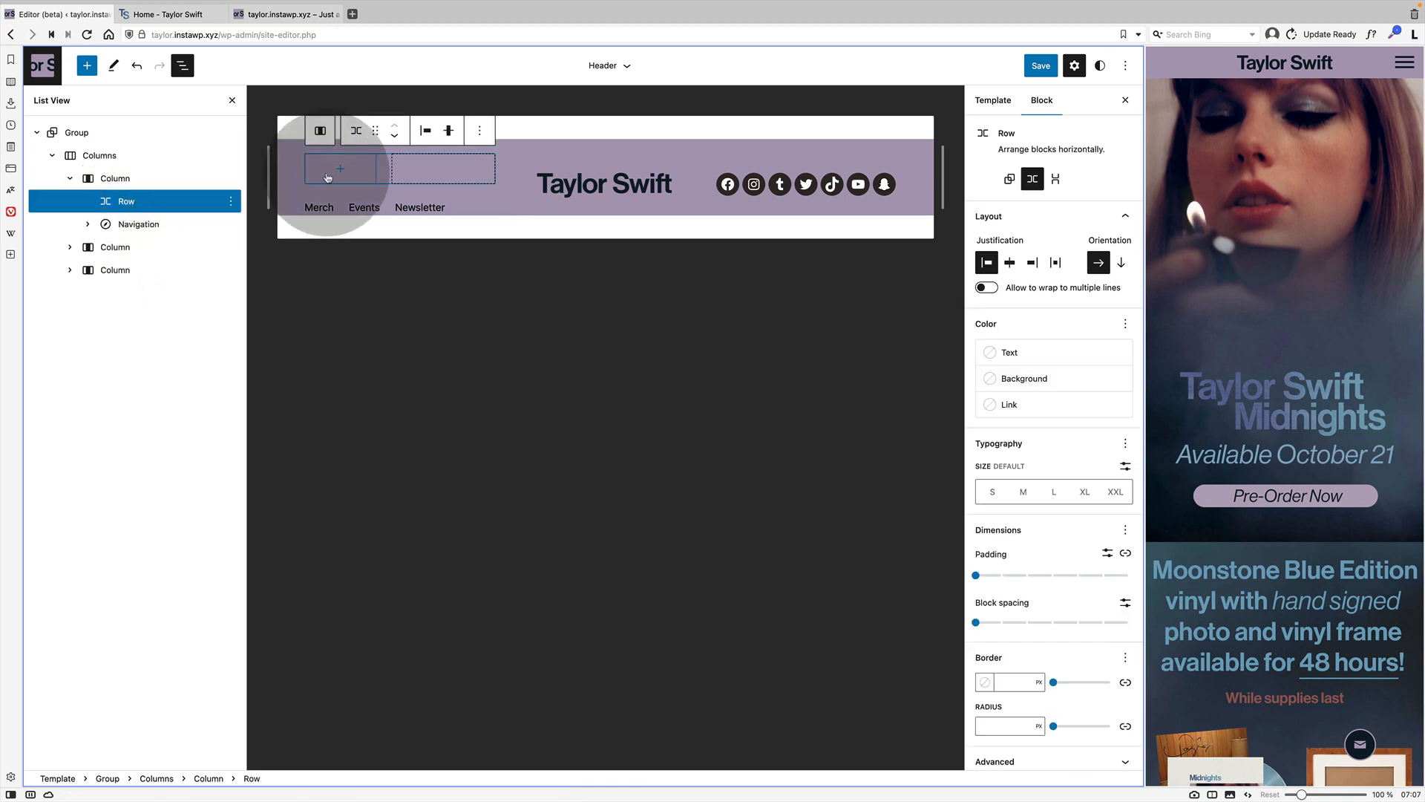
pyautogui.click(137, 224)
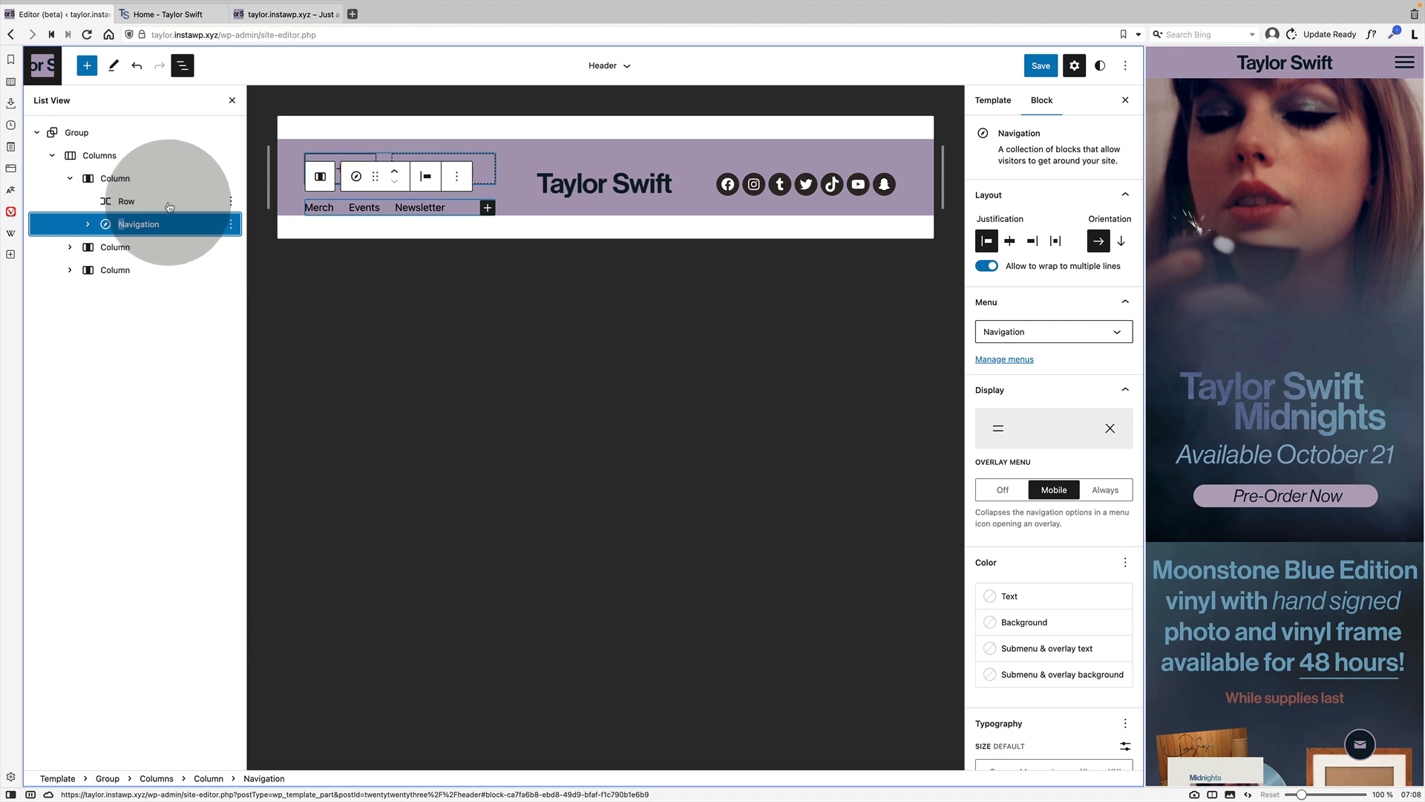
pyautogui.click(340, 167)
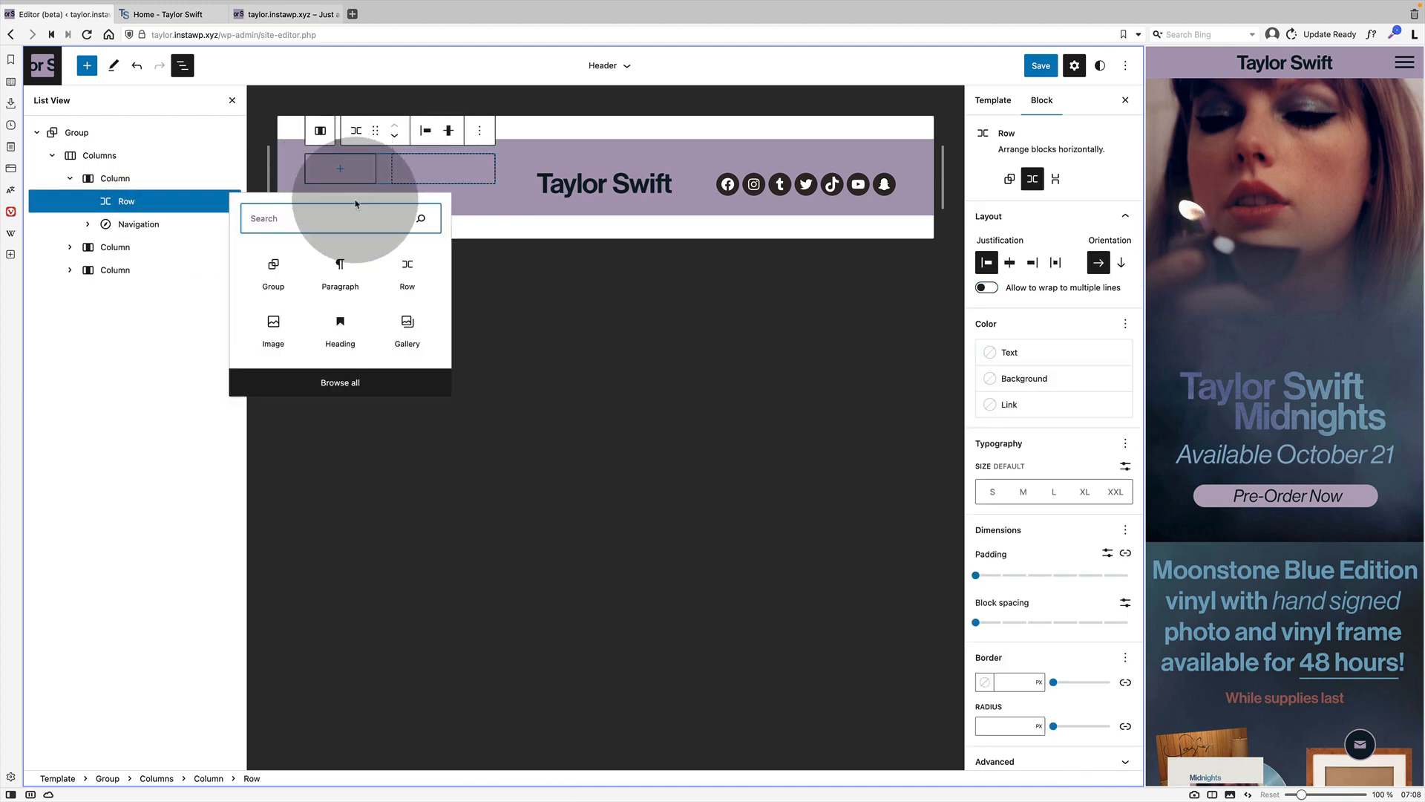
pyautogui.write('n')
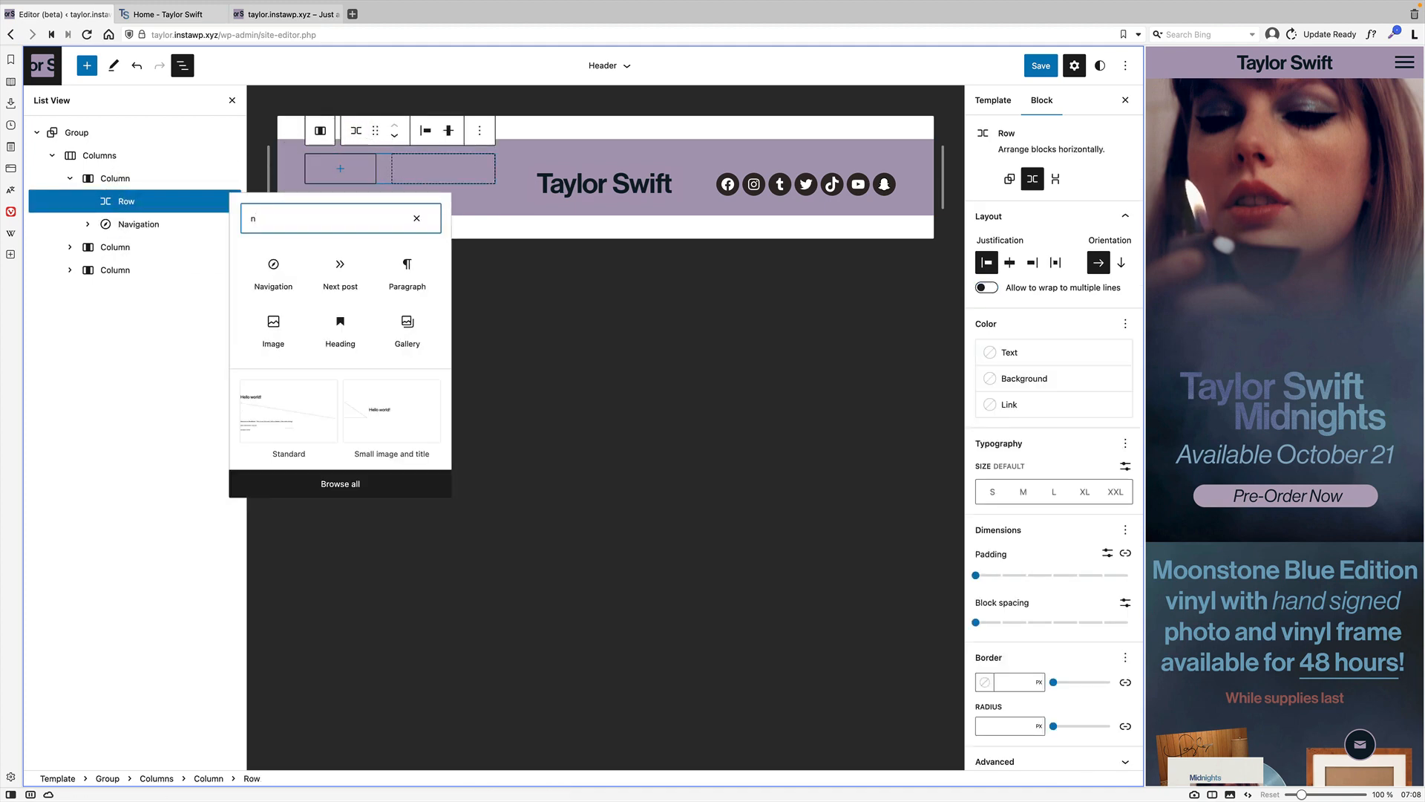
pyautogui.click(148, 224)
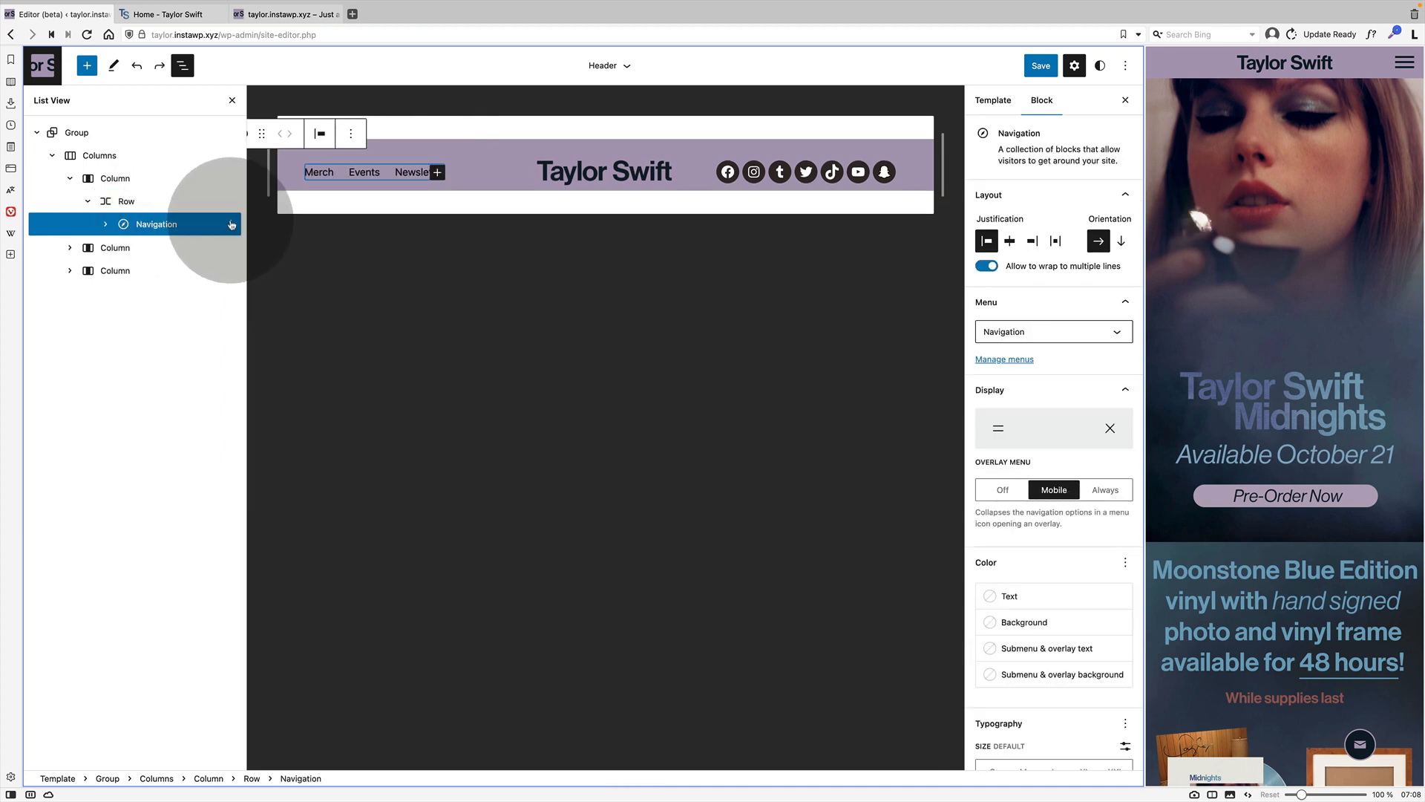
# Insert a Buttons block labelled Pre-Save after the navigation menu.
pyautogui.click(230, 224)
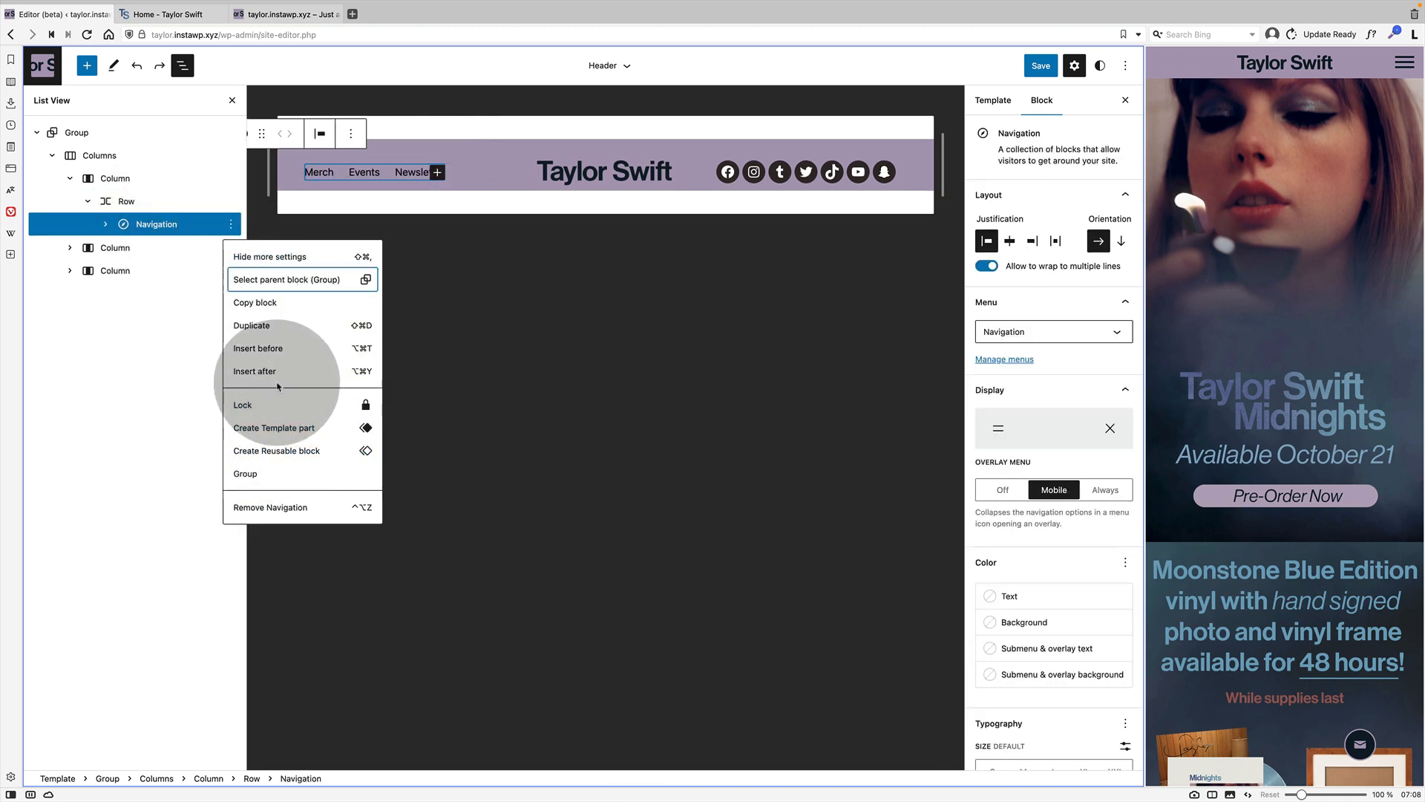
pyautogui.click(255, 371)
pyautogui.write('/buttons')
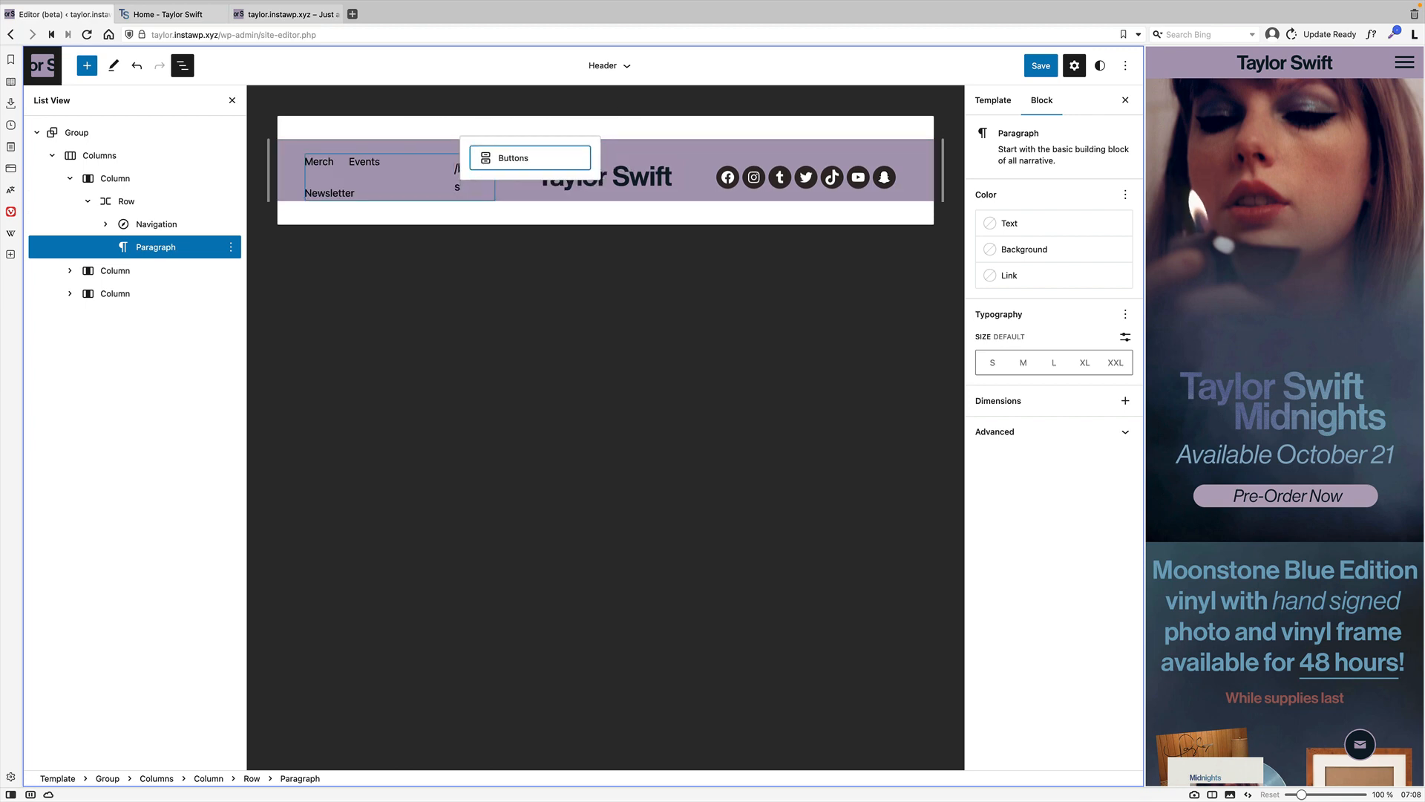
pyautogui.click(529, 158)
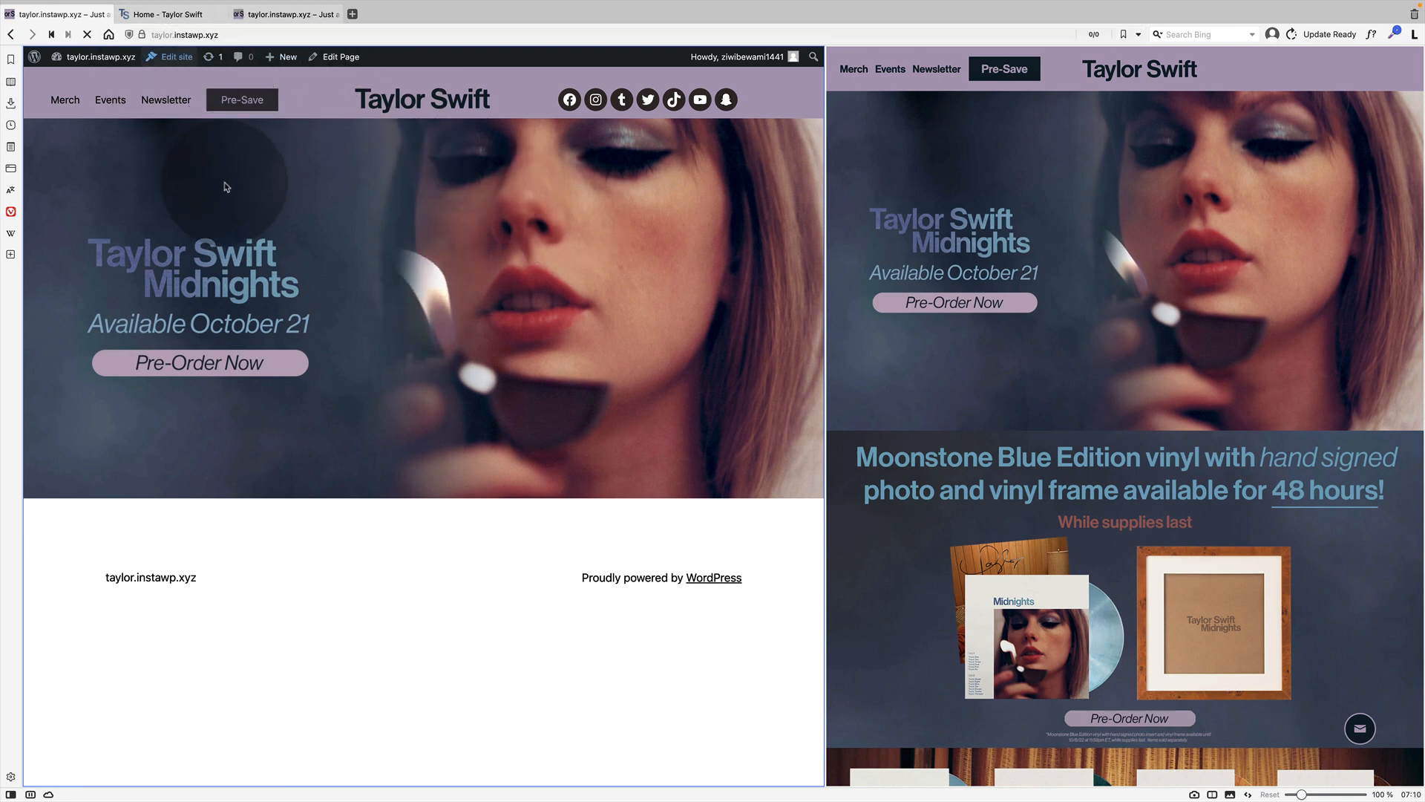
# Return to the site editor with zero header padding and save the header template part.
pyautogui.click(175, 56)
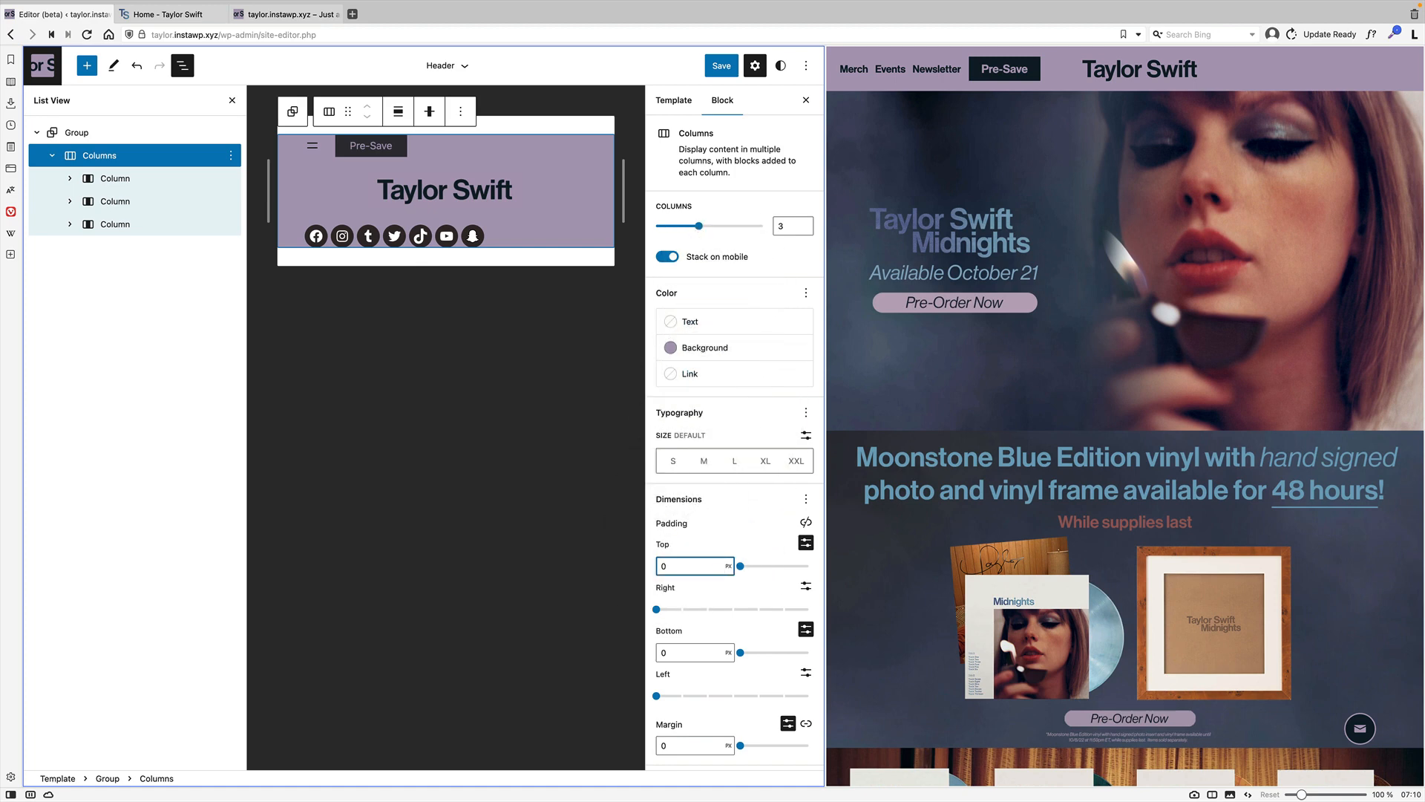
pyautogui.click(722, 66)
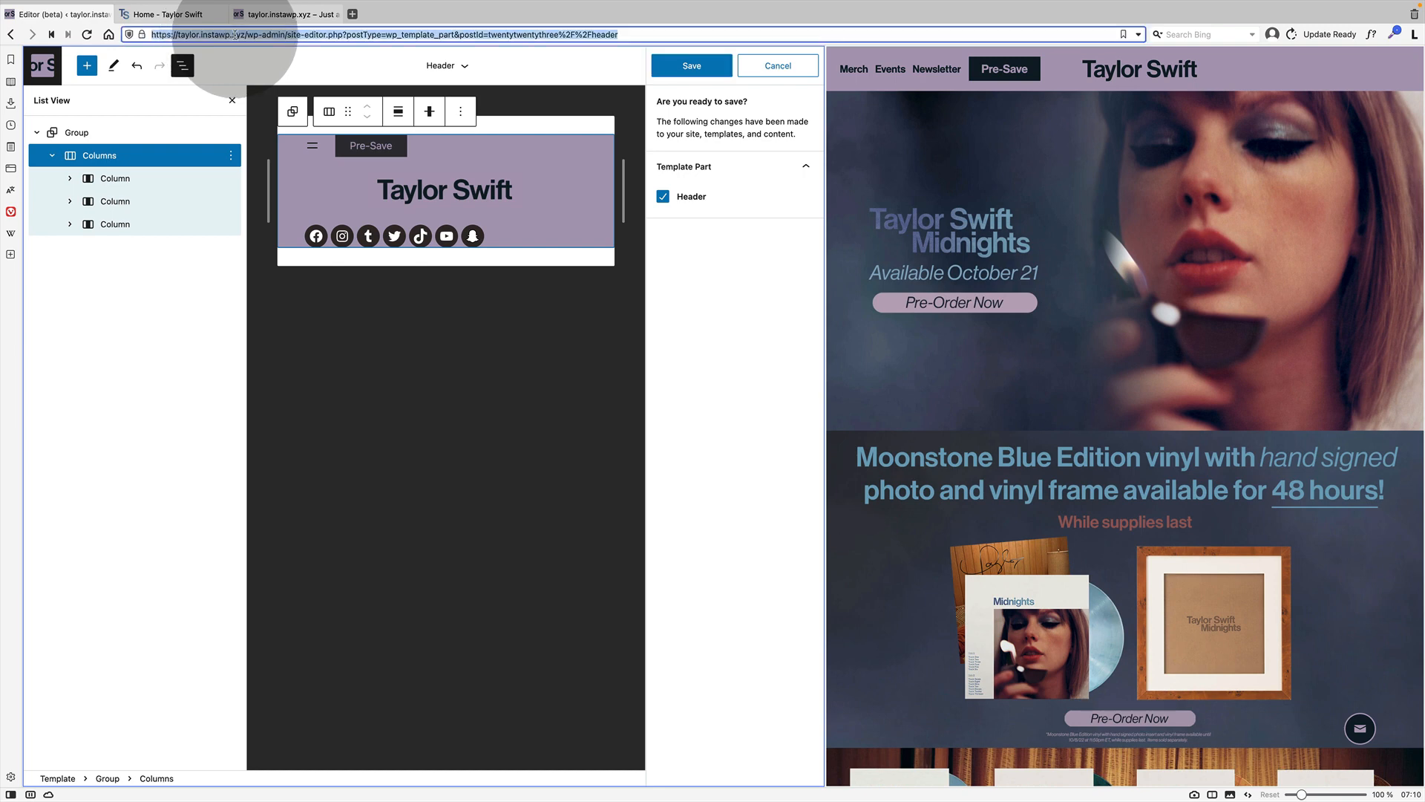
pyautogui.click(692, 65)
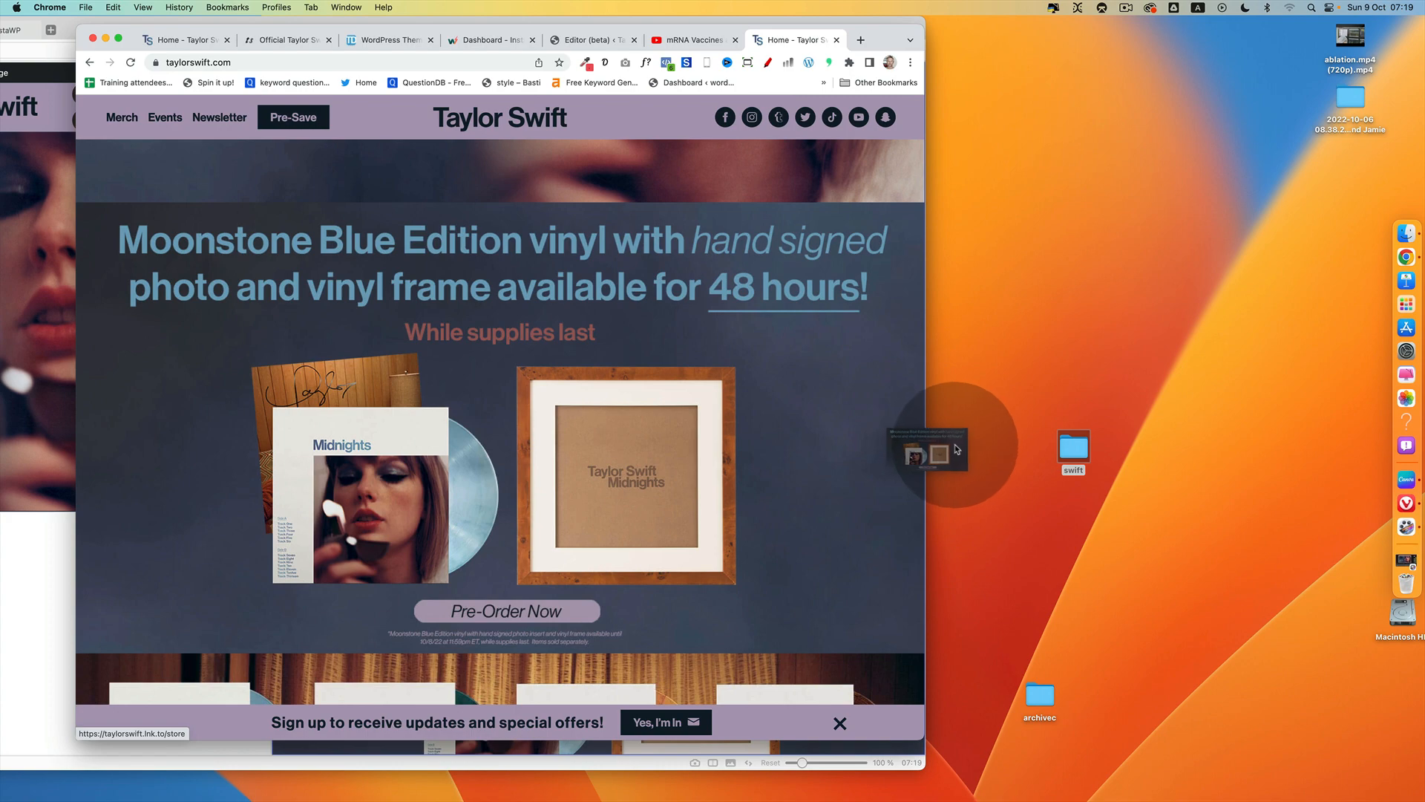
# Move the new screenshot into the swift folder and open shvd.jpg and shvm.jpg in Preview.
pyautogui.moveTo(932, 446); pyautogui.dragTo(1072, 451)
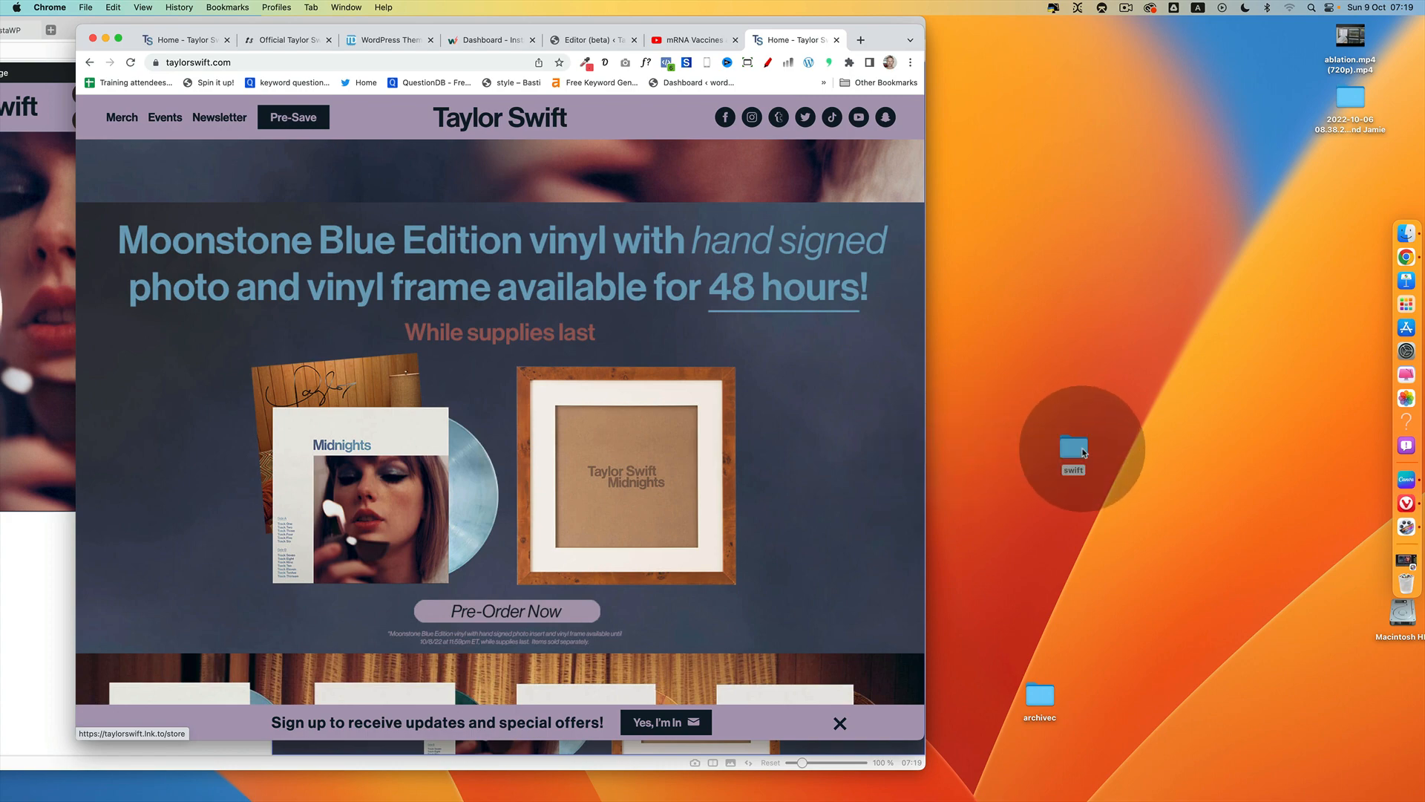
pyautogui.moveTo(80, 451)
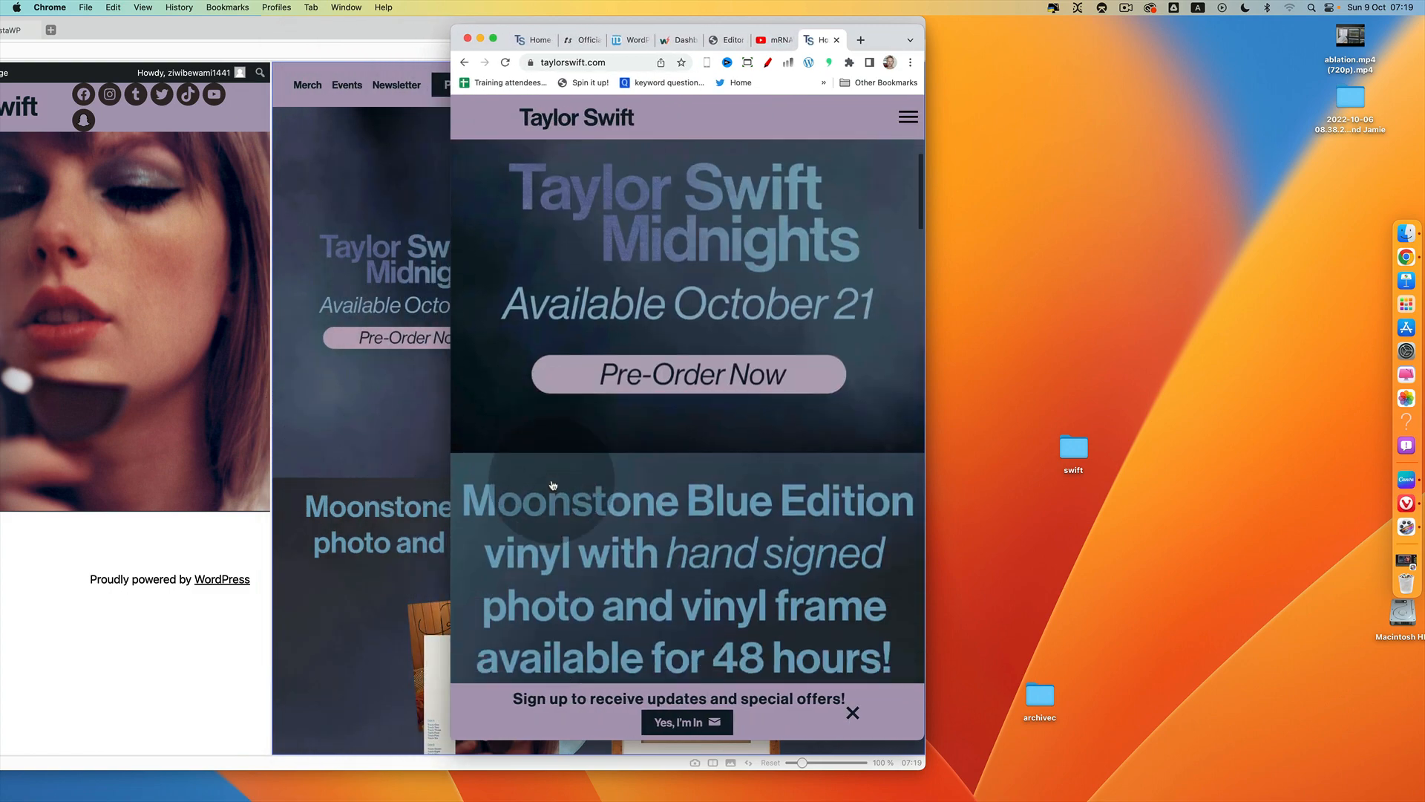
pyautogui.scroll(-3)
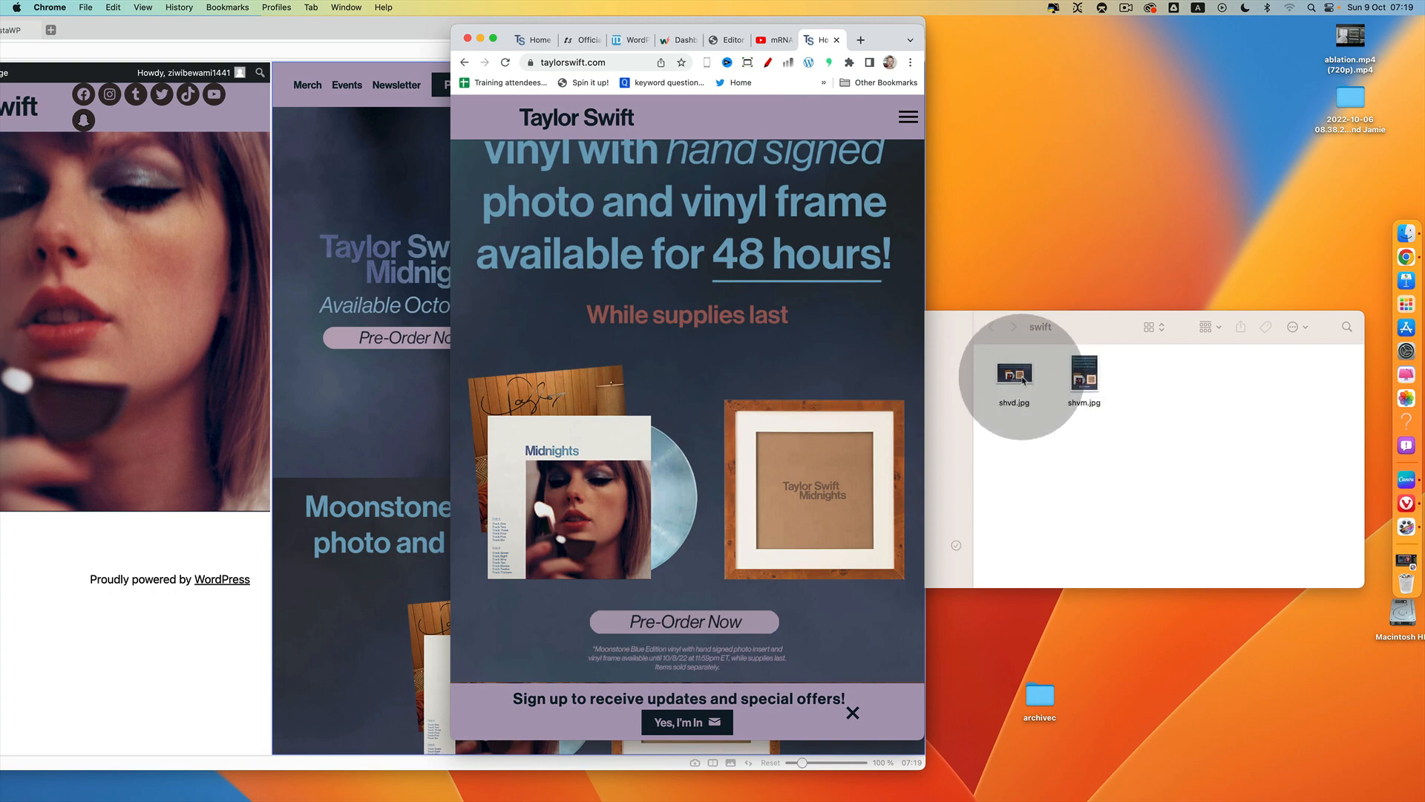
pyautogui.doubleClick(1014, 374)
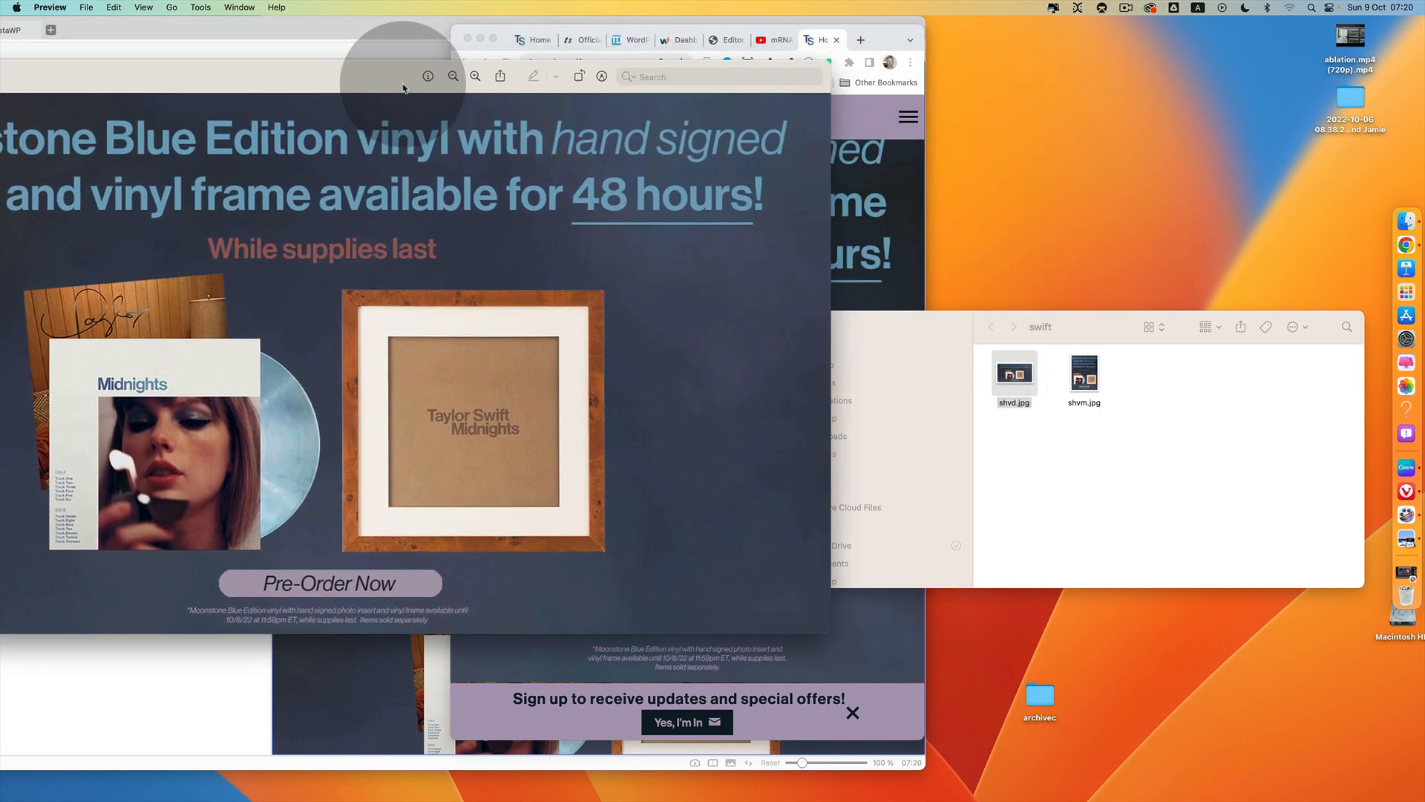
pyautogui.doubleClick(1083, 372)
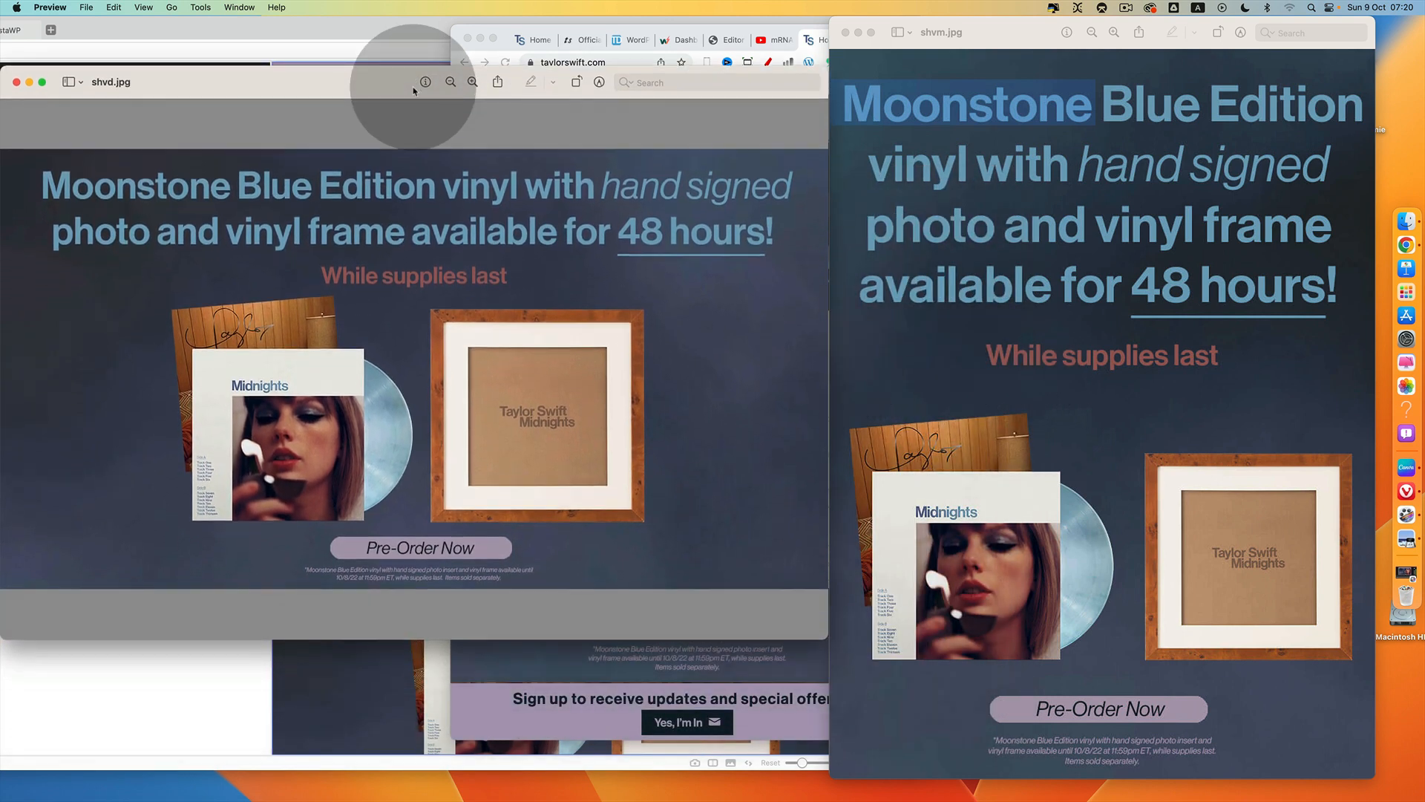
pyautogui.moveTo(386, 154)
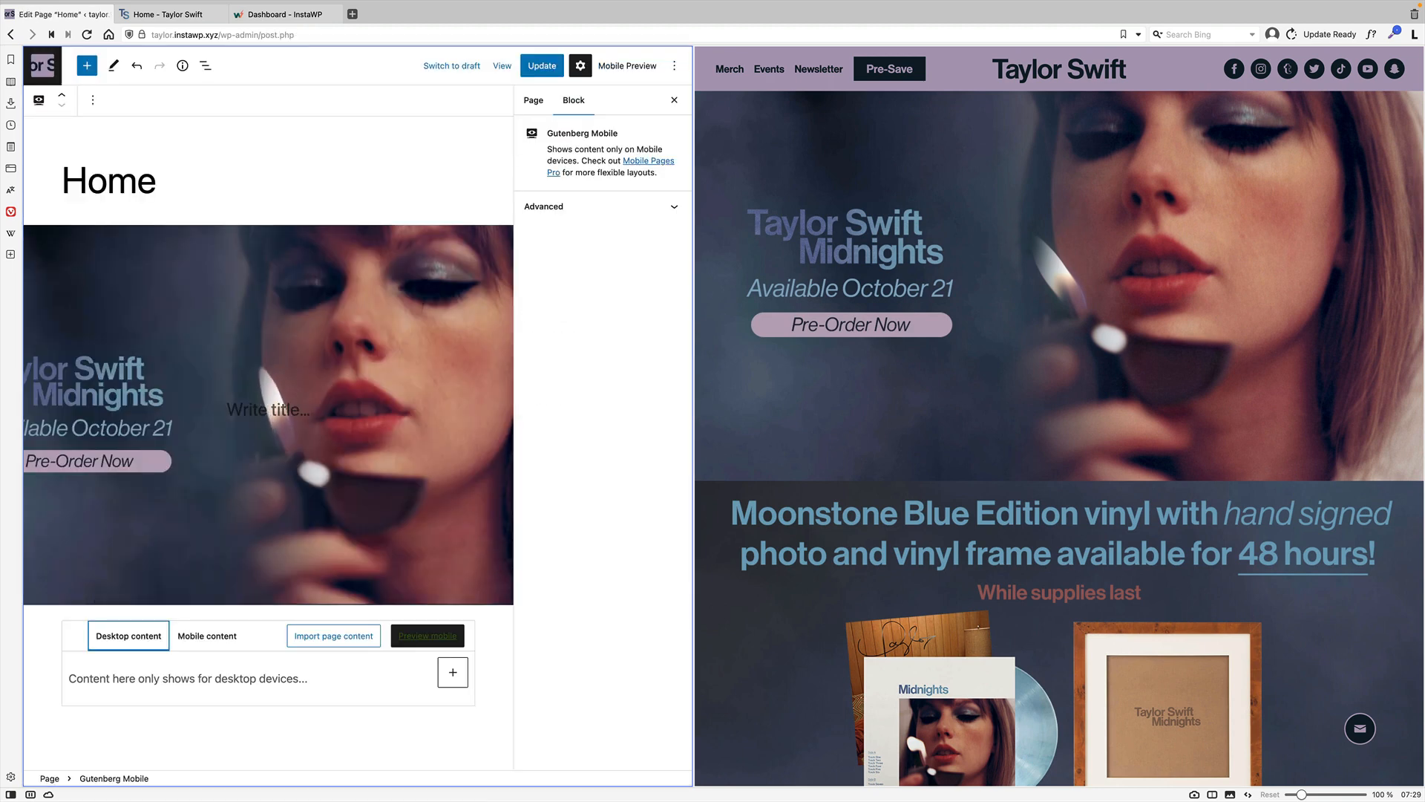
# Insert an Image block under Desktop content via /image and center the grouped section.
pyautogui.scroll(-3)
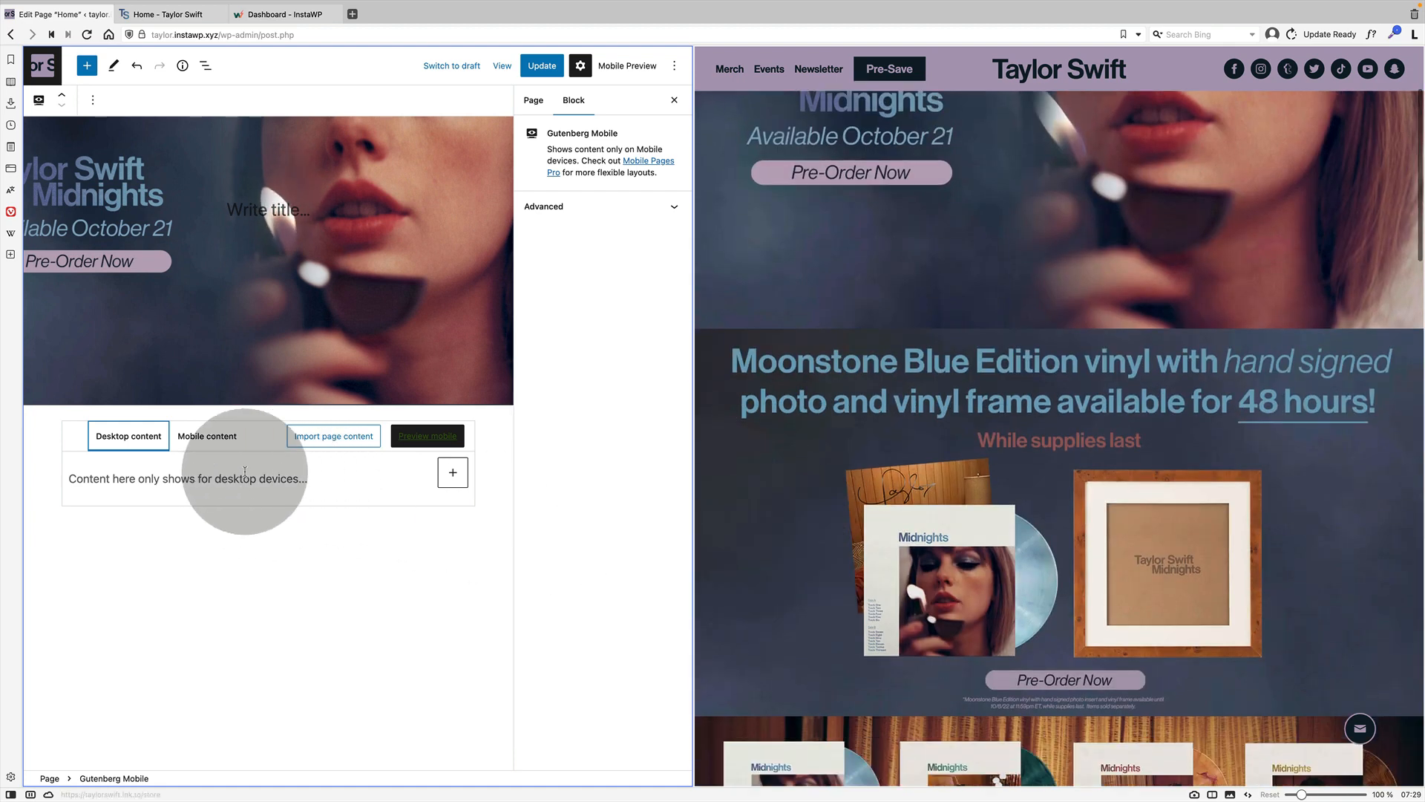
pyautogui.write('/ima')
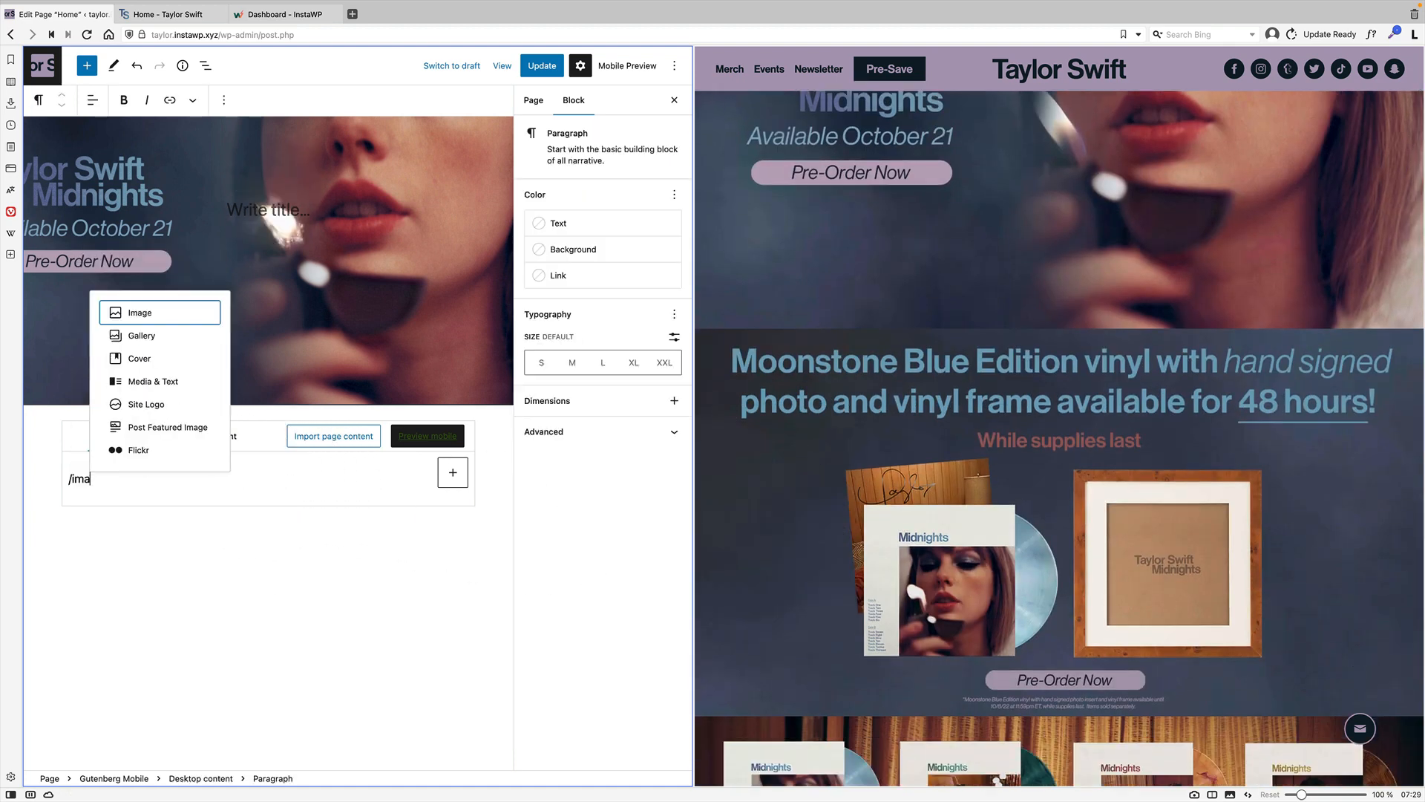
pyautogui.click(140, 312)
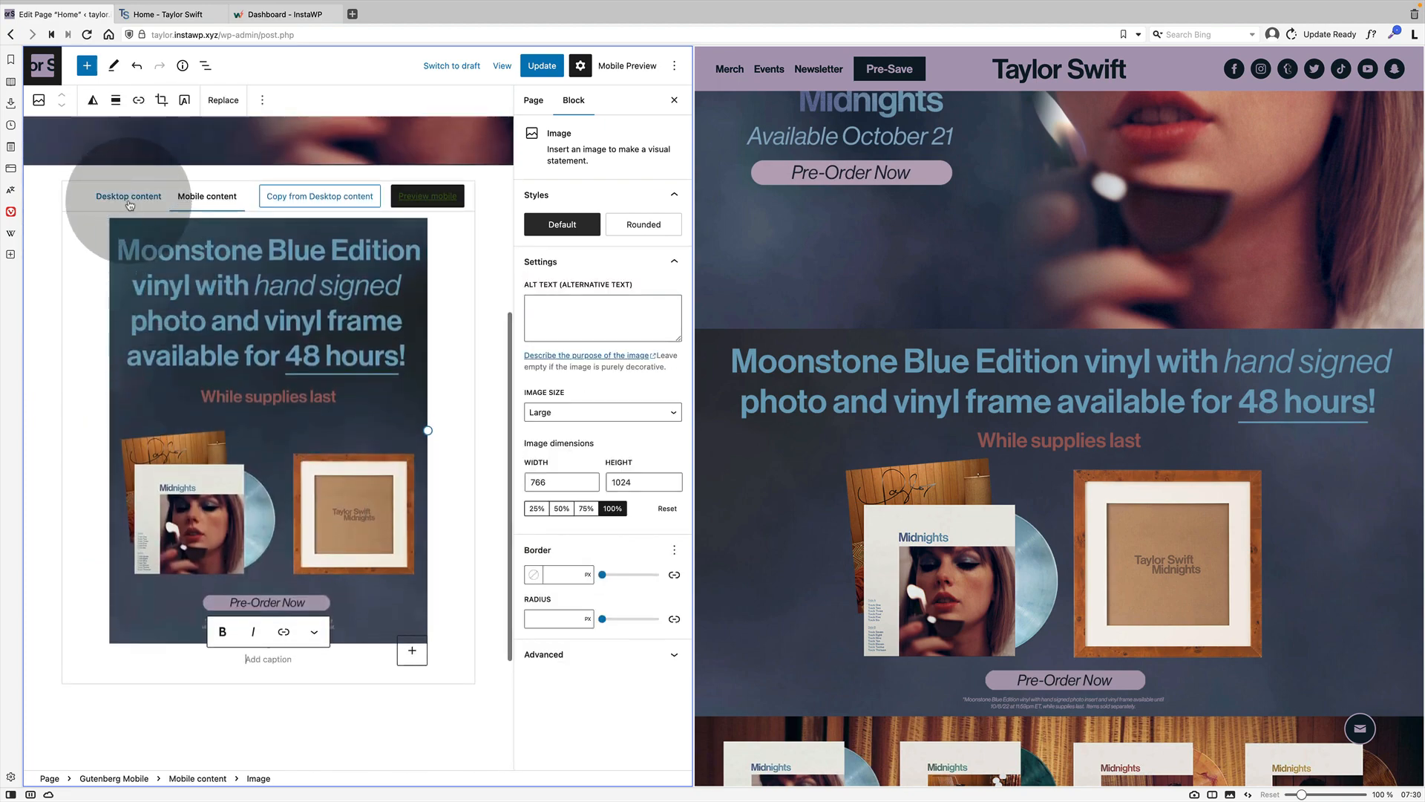
pyautogui.click(128, 196)
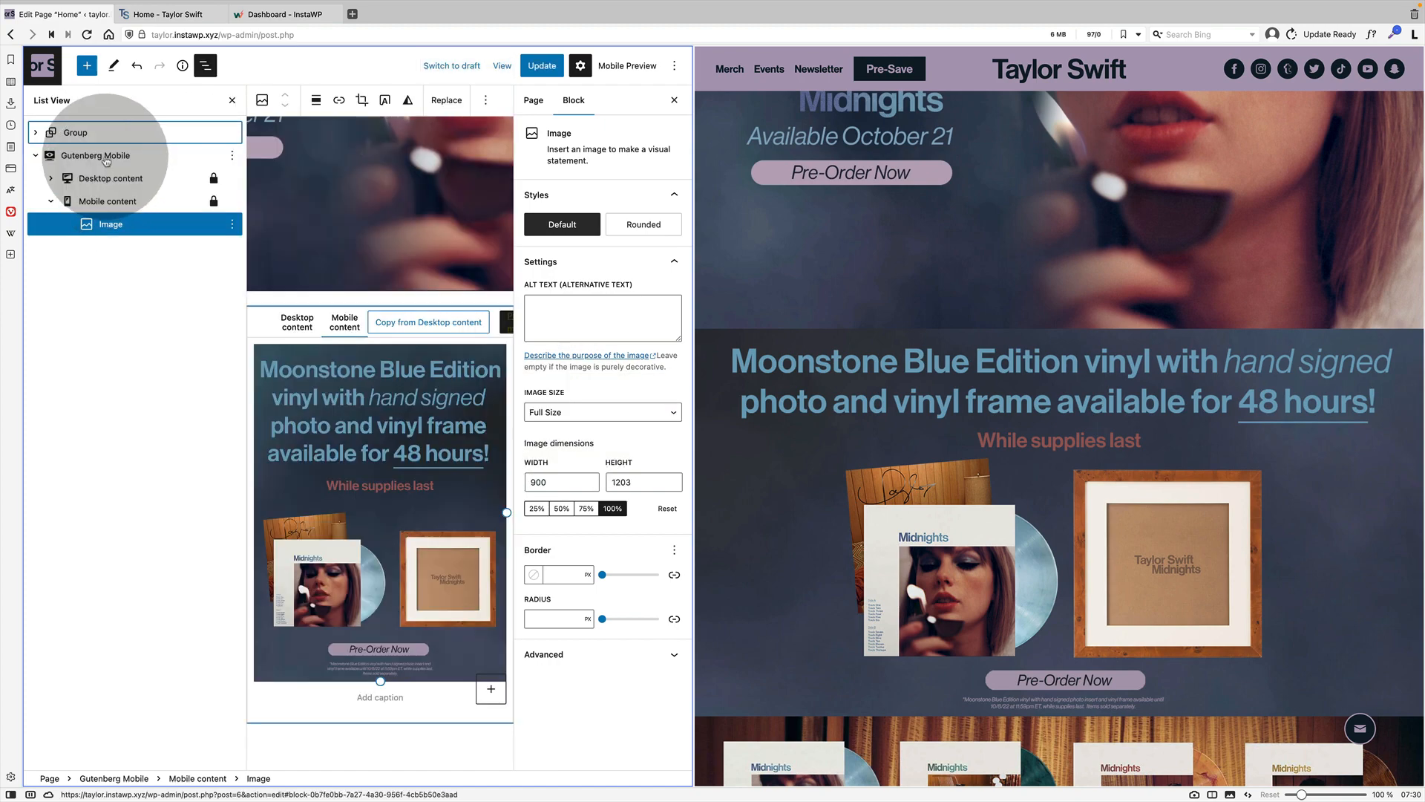
pyautogui.click(232, 156)
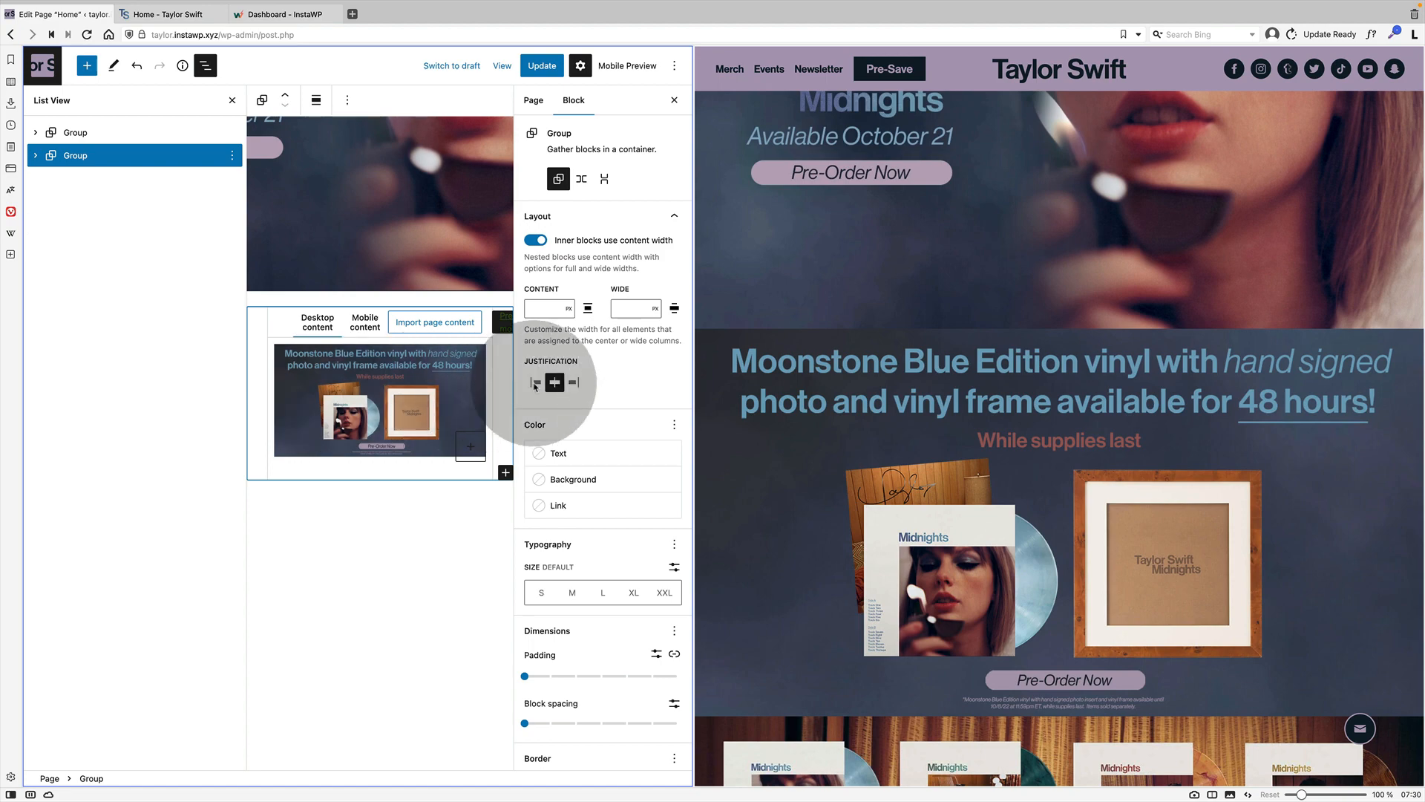
pyautogui.click(534, 240)
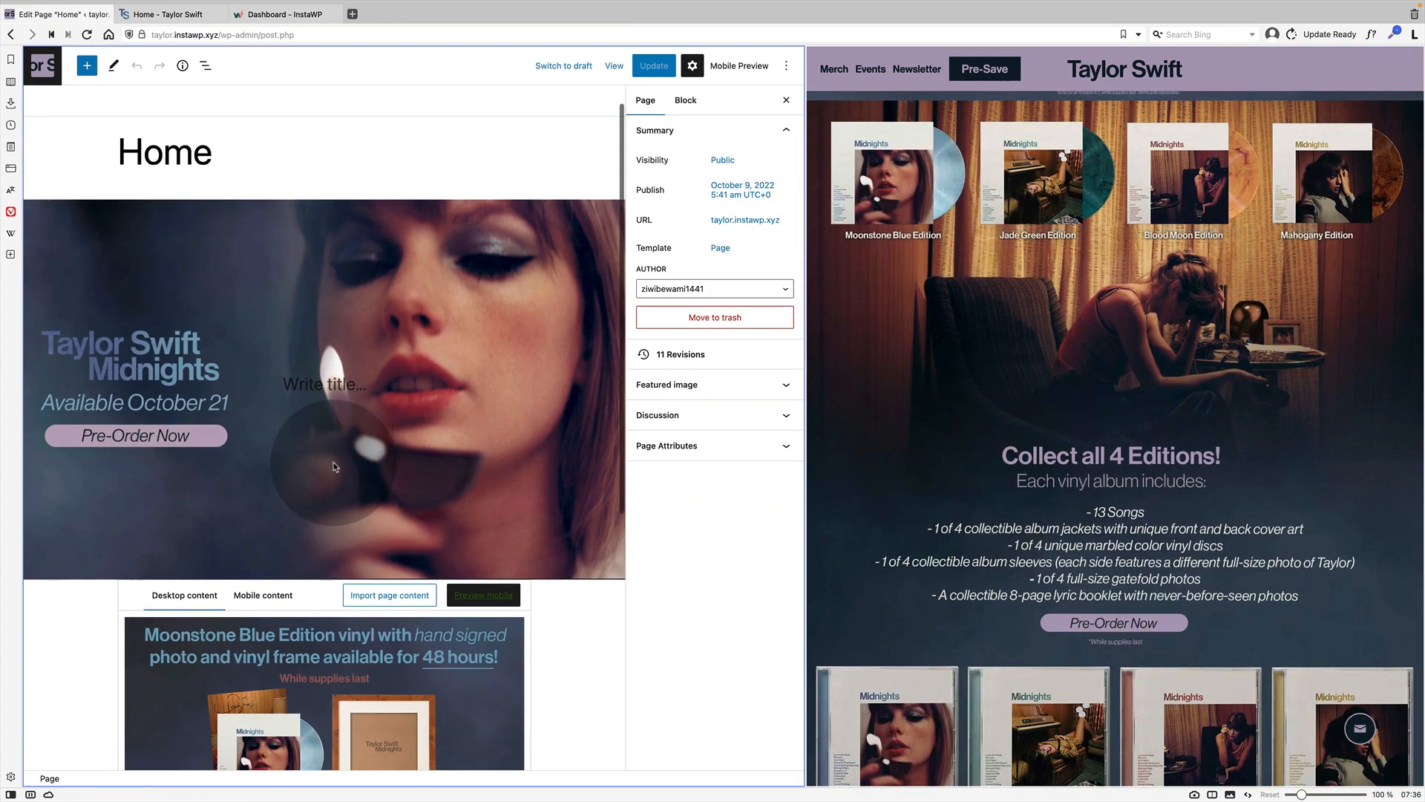
# Duplicate the Moonstone Blue Edition section group from List View.
pyautogui.click(210, 65)
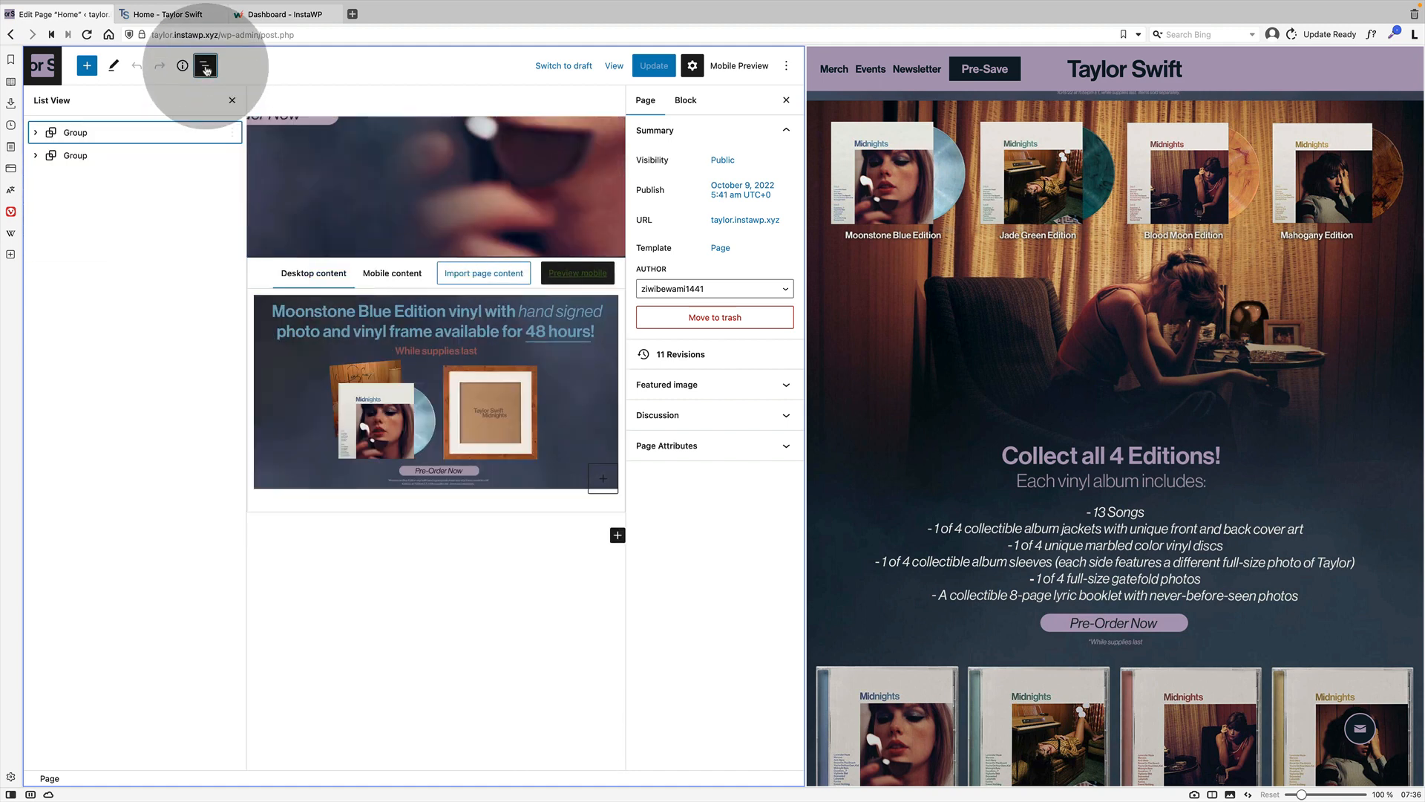
pyautogui.click(74, 156)
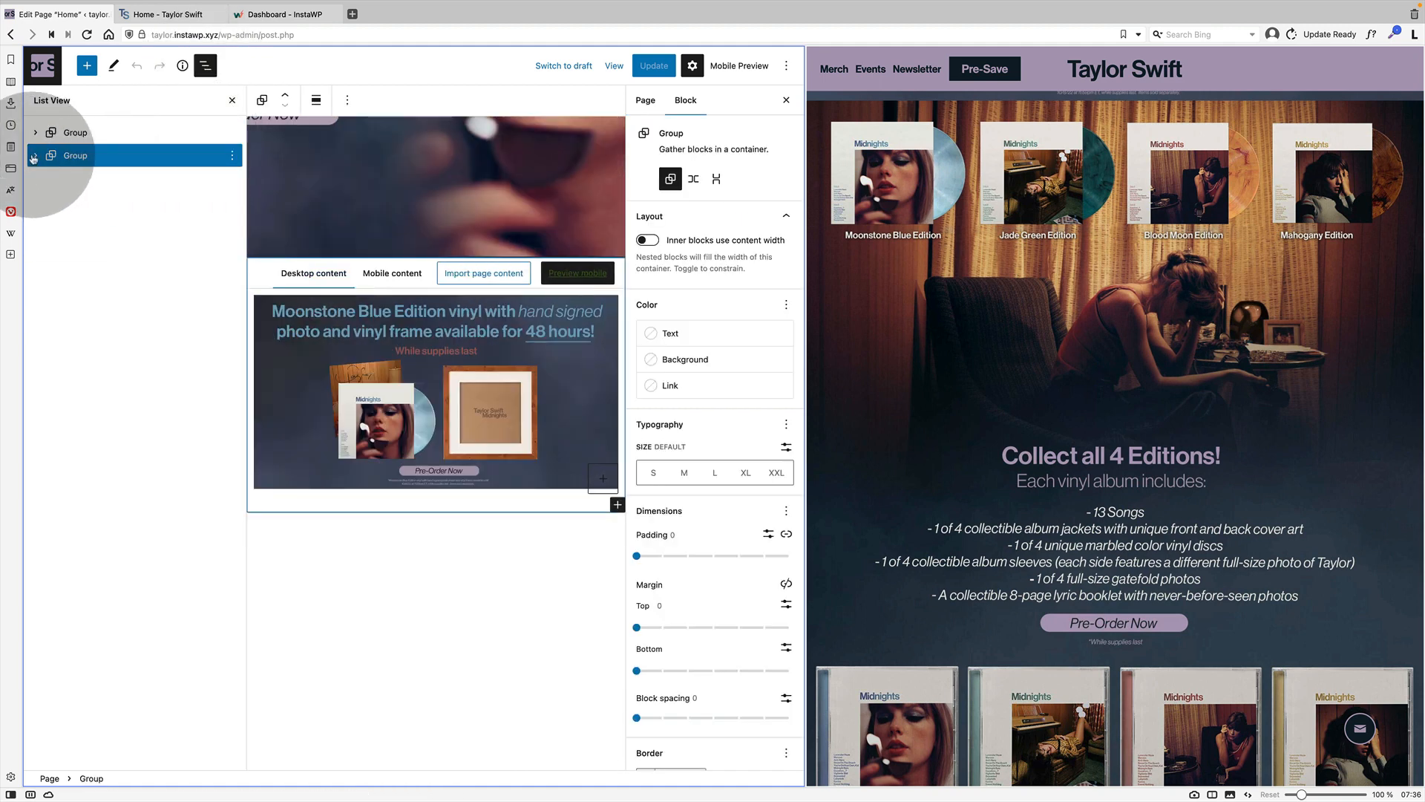
pyautogui.click(231, 155)
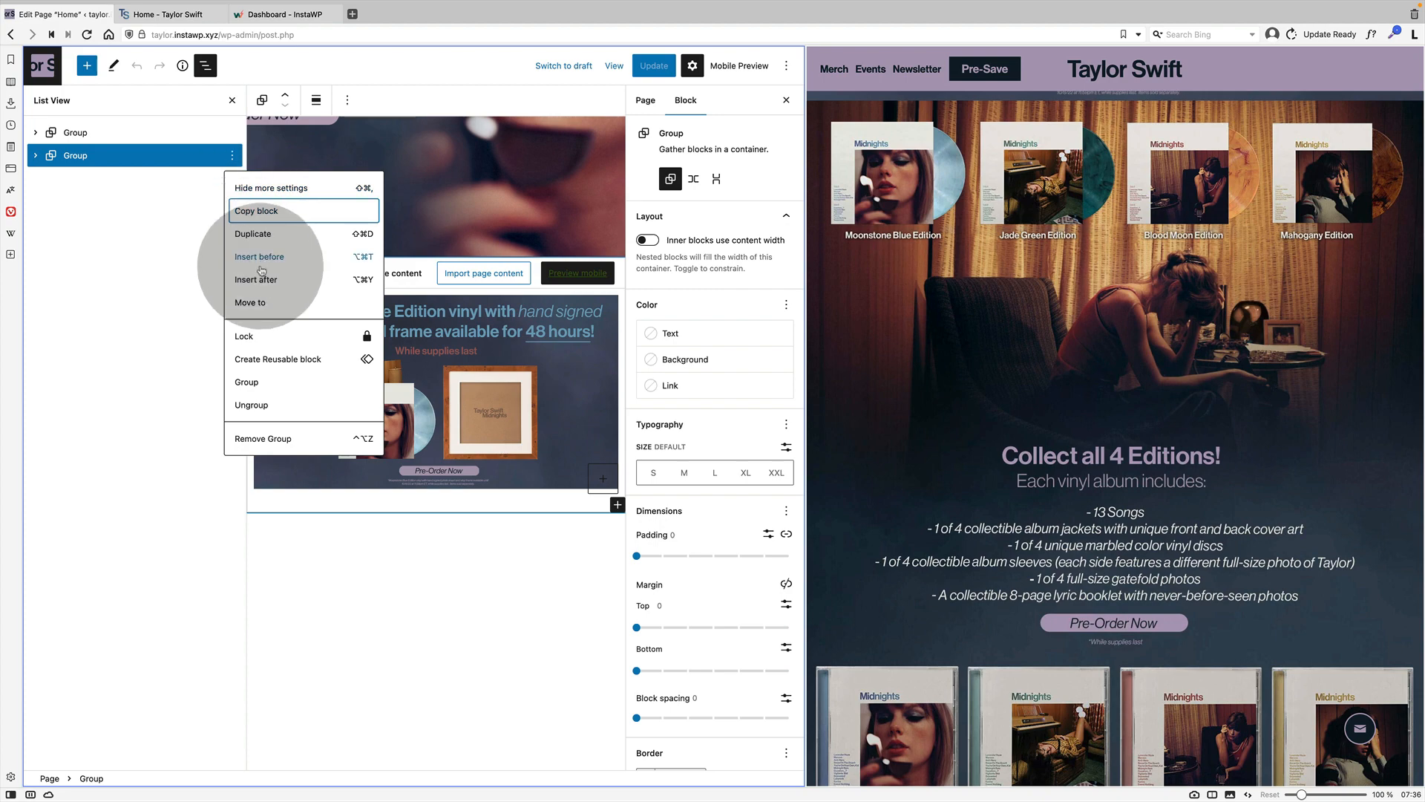
pyautogui.click(252, 235)
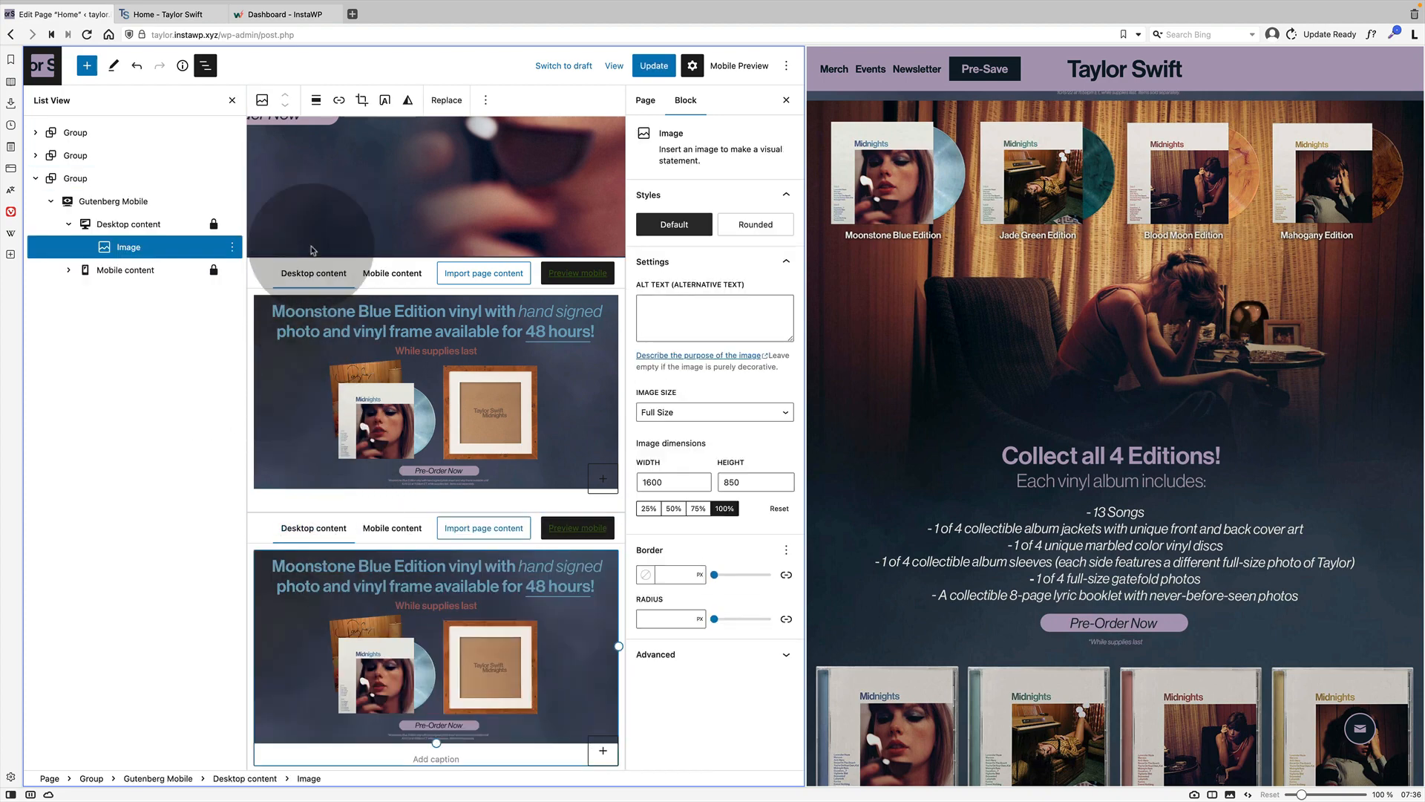
# Replace the duplicated images with the collection image from the media library and upload, then return to the site editor.
pyautogui.click(446, 101)
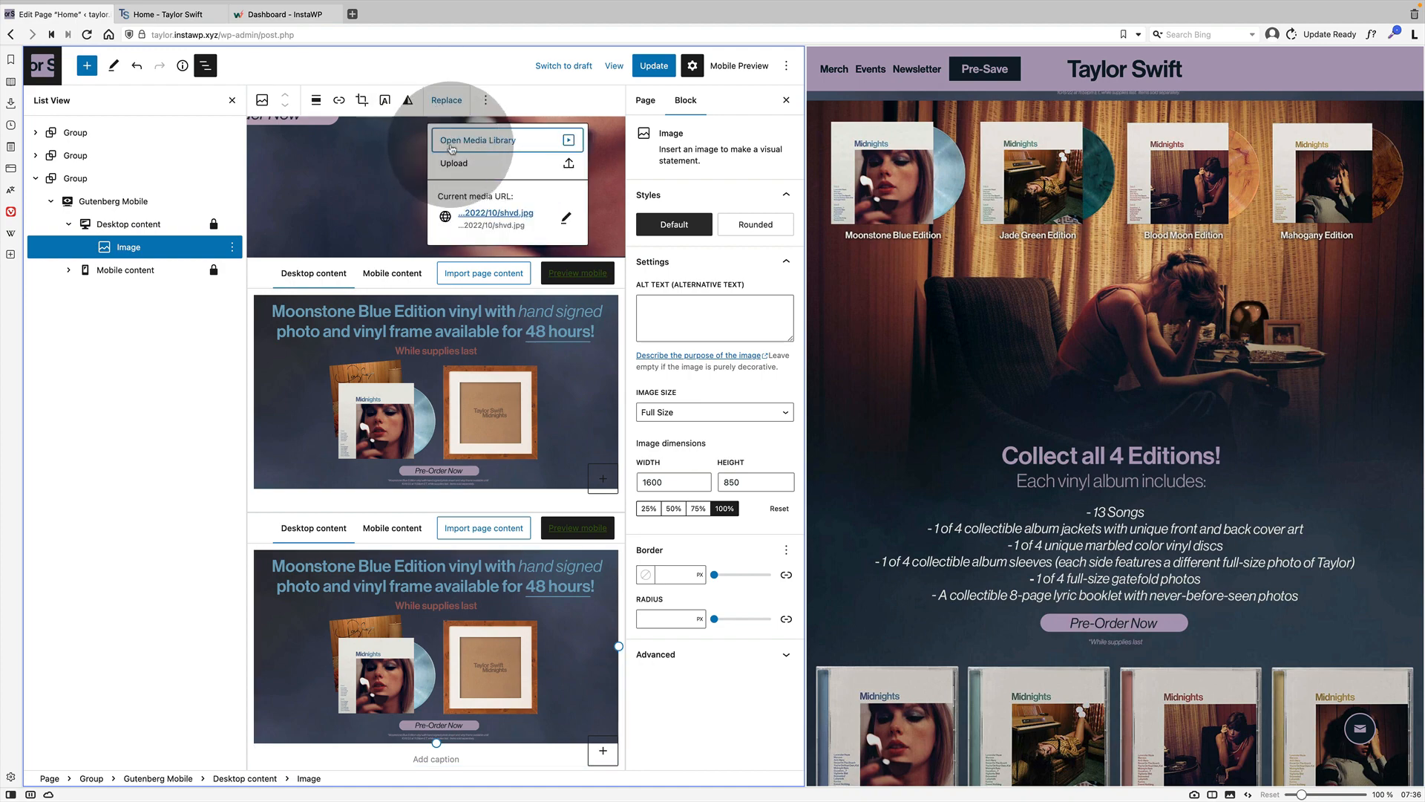
pyautogui.click(454, 163)
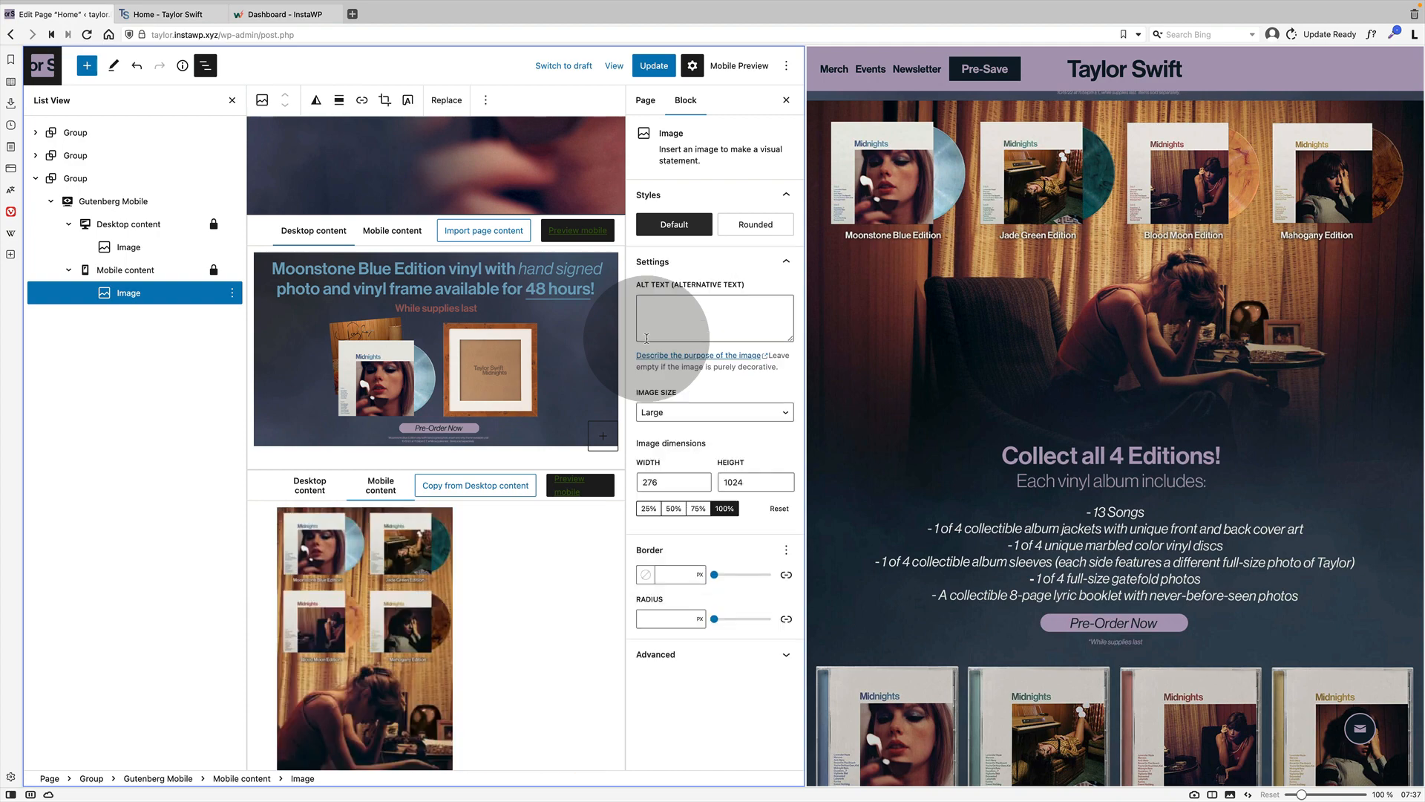
pyautogui.click(342, 101)
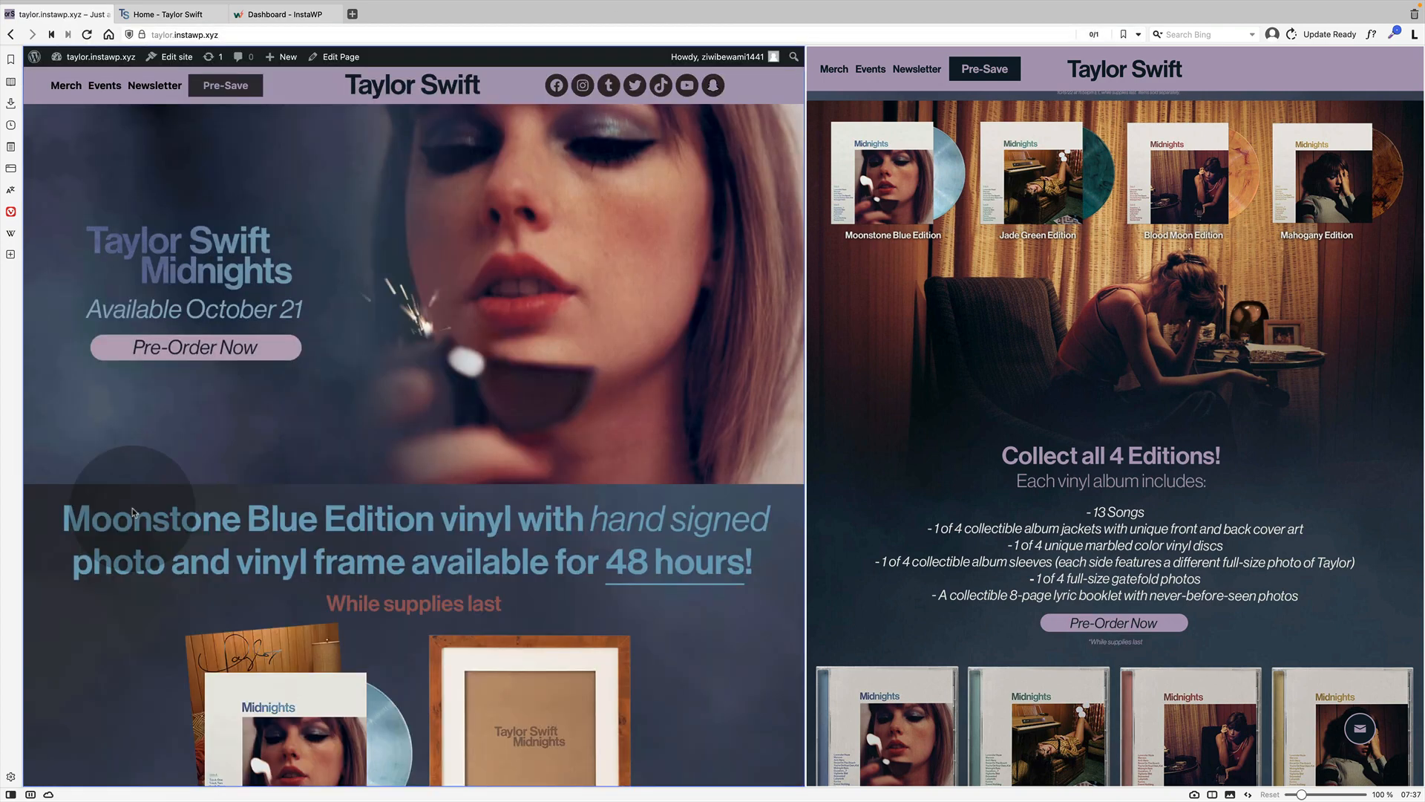
pyautogui.scroll(-3)
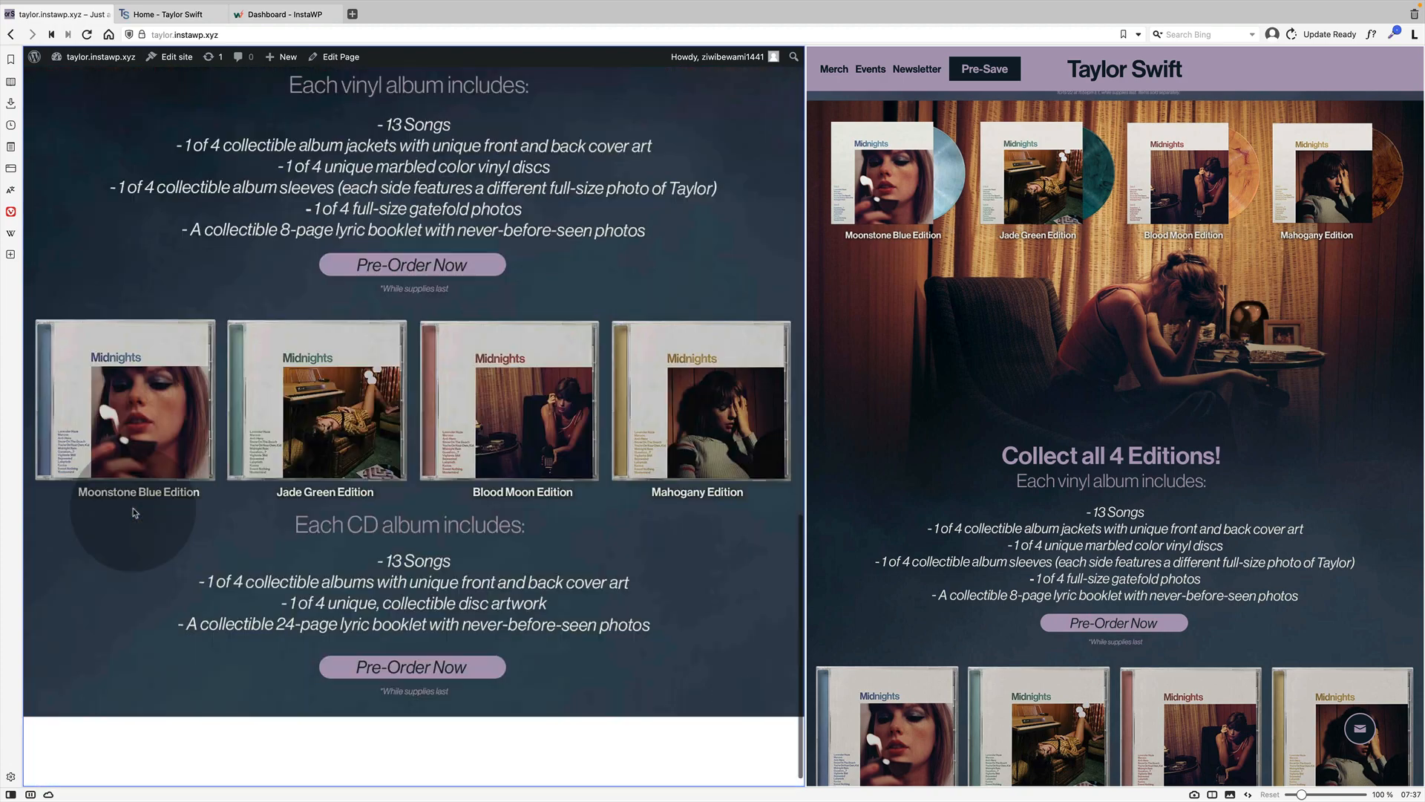
pyautogui.scroll(-3)
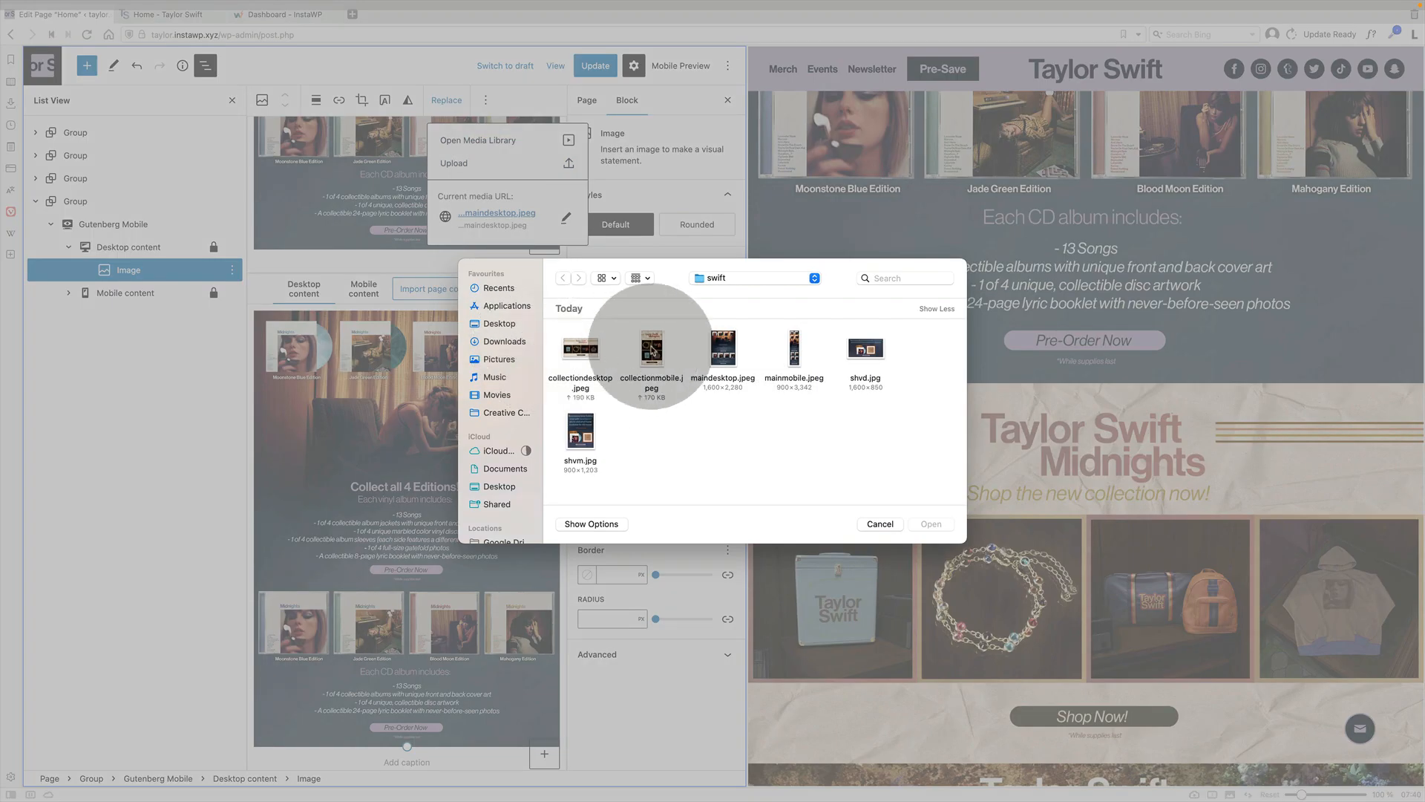
pyautogui.click(879, 522)
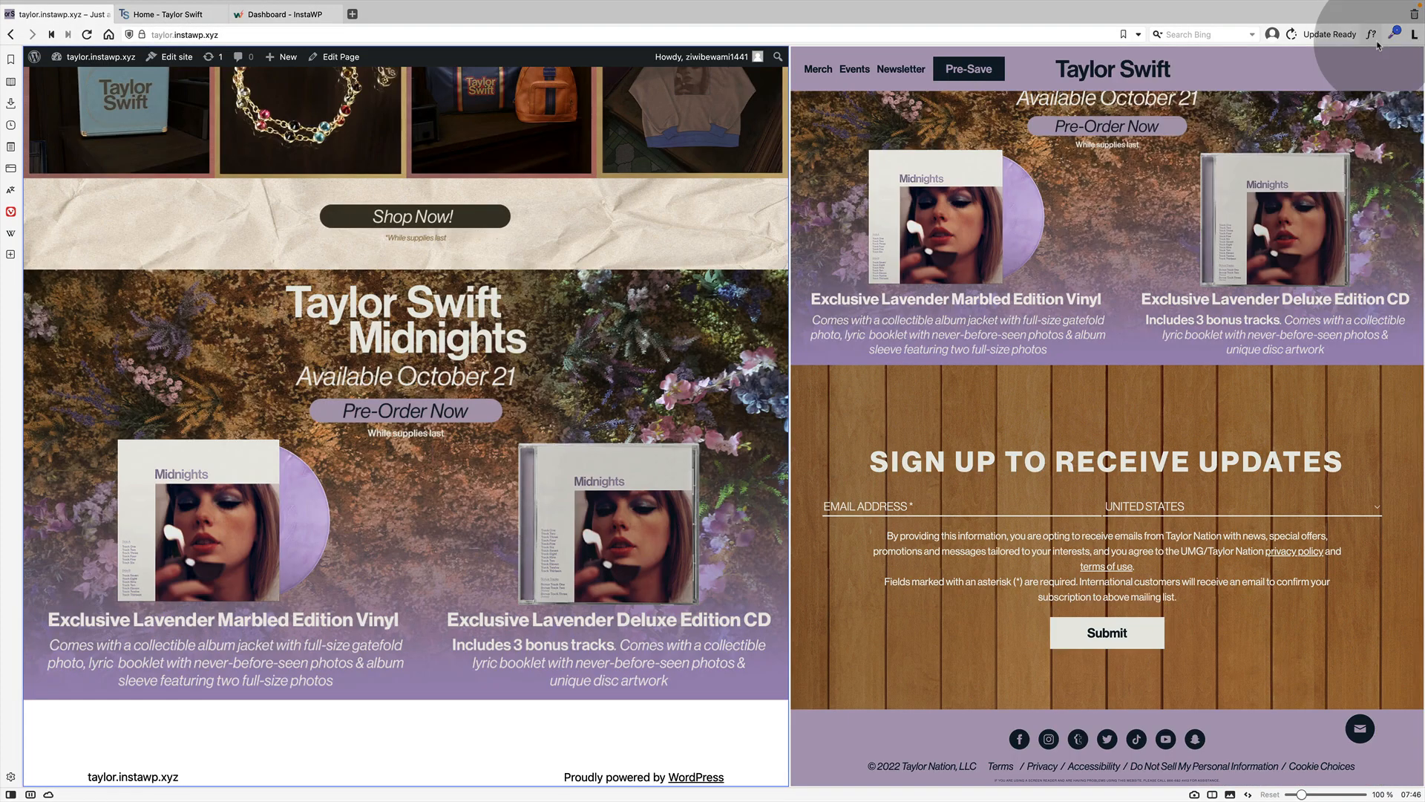
pyautogui.click(175, 57)
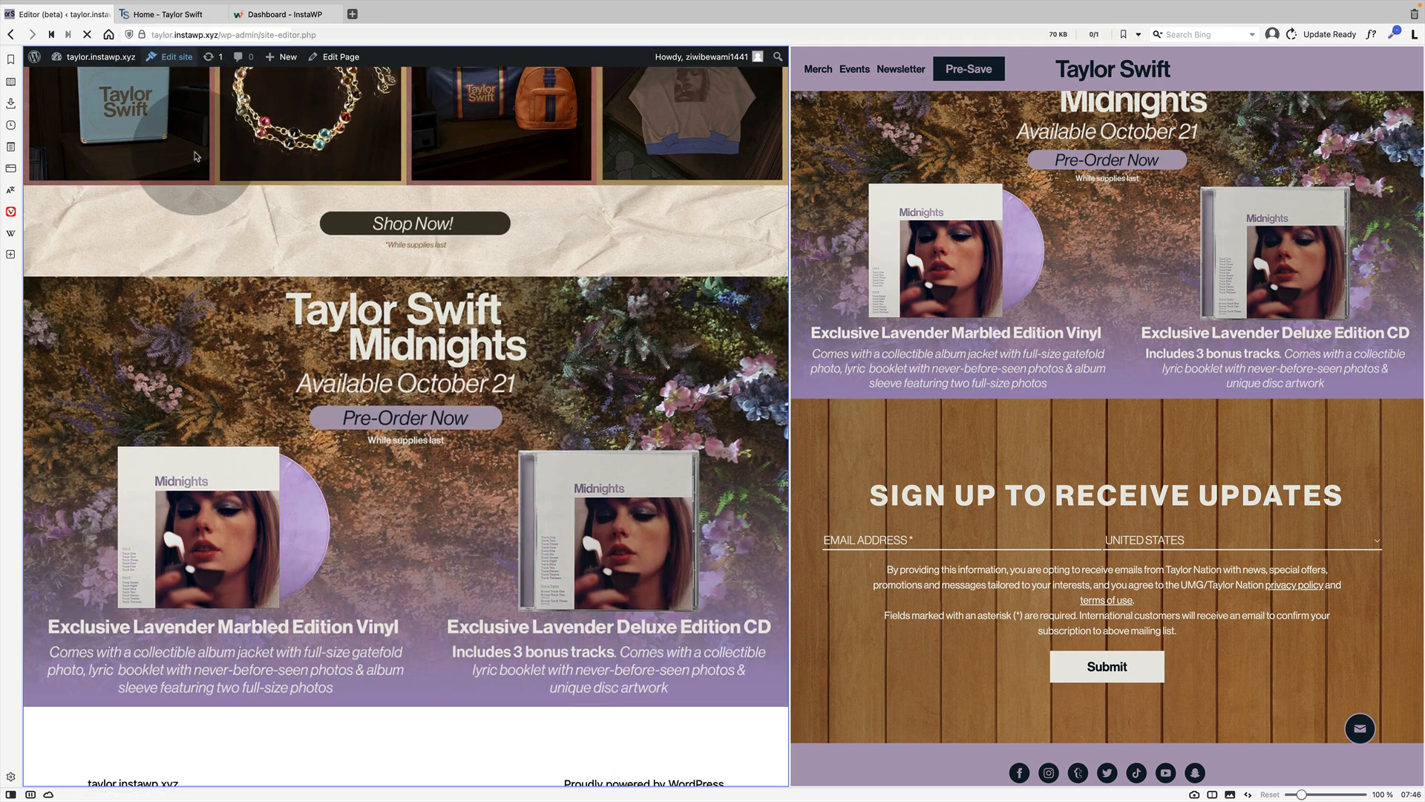
# Open the Footer template part and retype the first navigation link as Terms.
pyautogui.click(95, 237)
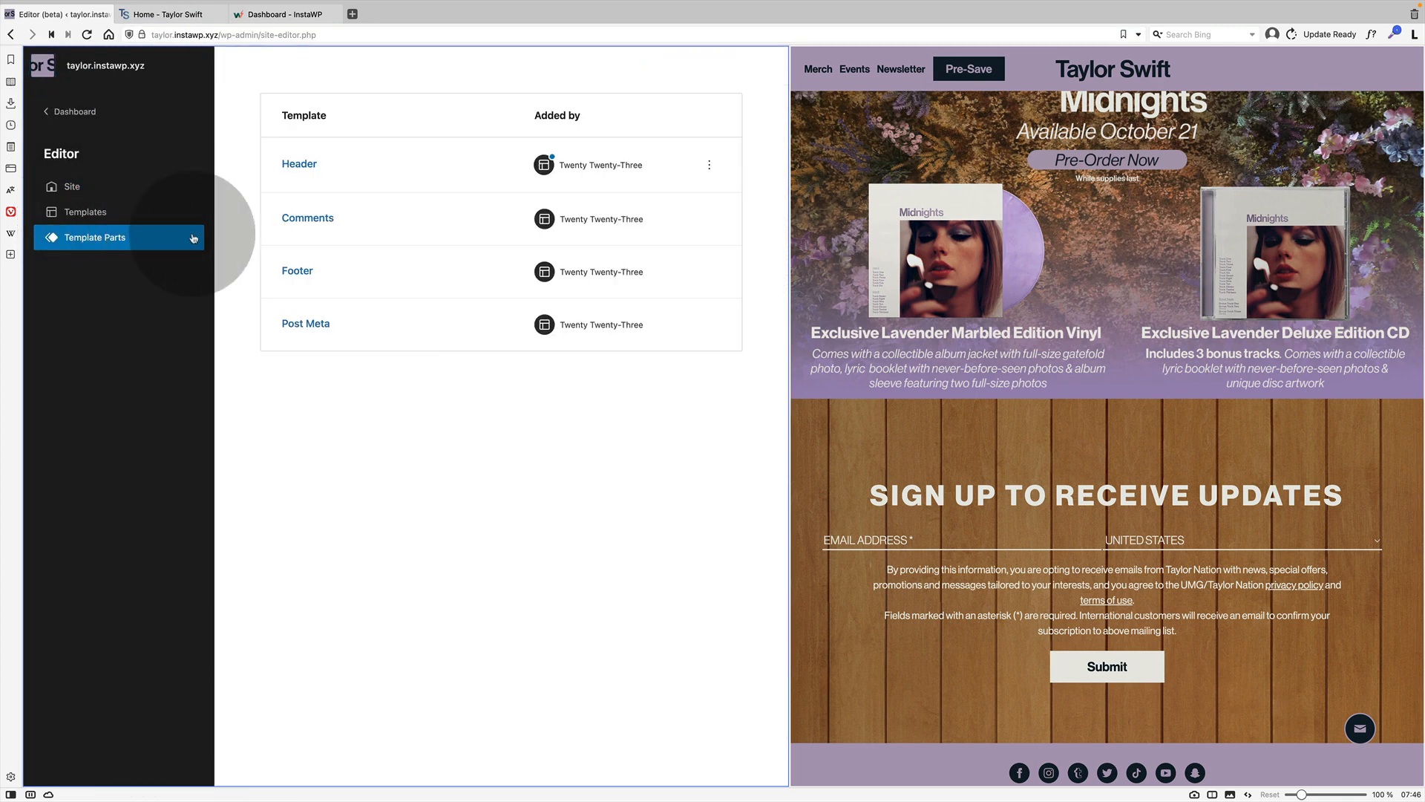
pyautogui.click(297, 270)
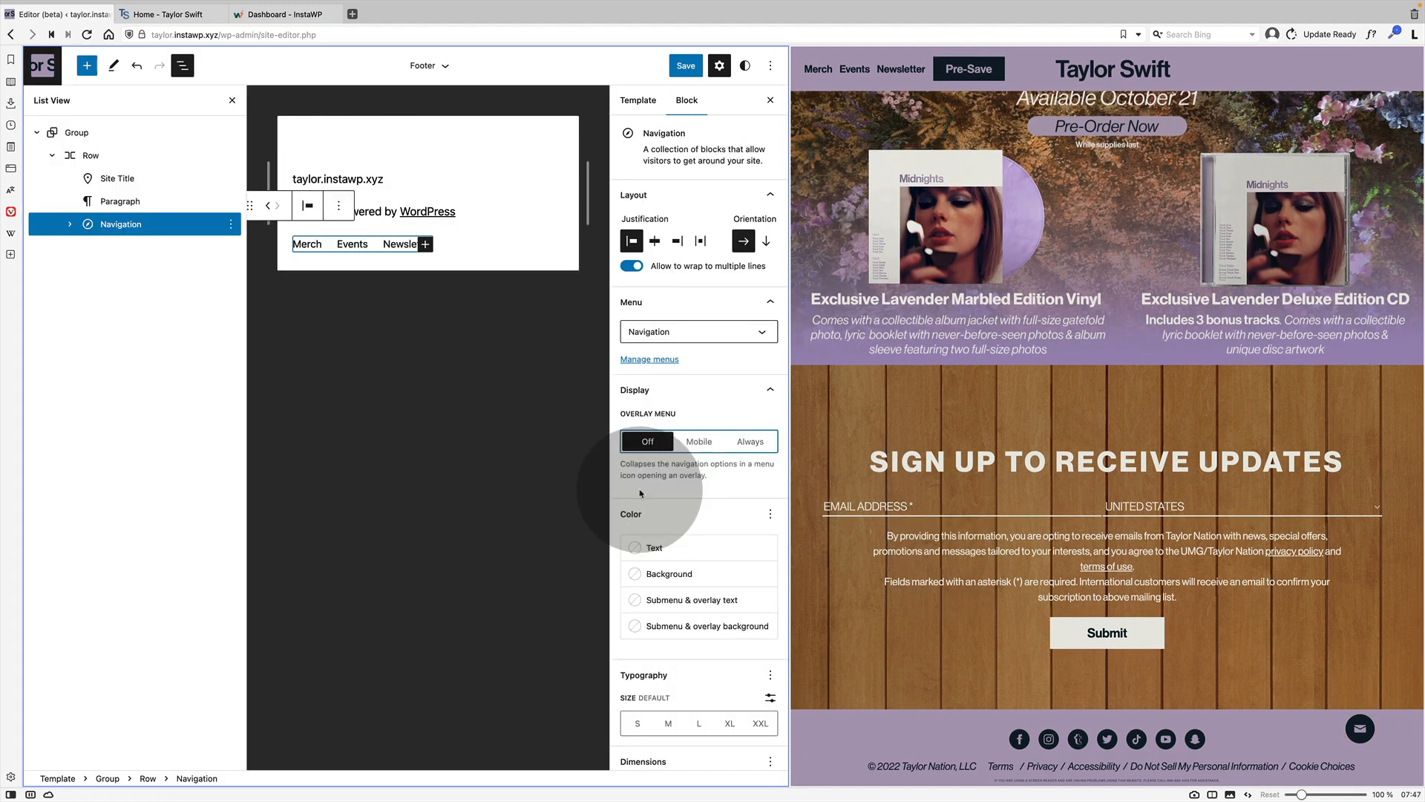
pyautogui.click(306, 243)
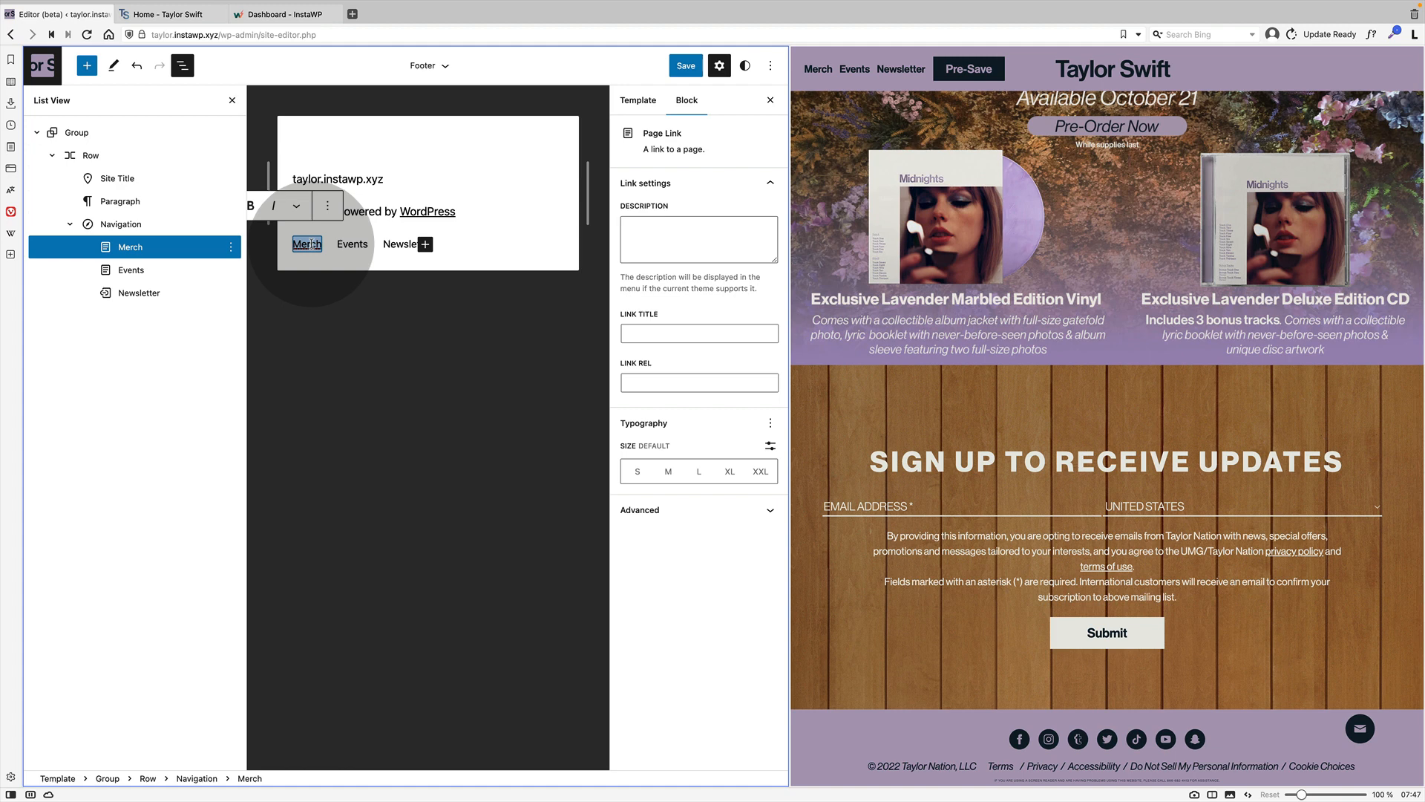
pyautogui.write('Terms')
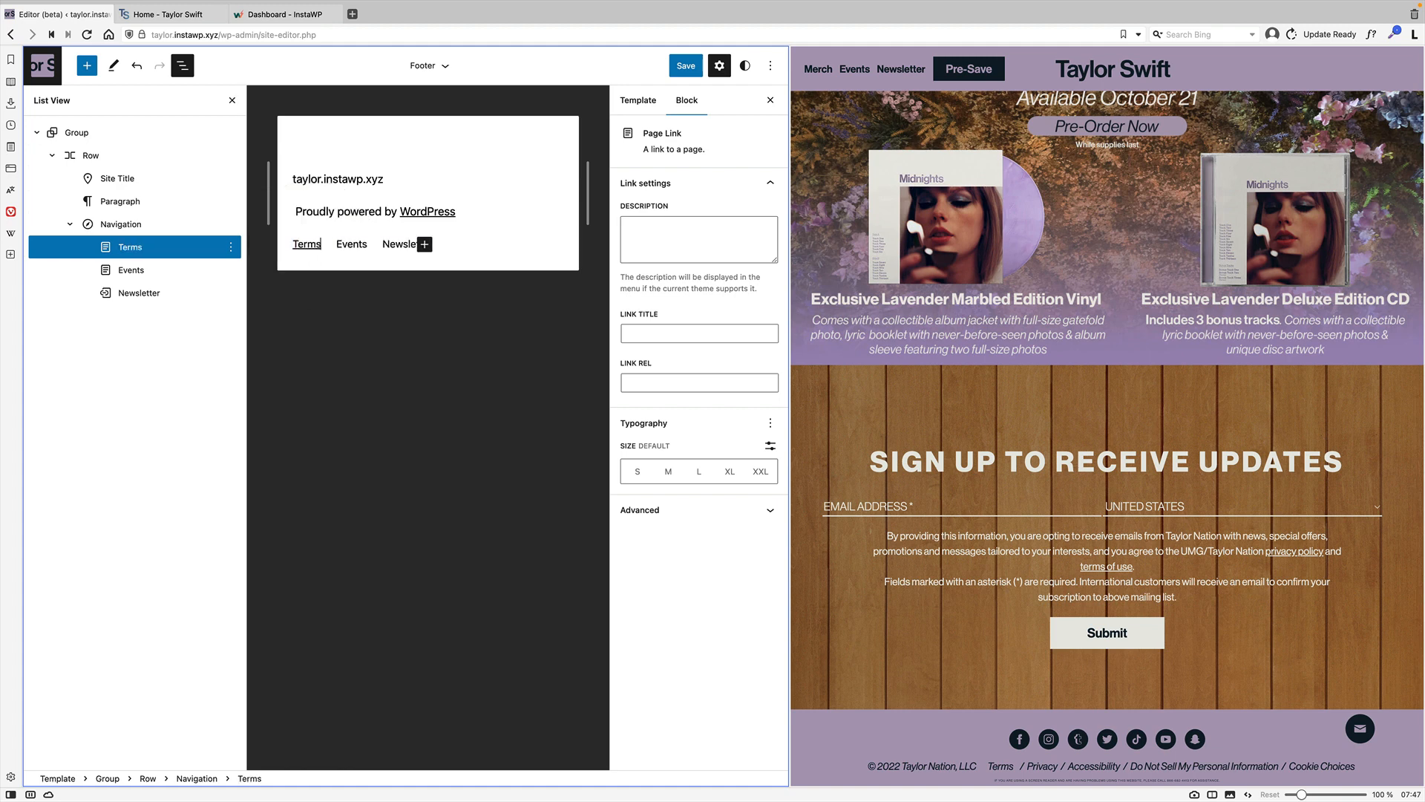
pyautogui.click(350, 243)
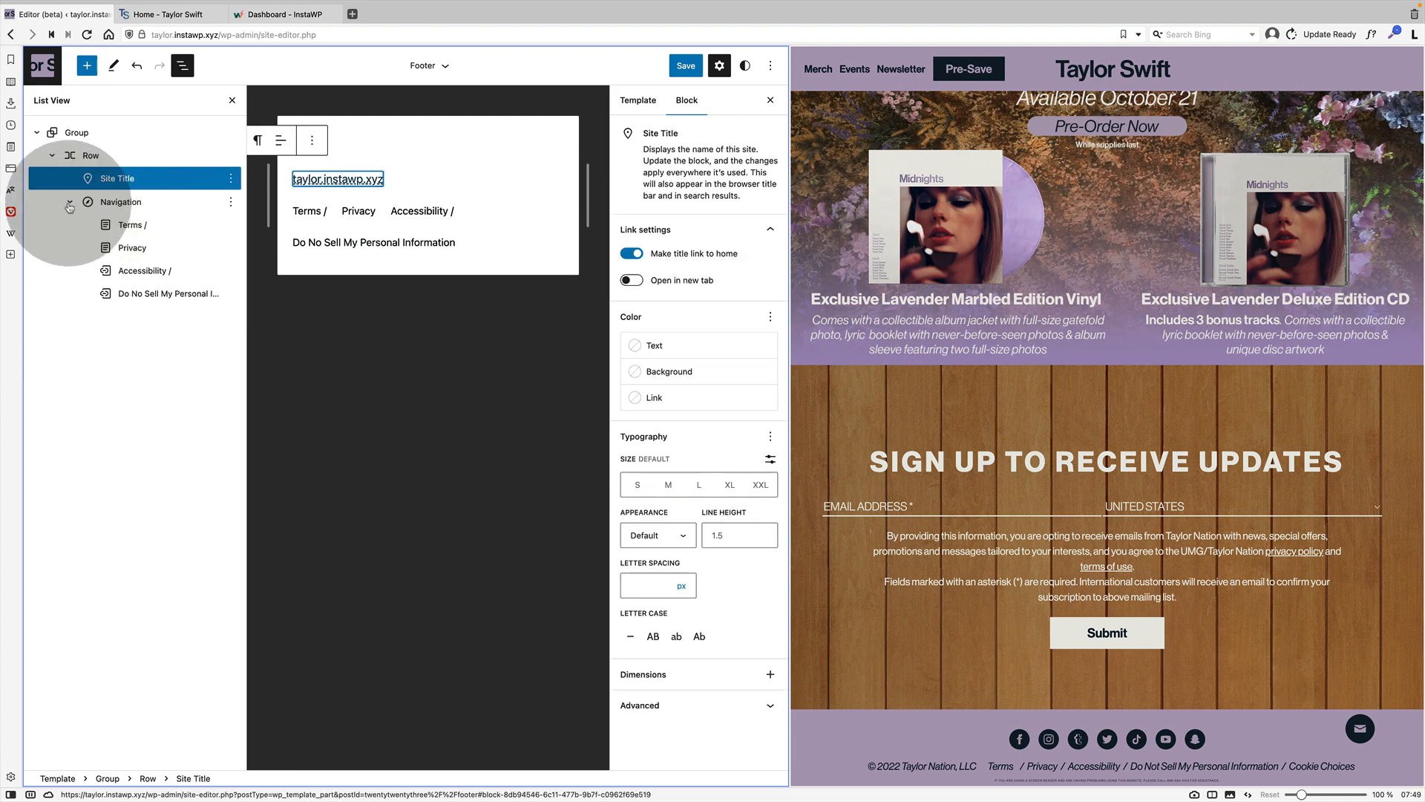
# Give the footer group a purple background and add a Facebook icon to its Social Icons block.
pyautogui.click(74, 132)
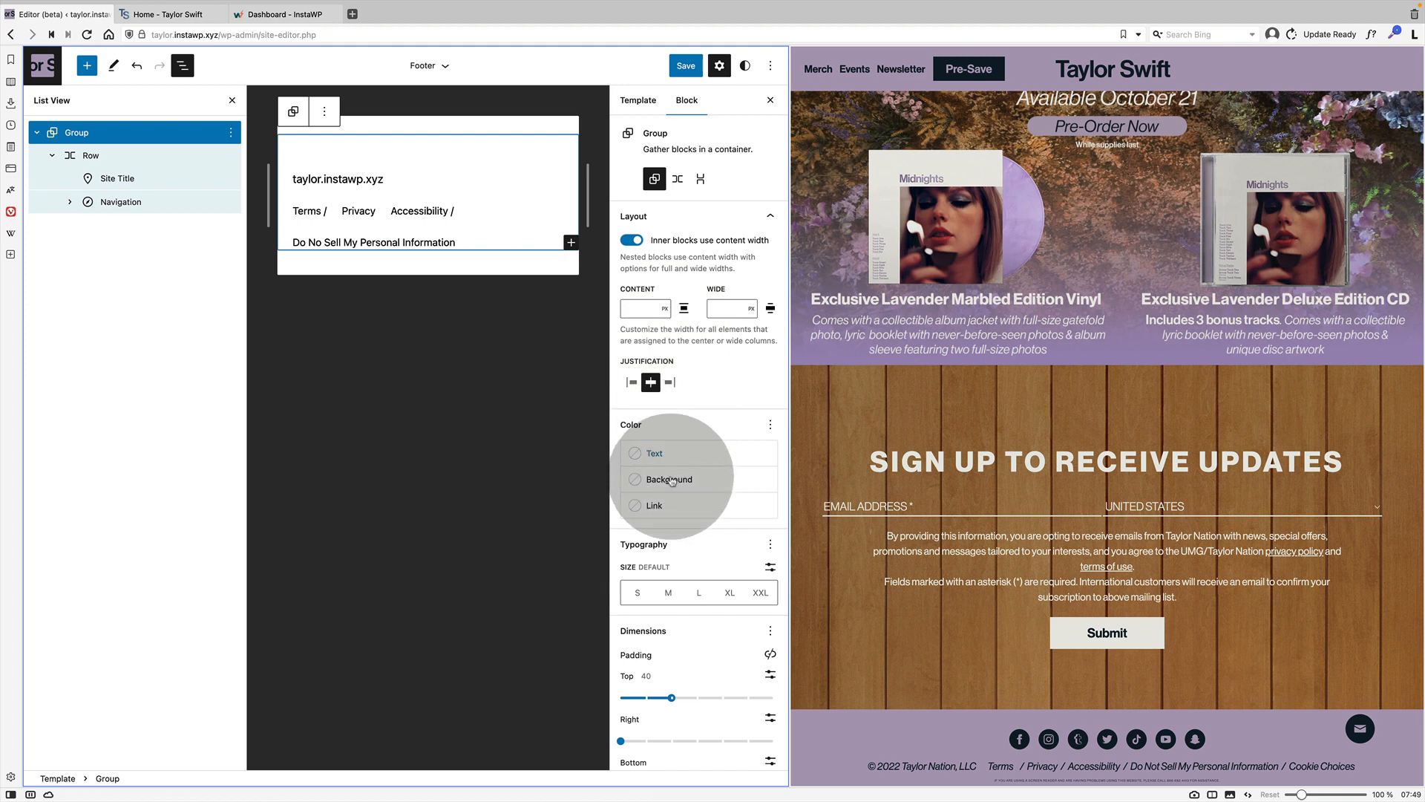
pyautogui.click(668, 478)
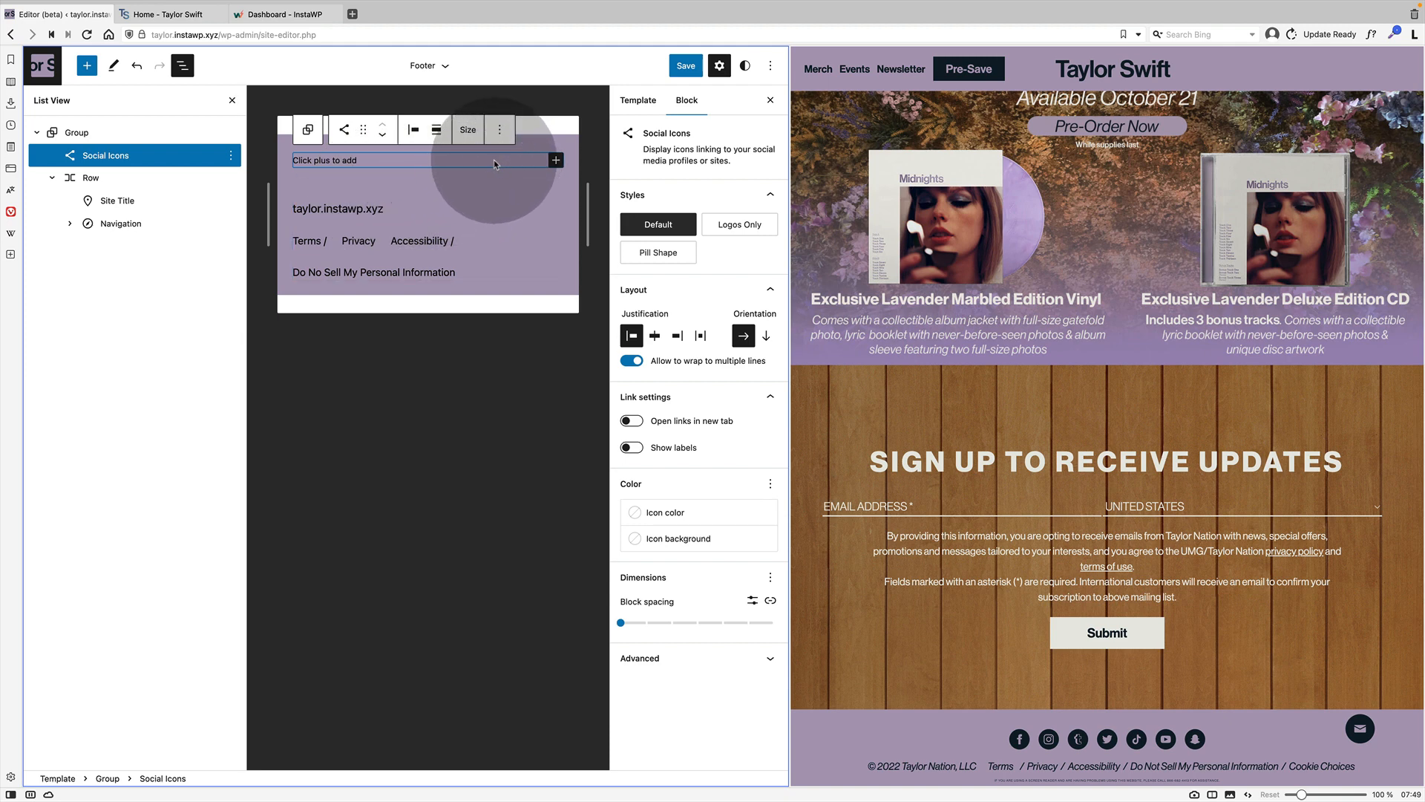
pyautogui.write('face')
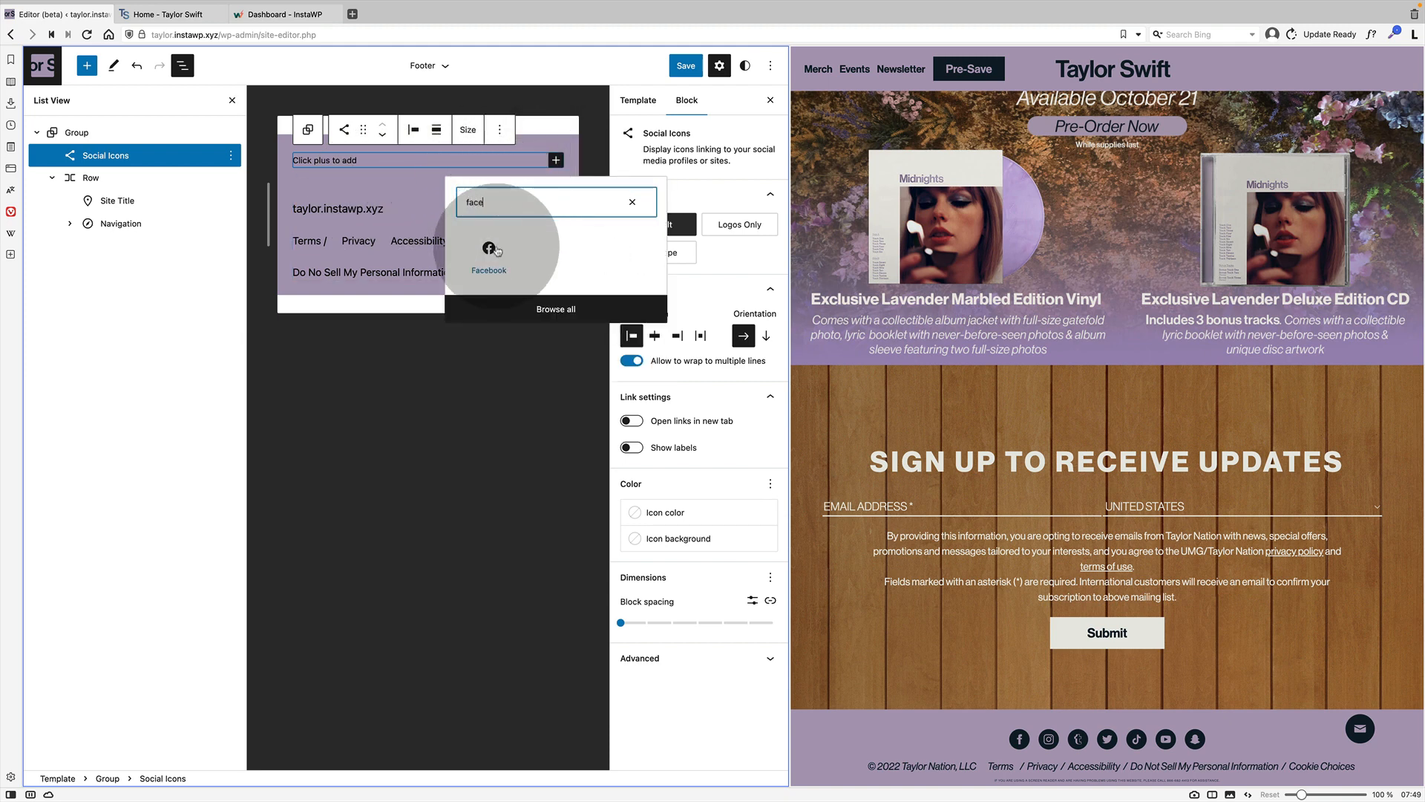
pyautogui.click(487, 250)
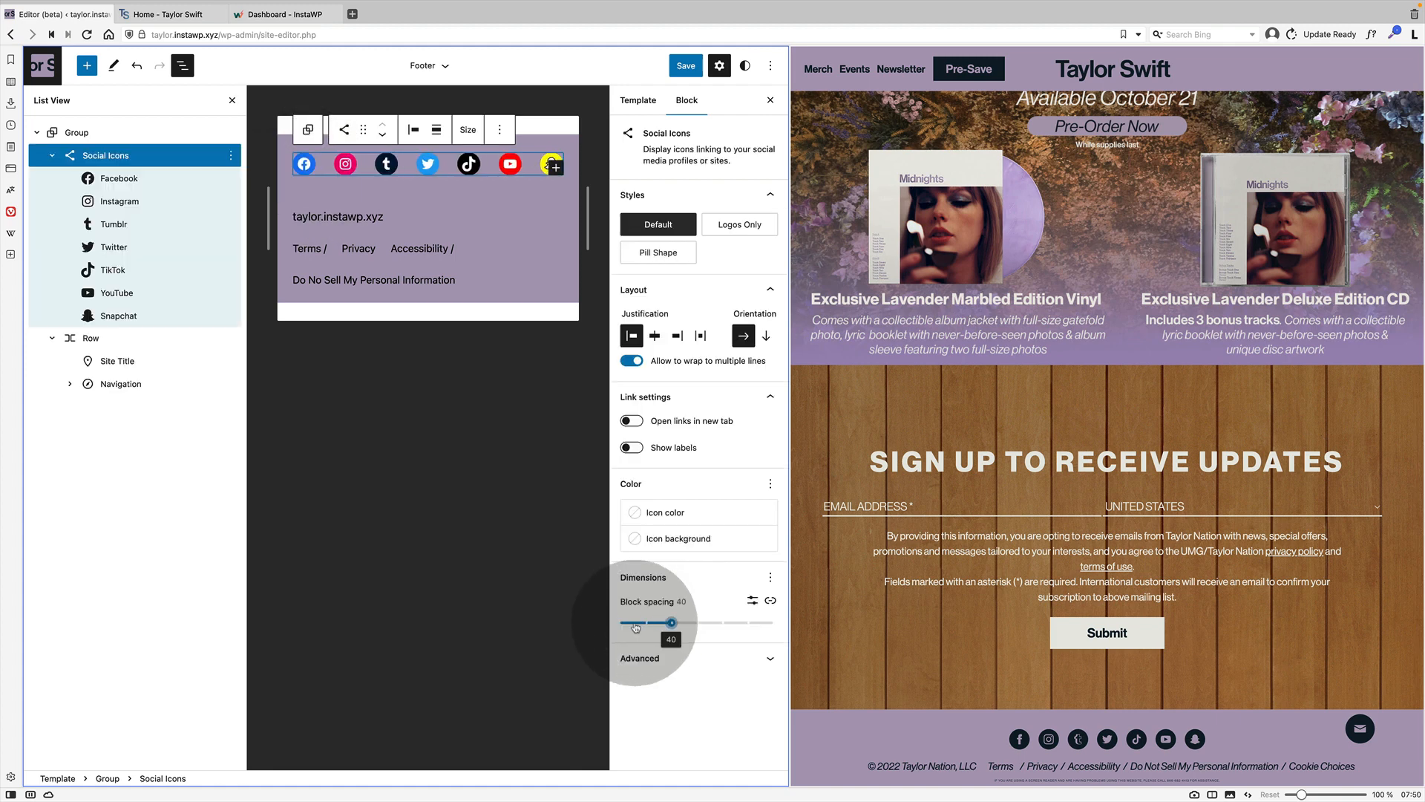
# Widen the social icon spacing, add bottom padding to the footer group and save the template part.
pyautogui.moveTo(670, 622); pyautogui.dragTo(646, 622)
pyautogui.write('10')
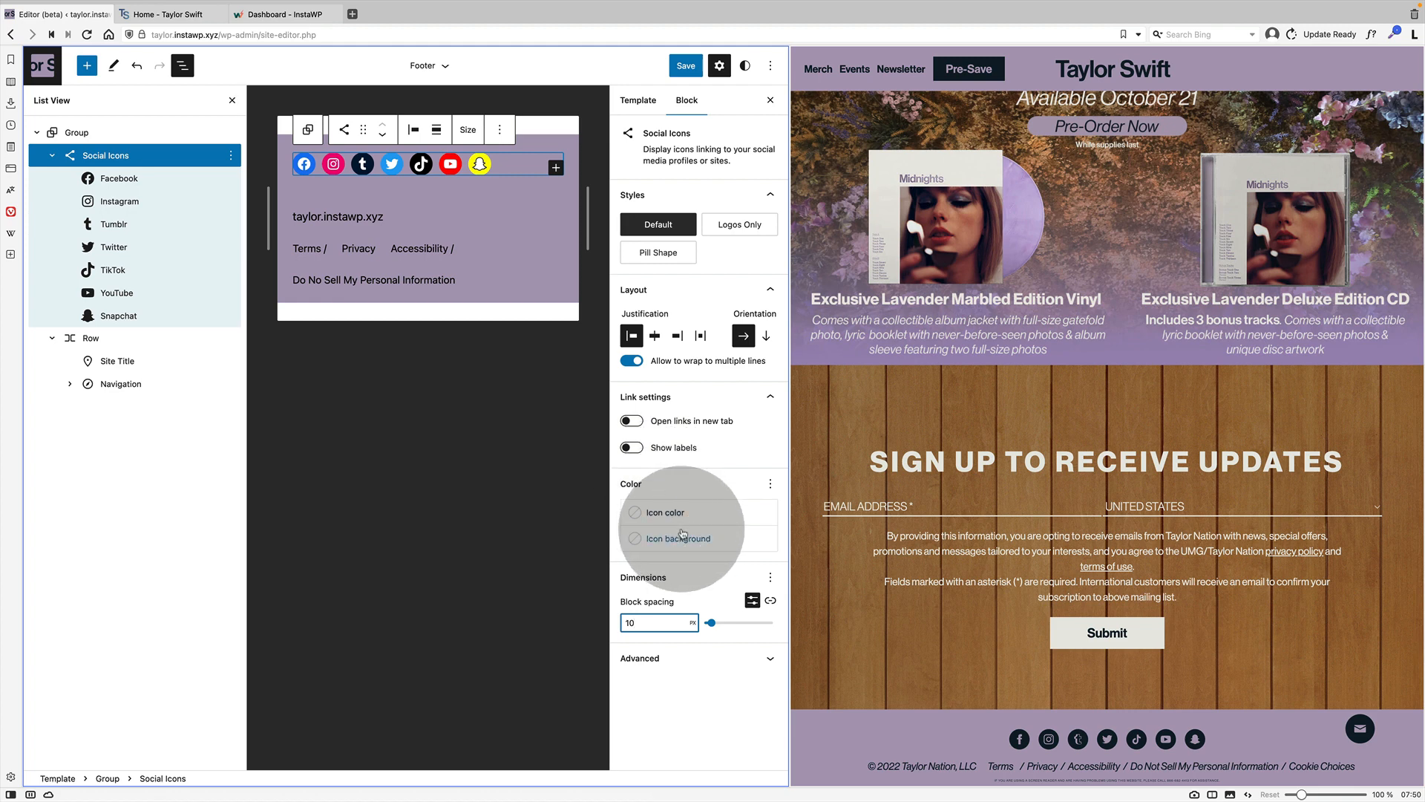
pyautogui.click(677, 539)
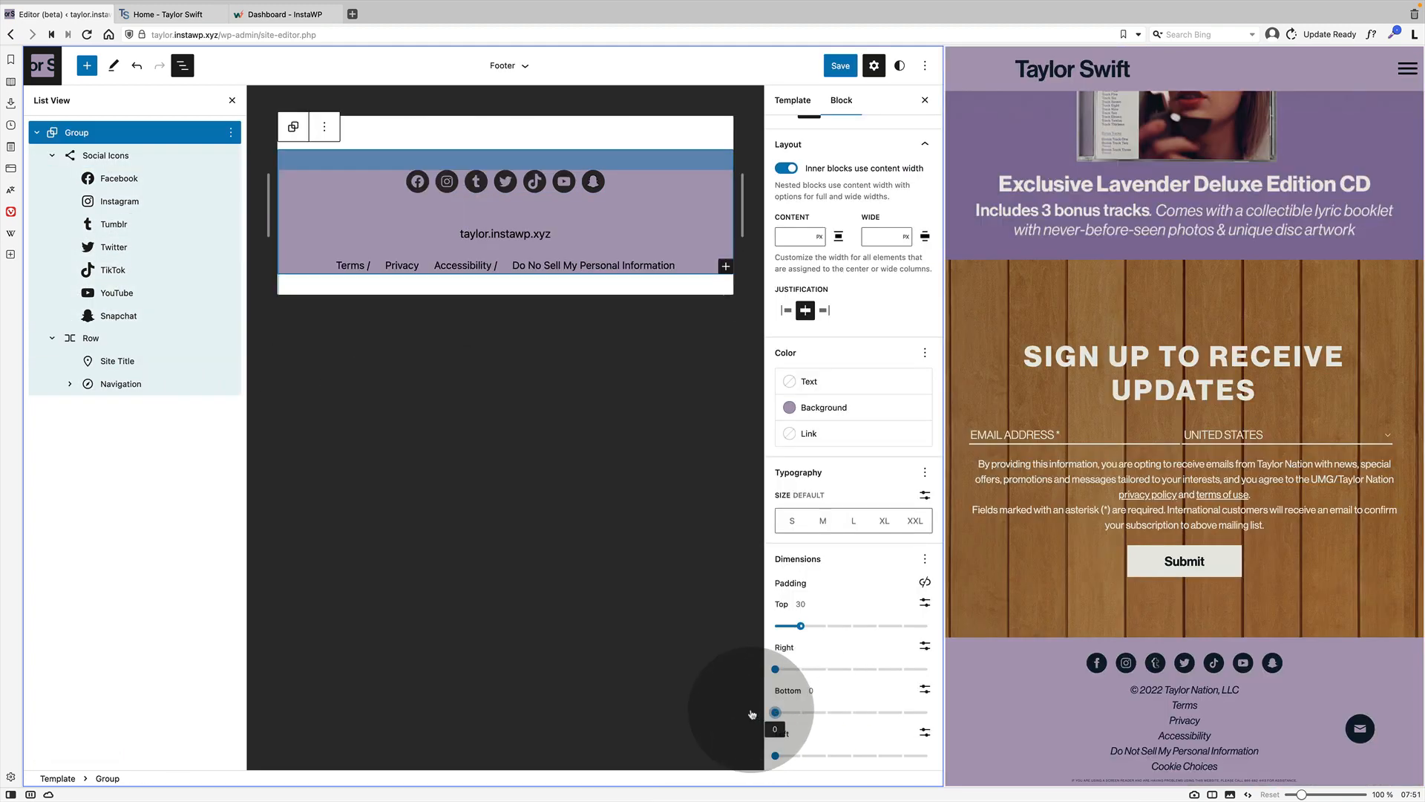
pyautogui.moveTo(775, 711); pyautogui.dragTo(800, 711)
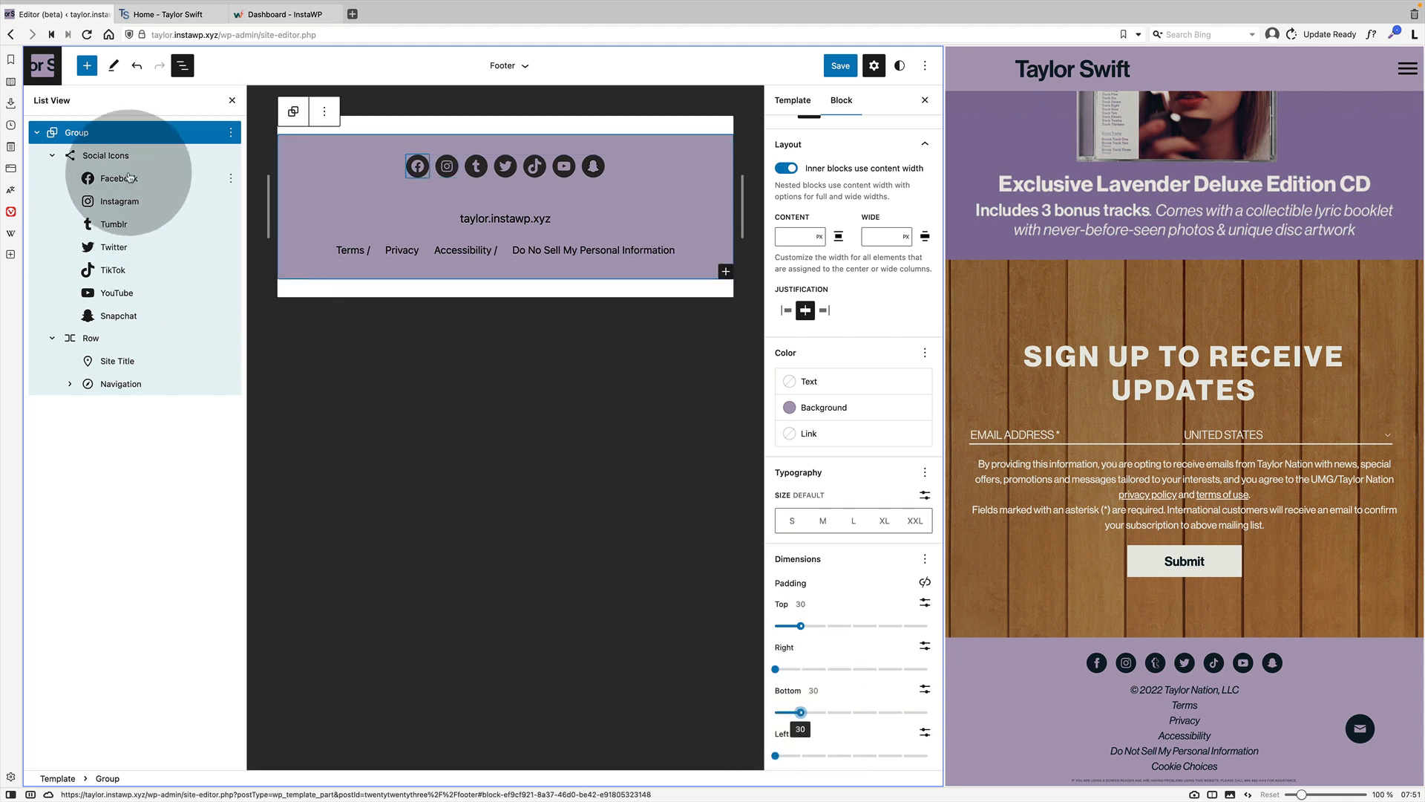
pyautogui.click(840, 65)
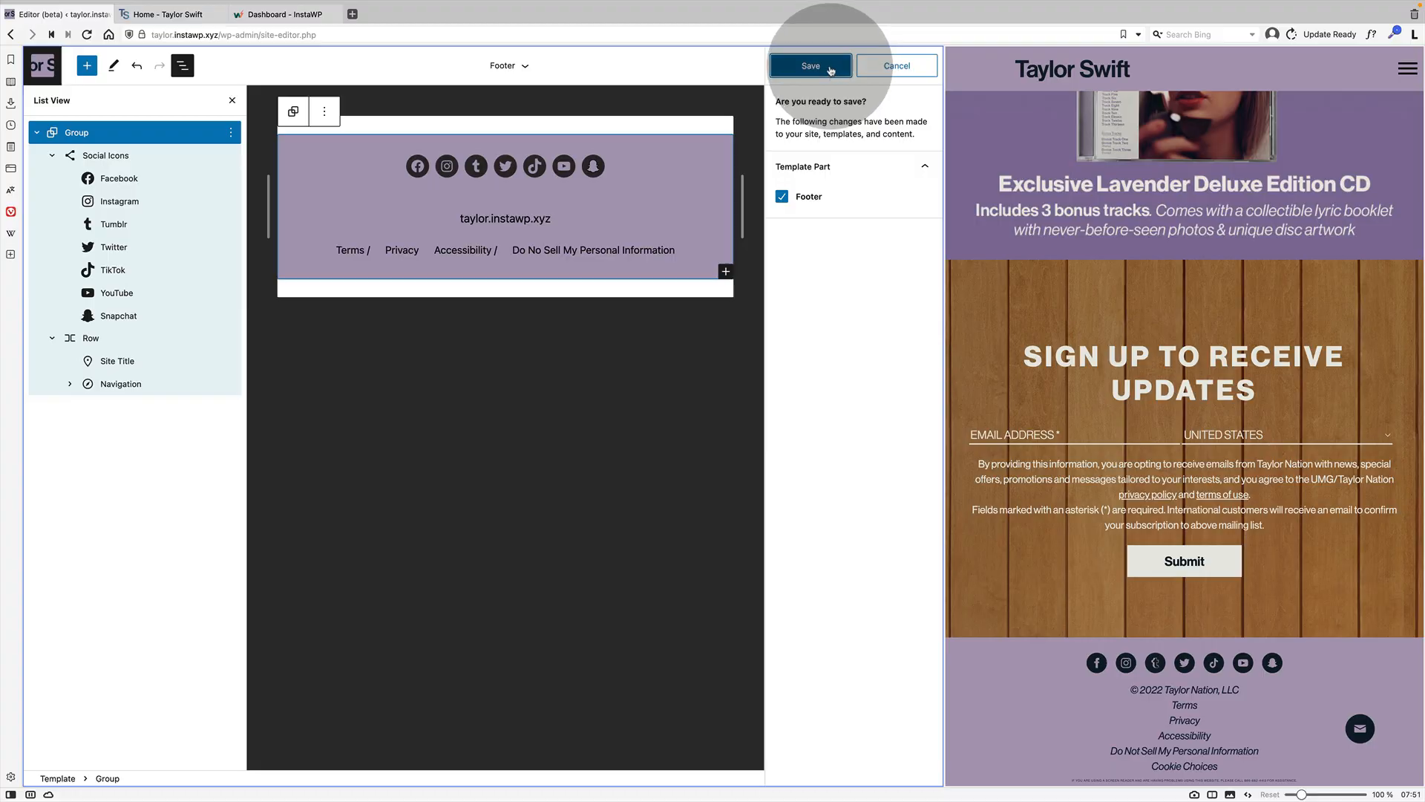
pyautogui.click(811, 65)
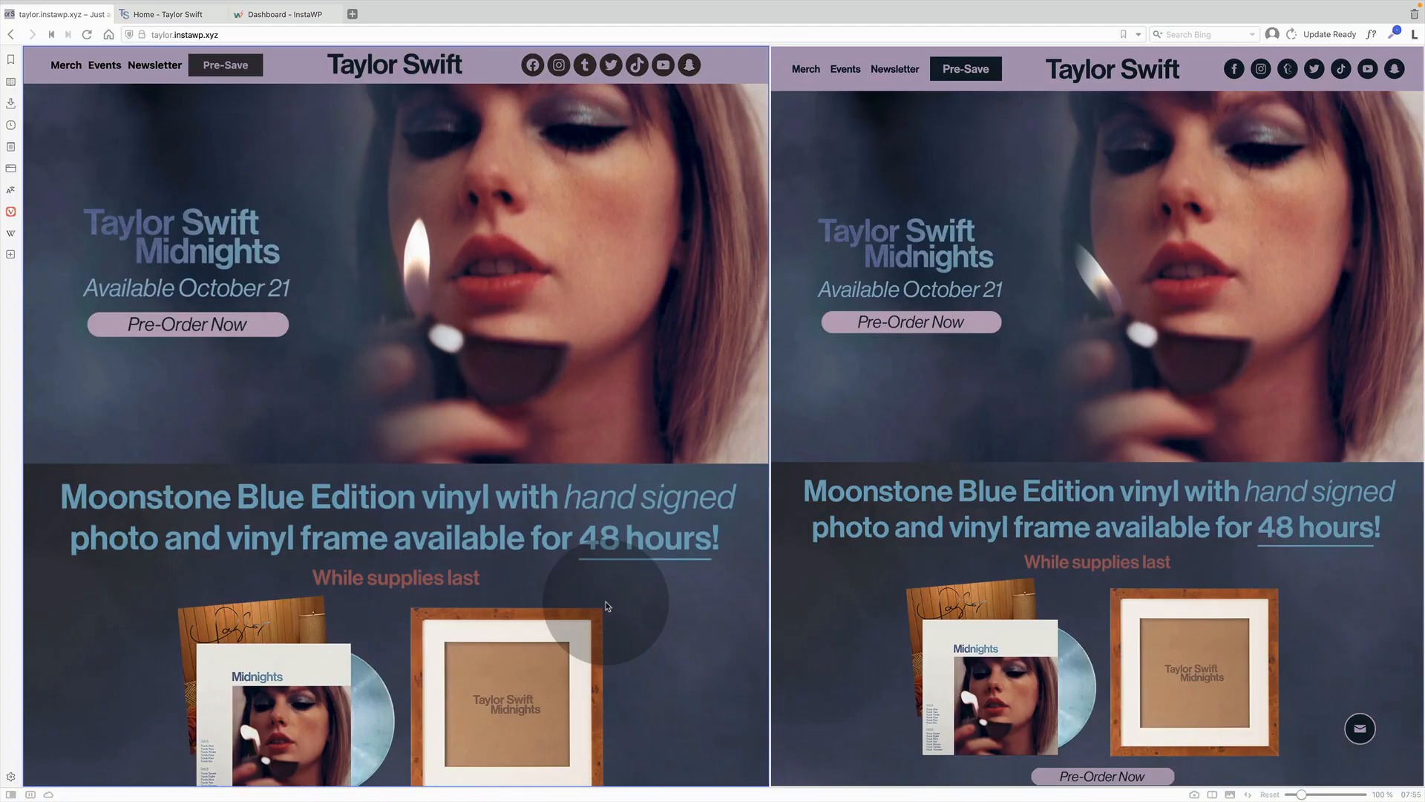
# Scroll the live homepage down to the purple footer with its seven social icons.
pyautogui.scroll(-3)
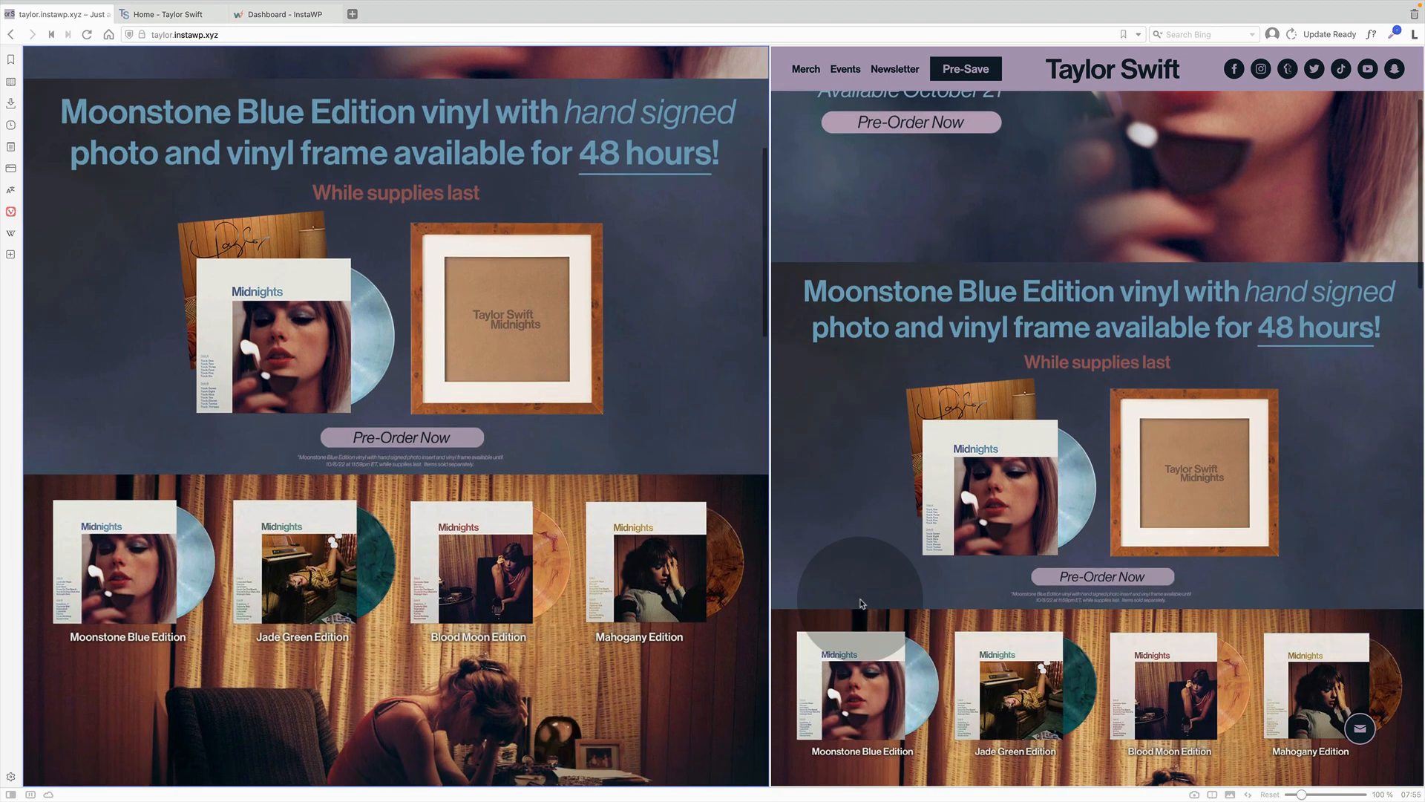
pyautogui.scroll(-3)
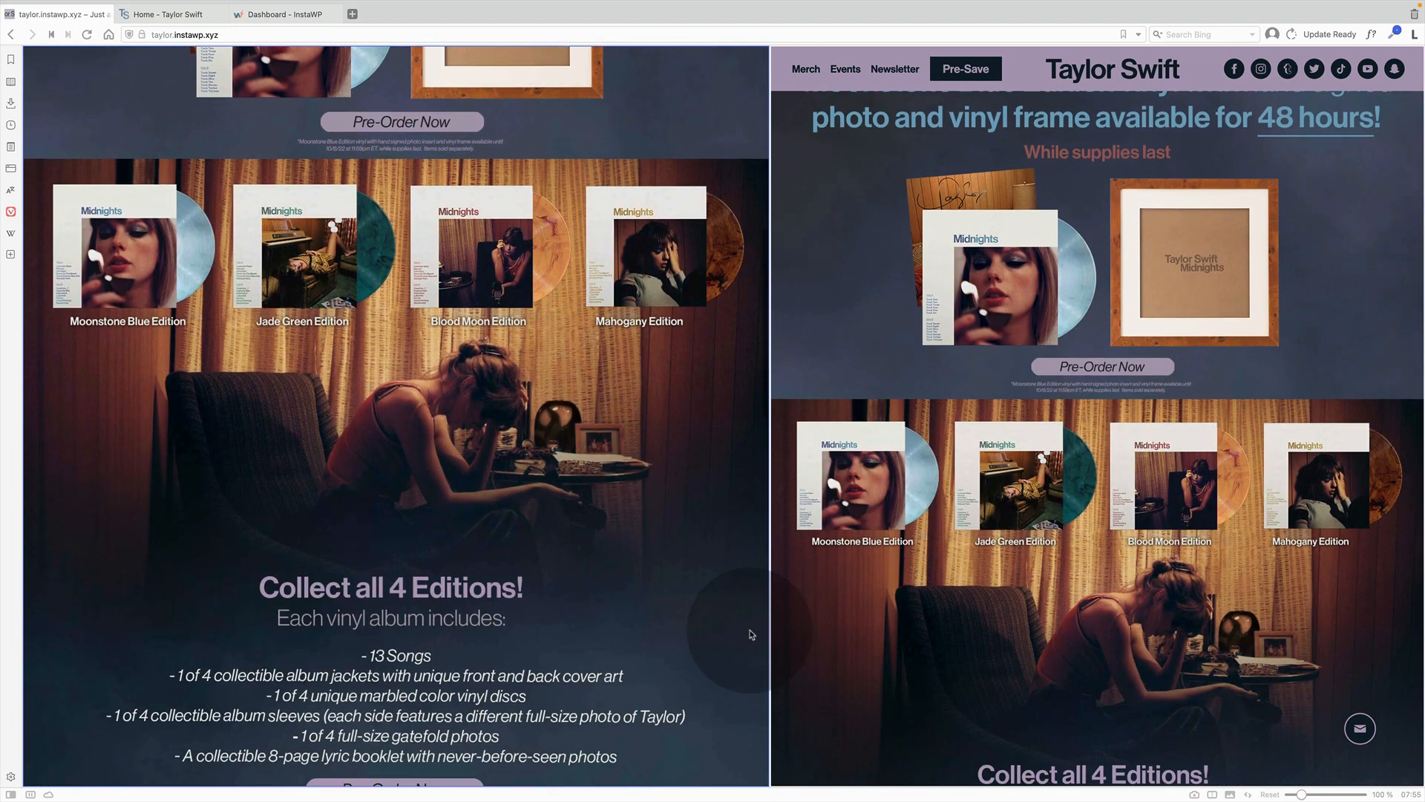
pyautogui.scroll(-3)
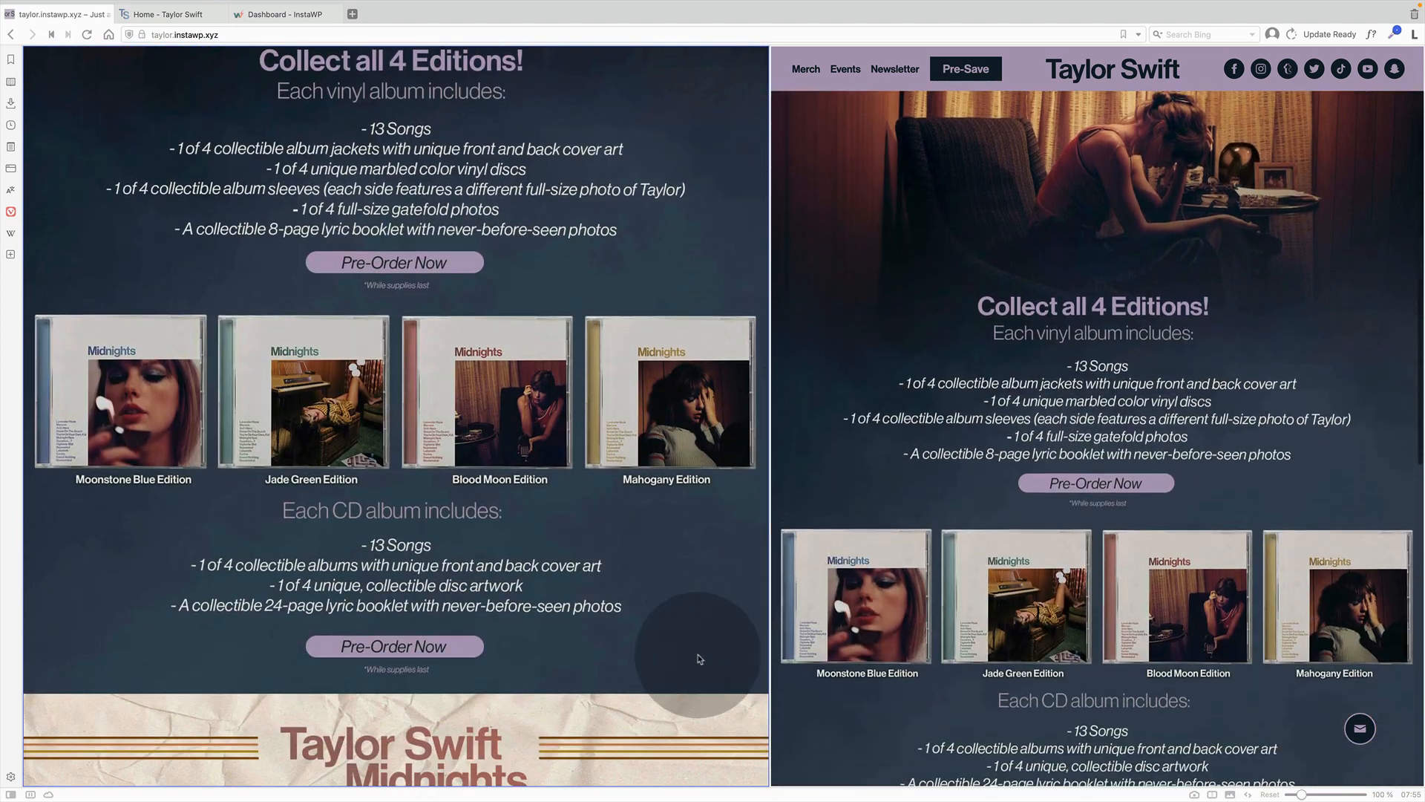
pyautogui.scroll(-3)
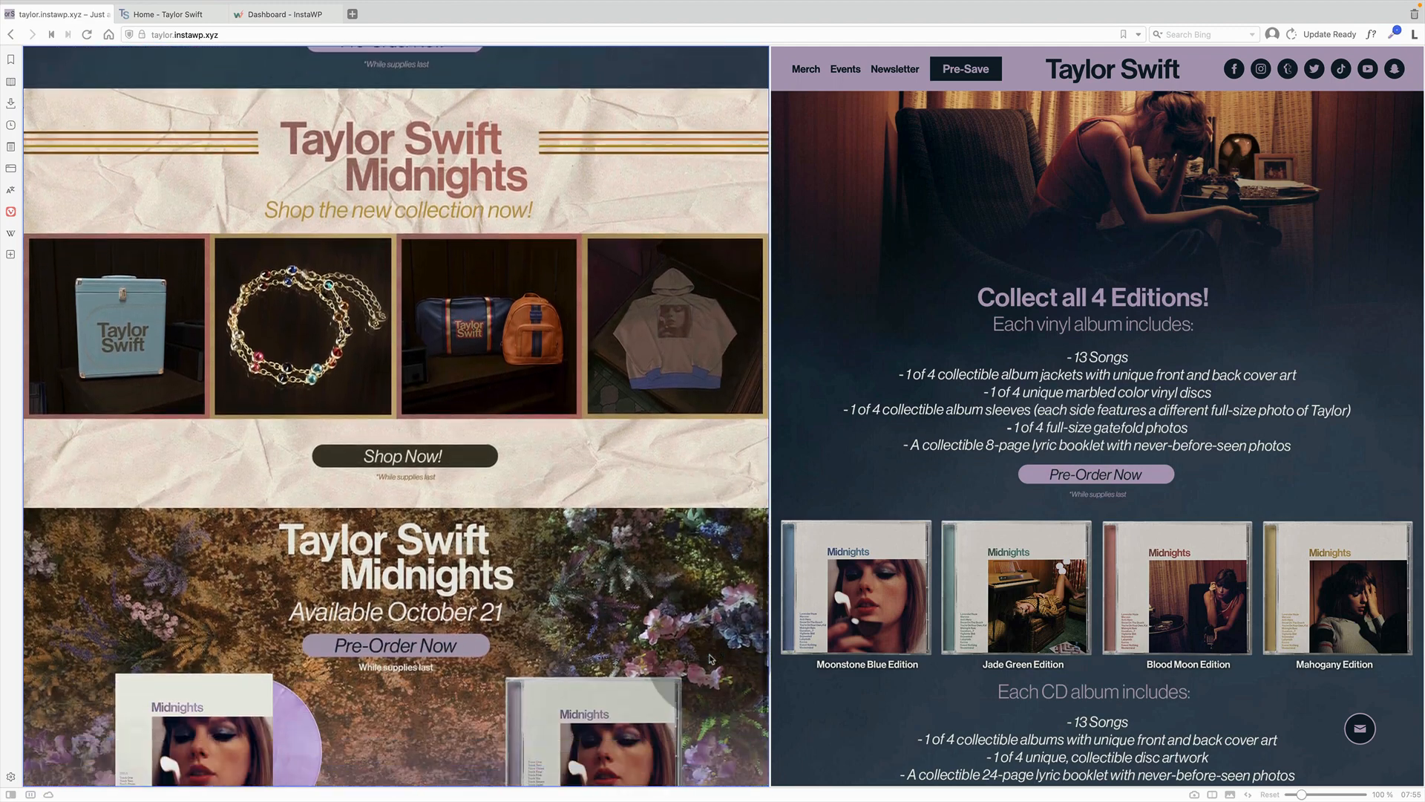
pyautogui.scroll(-3)
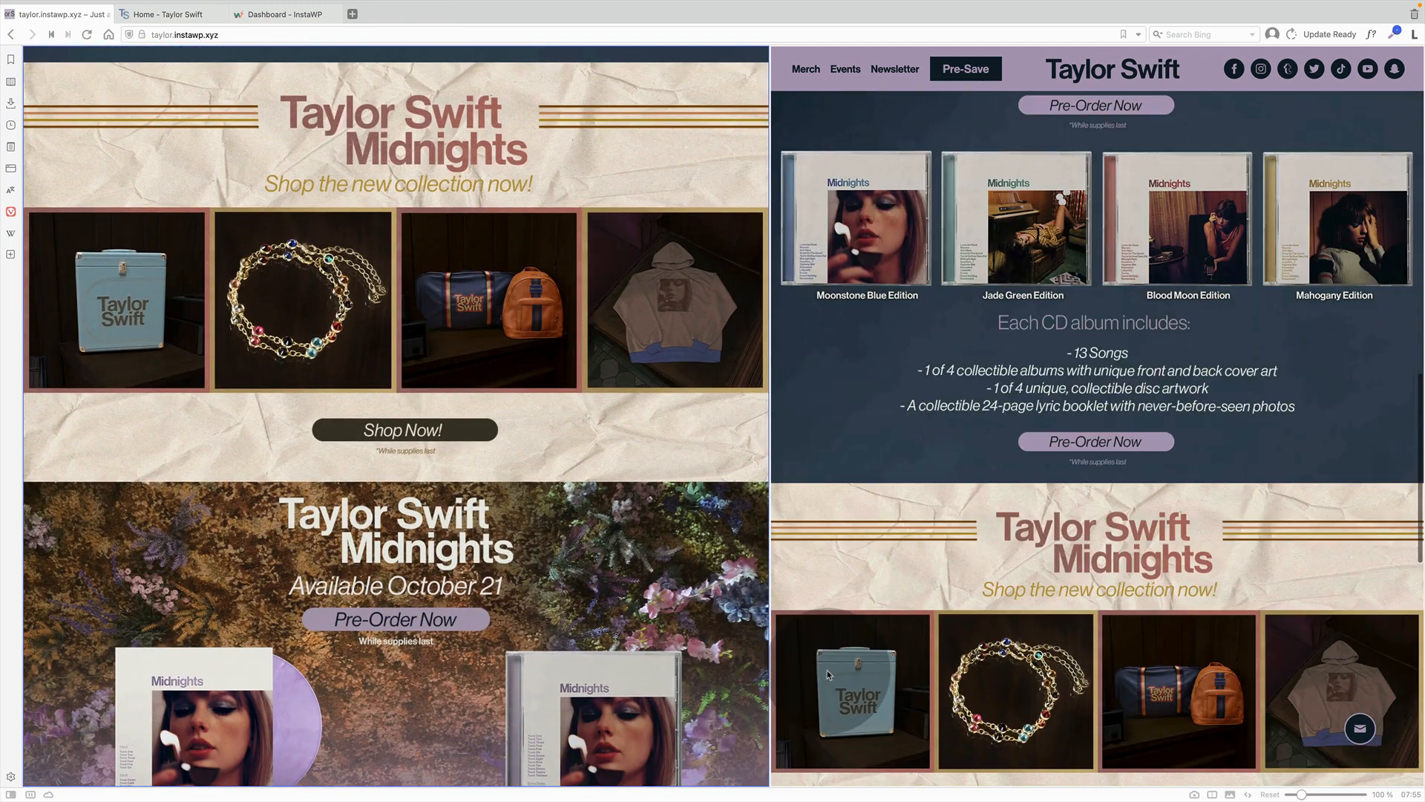
pyautogui.scroll(-3)
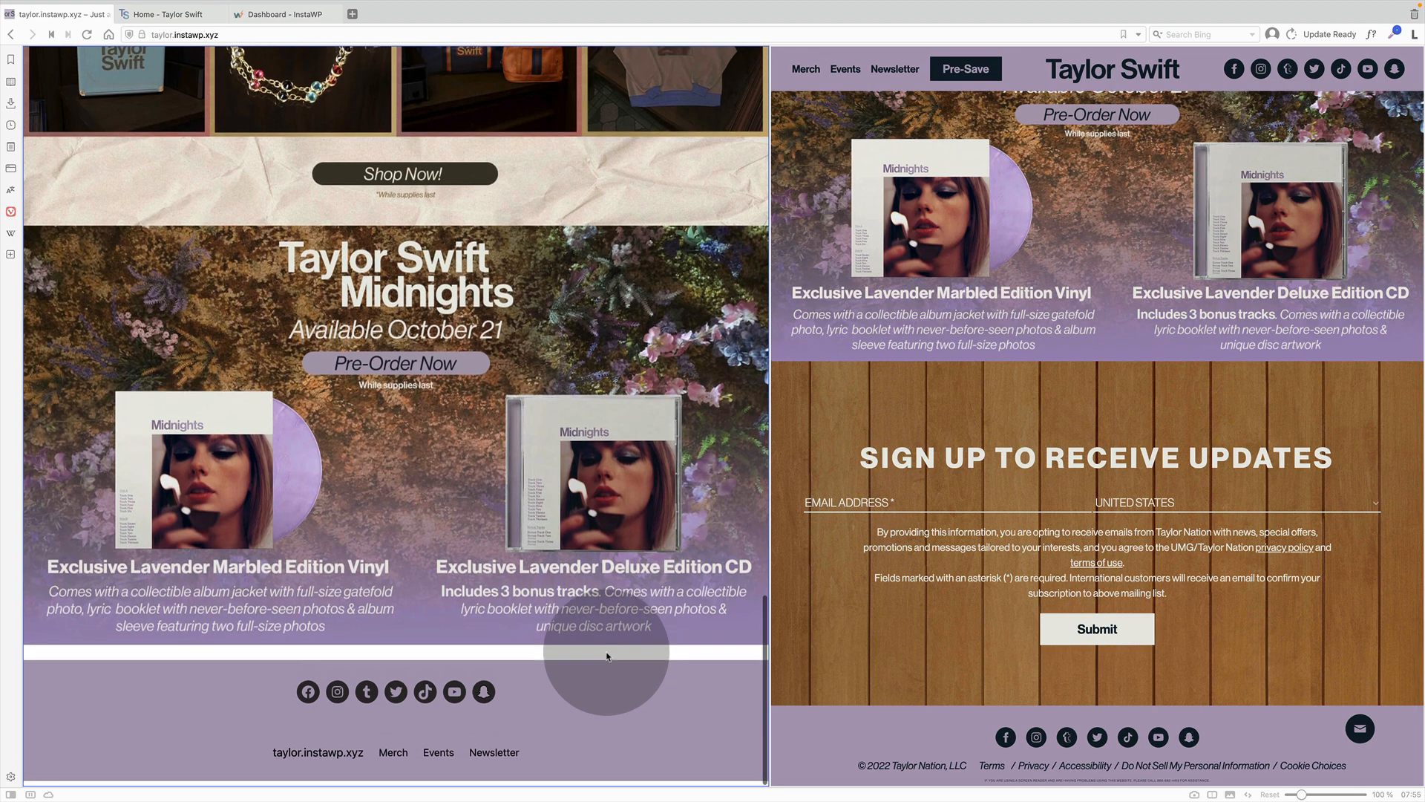